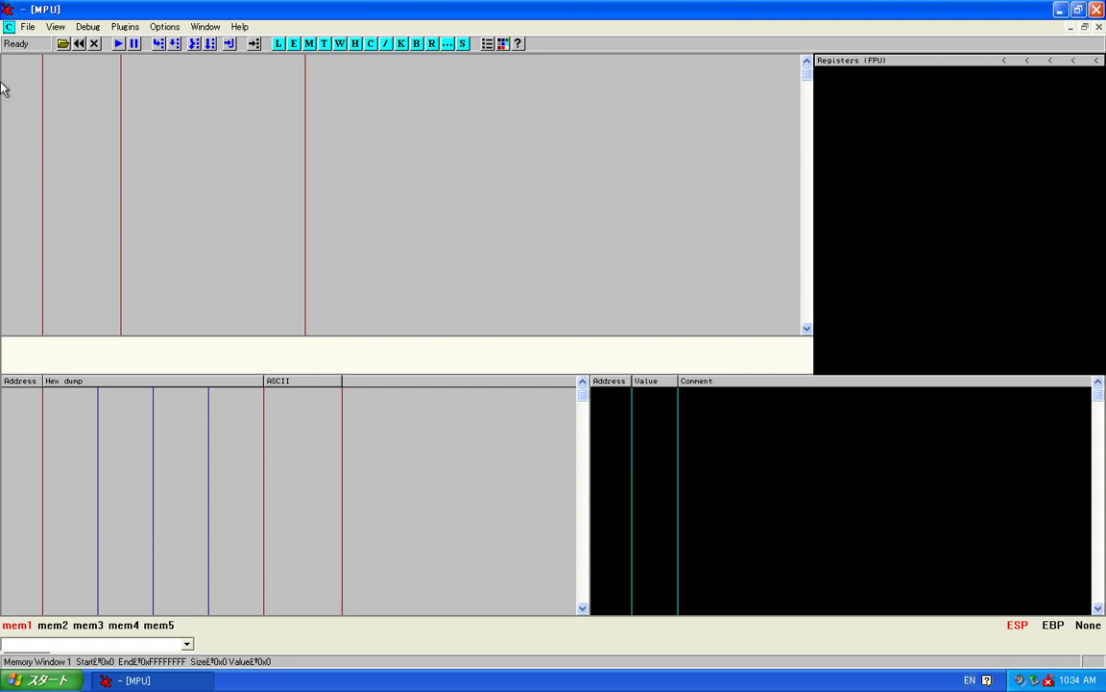
Step: Load asb32.exe from Program Files\AntiSpyBoss into OllyDbg for debugging
{"action": "left_click", "coordinate": [28, 26]}
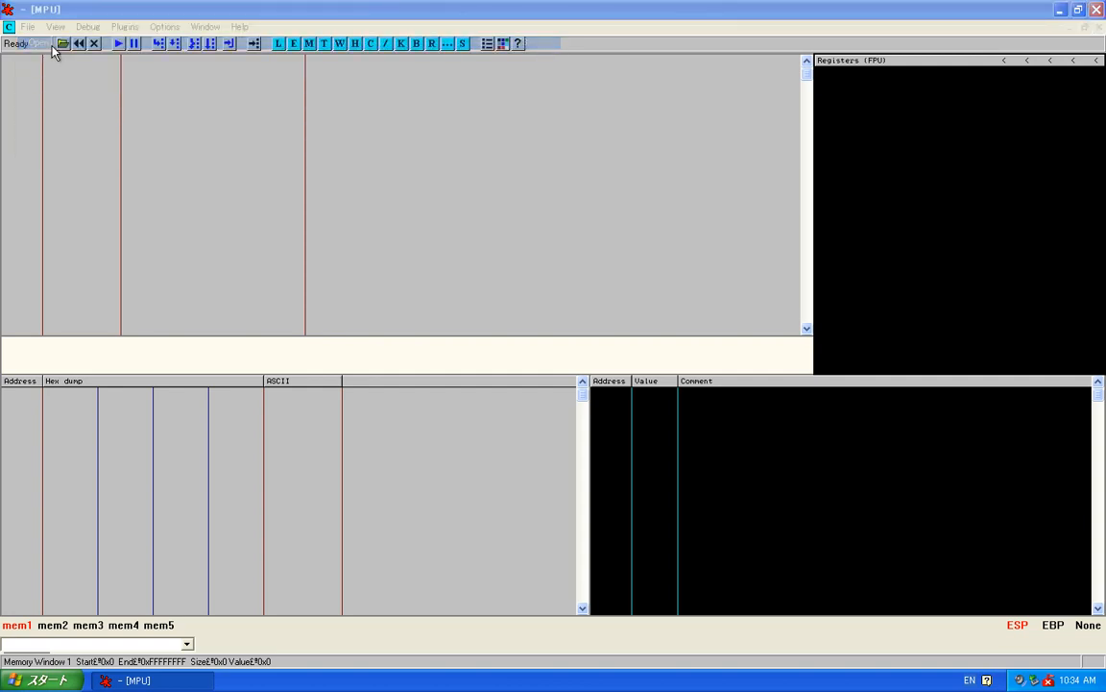
{"action": "left_click", "coordinate": [62, 45]}
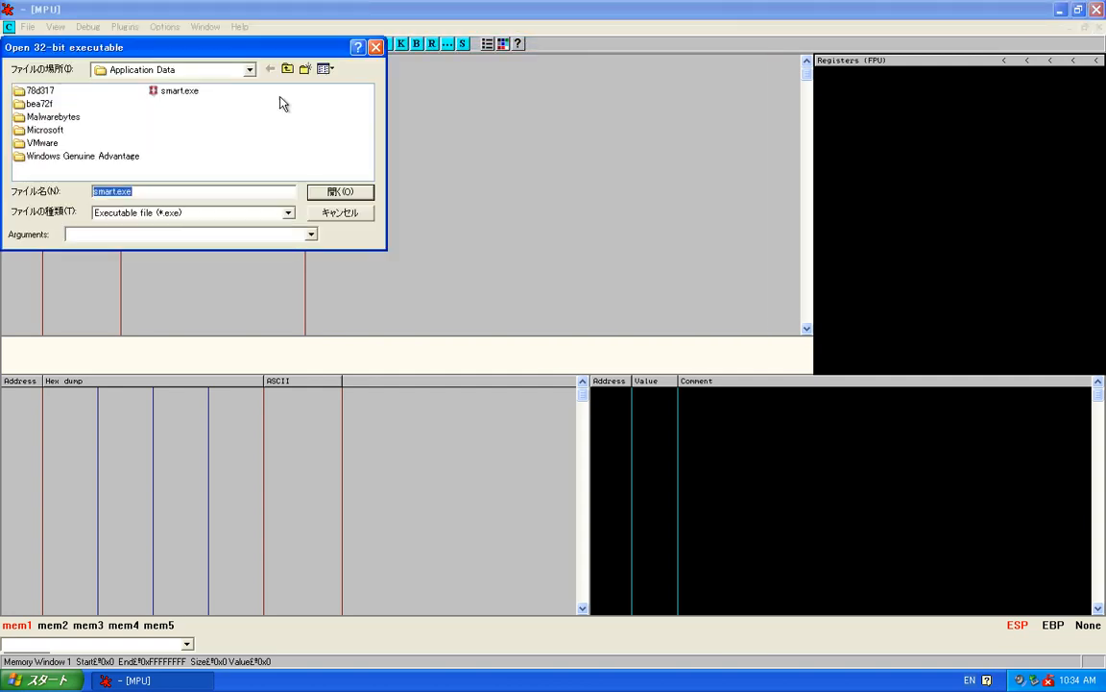
{"action": "left_click", "coordinate": [270, 68]}
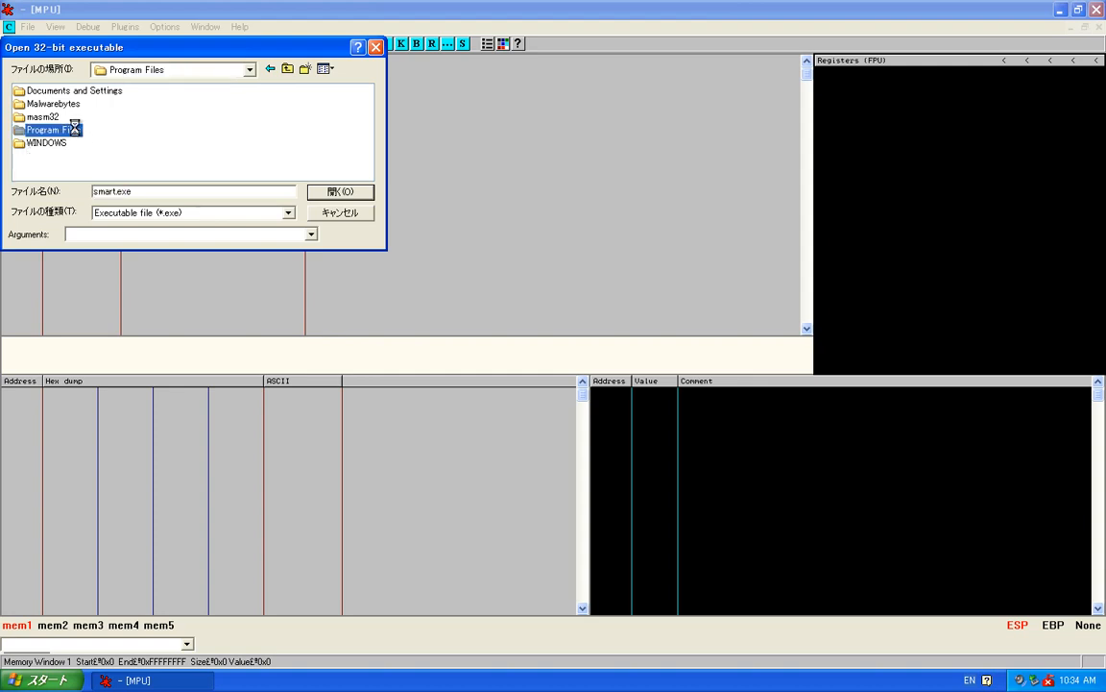
{"action": "double_click", "coordinate": [52, 128]}
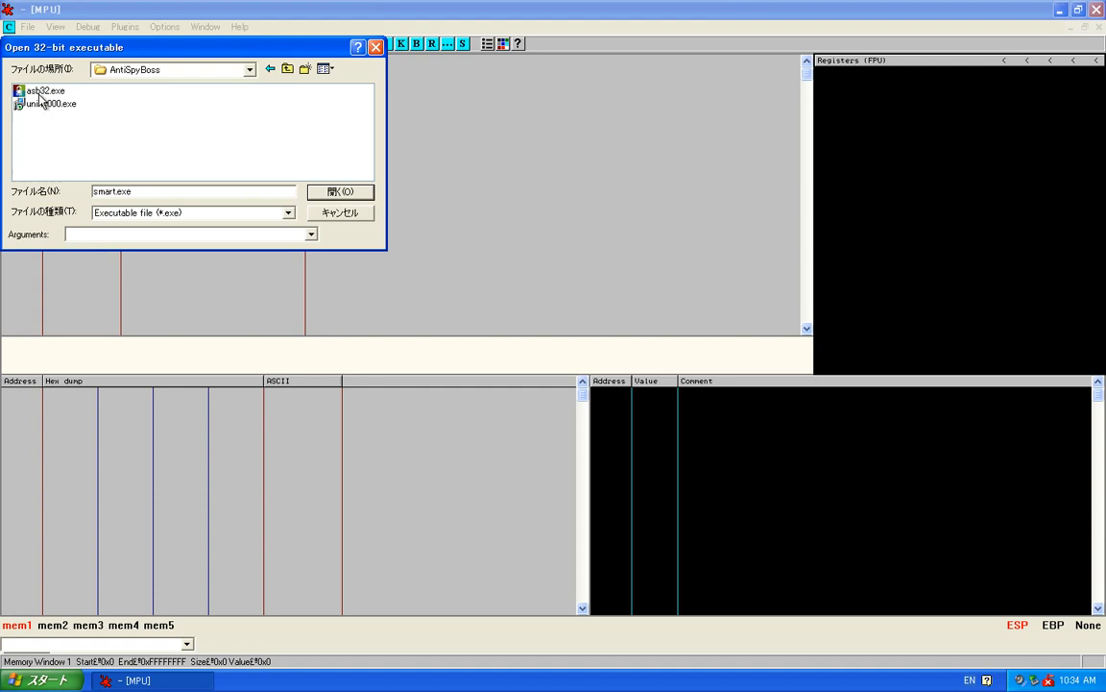
{"action": "left_click", "coordinate": [340, 191]}
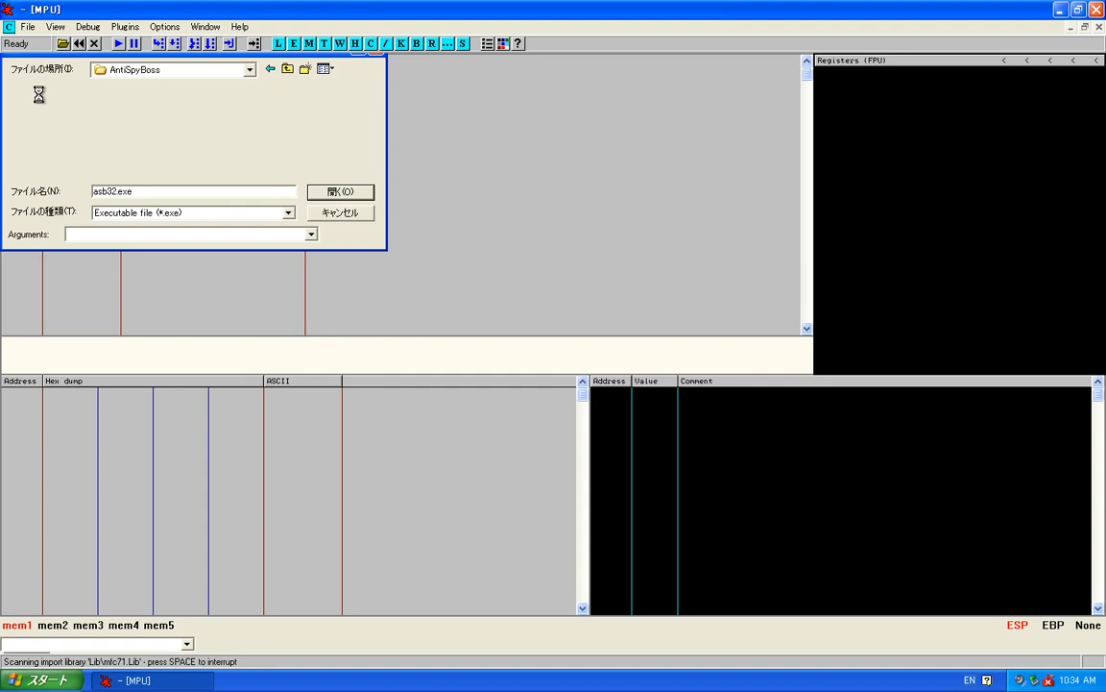
Step: Browse the Ultra String Reference list of 1351 asb32 strings with the program running
{"action": "left_click", "coordinate": [341, 191]}
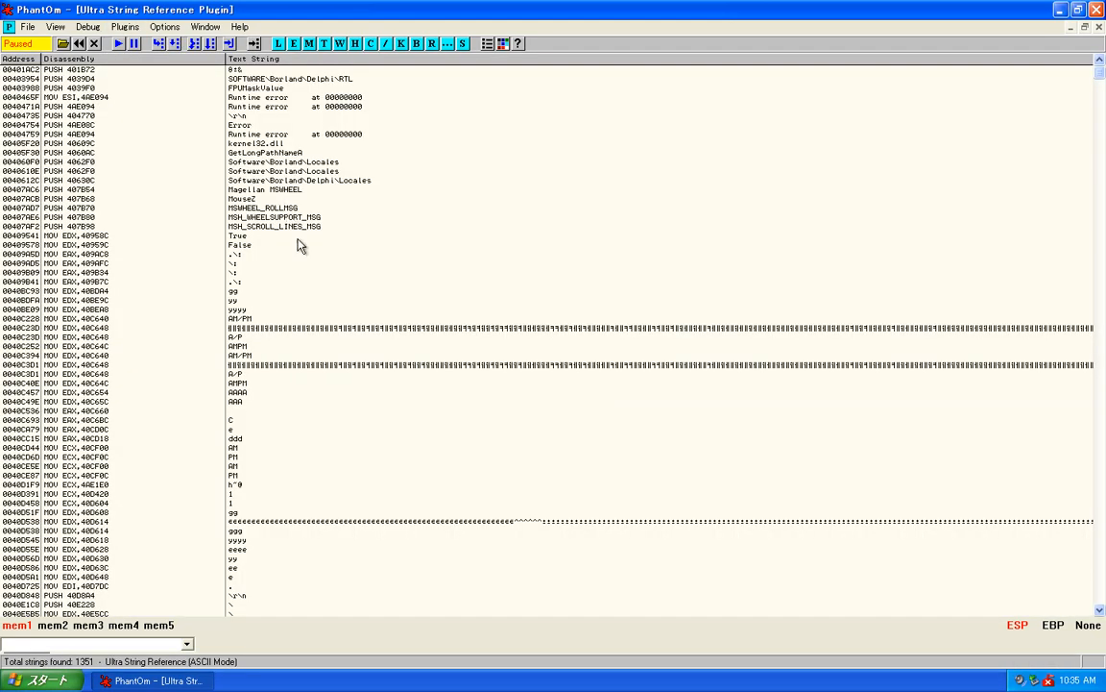
{"action": "scroll", "scroll_direction": "down", "scroll_amount": 3}
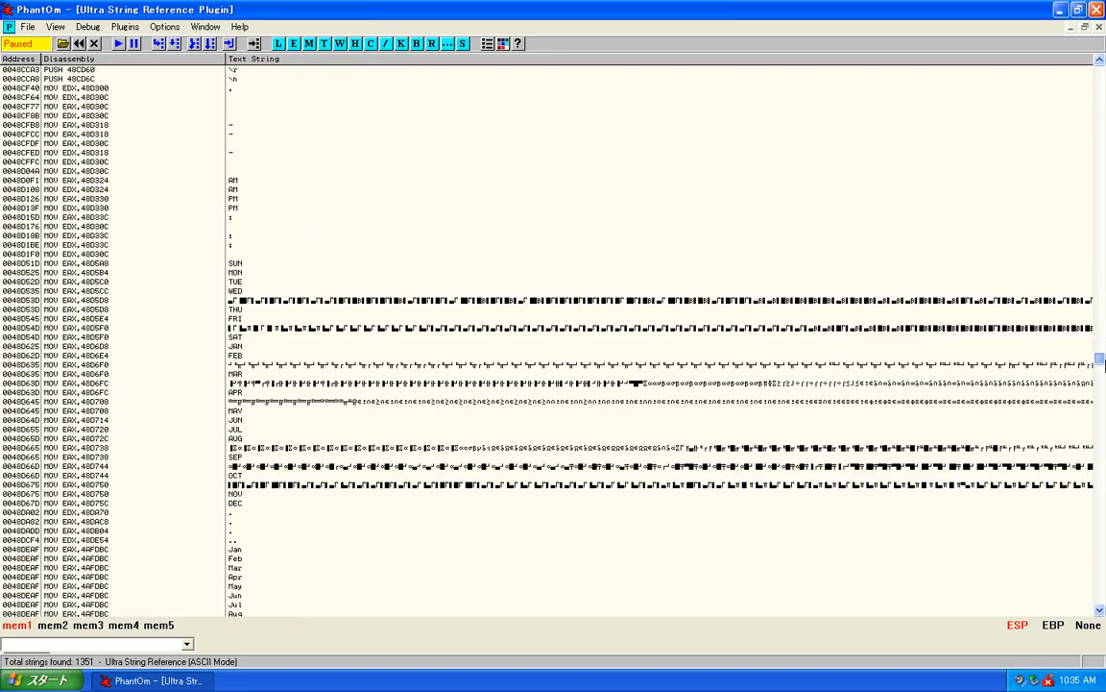
{"action": "scroll", "scroll_direction": "down", "scroll_amount": 3}
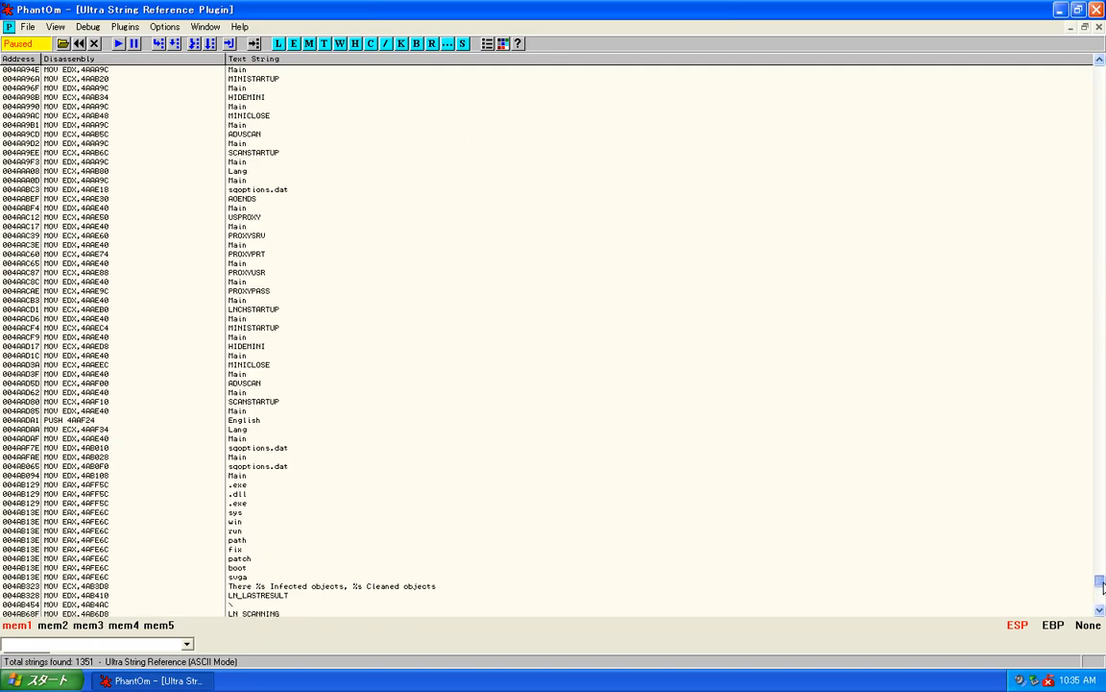
{"action": "scroll", "scroll_direction": "down", "scroll_amount": 3}
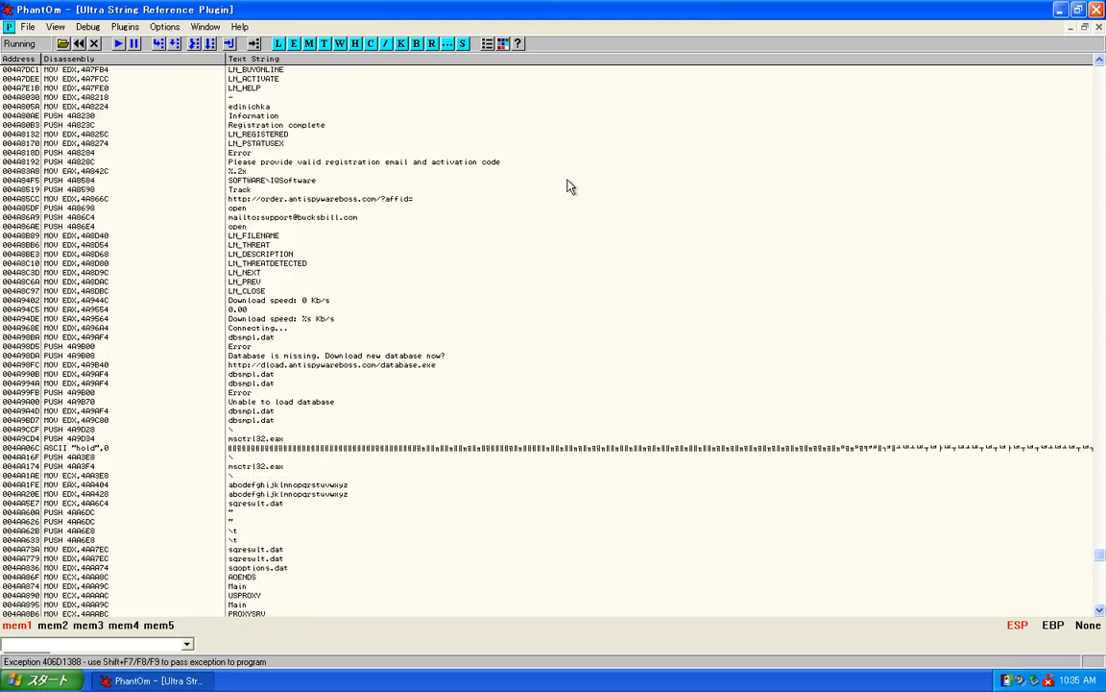
{"action": "scroll", "scroll_direction": "up", "scroll_amount": 3}
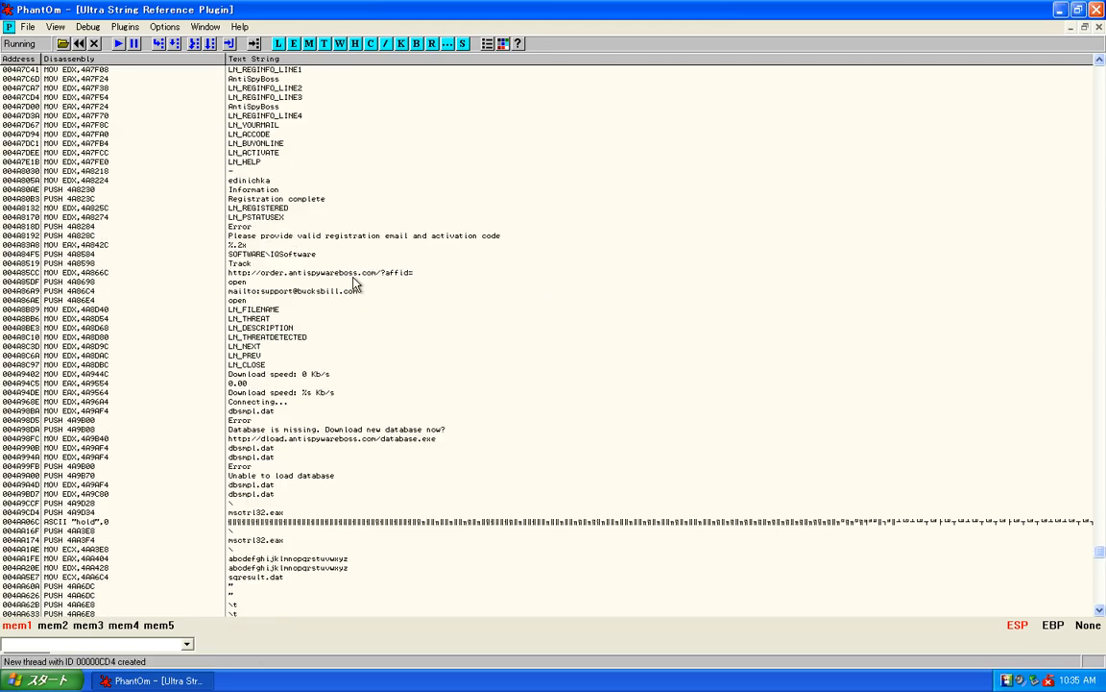
{"action": "scroll", "scroll_direction": "up", "scroll_amount": 3}
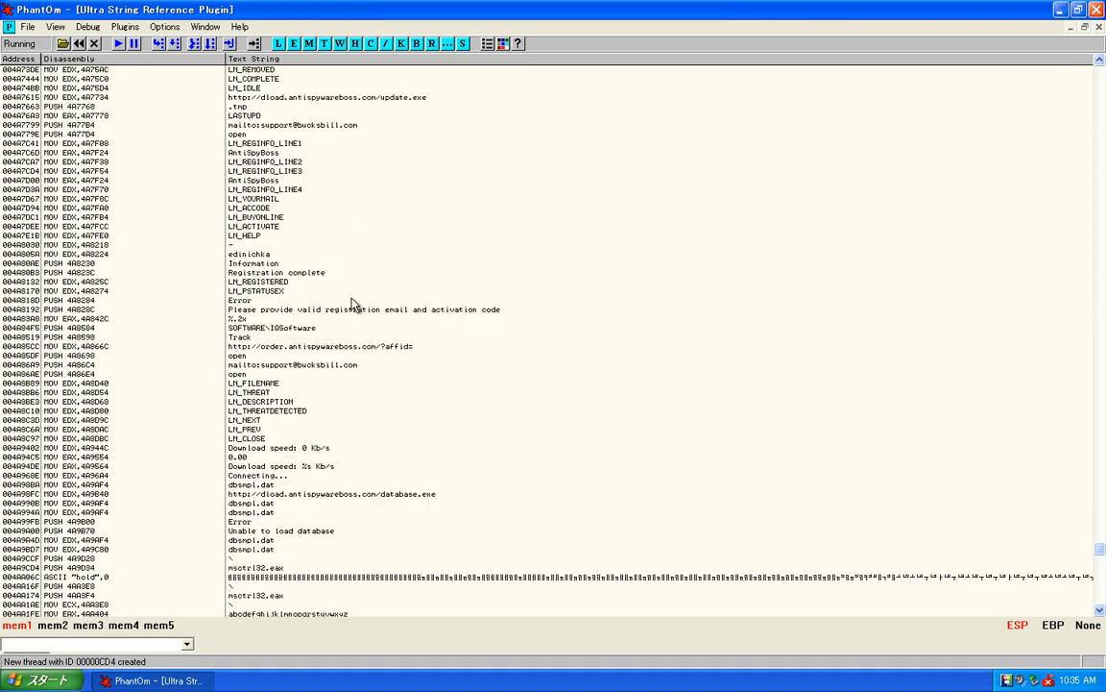
{"action": "scroll", "scroll_direction": "up", "scroll_amount": 3}
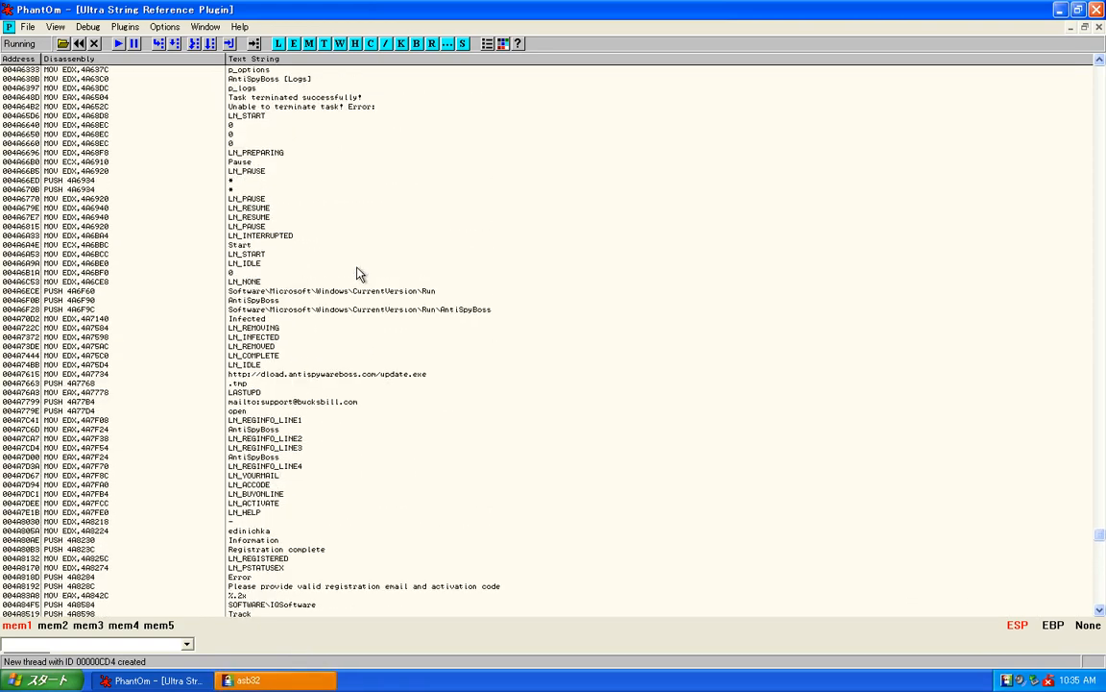
{"action": "scroll", "scroll_direction": "up", "scroll_amount": 3}
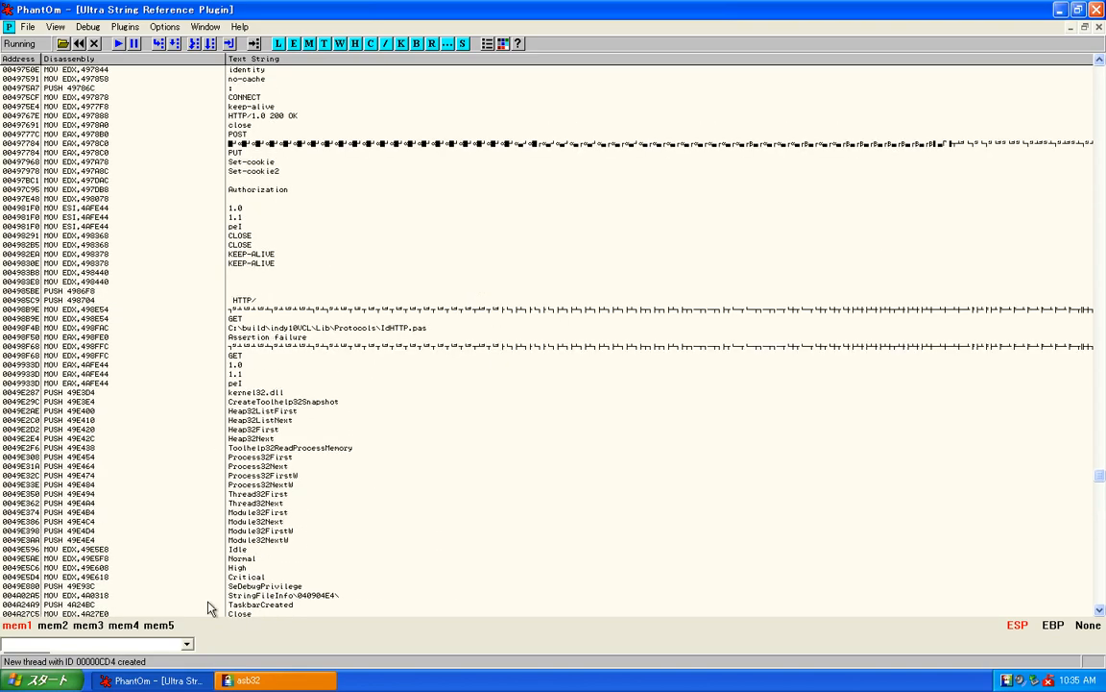
Step: Bring the running AntiSpyBoss window forward and open its Registration form
{"action": "left_click", "coordinate": [275, 680]}
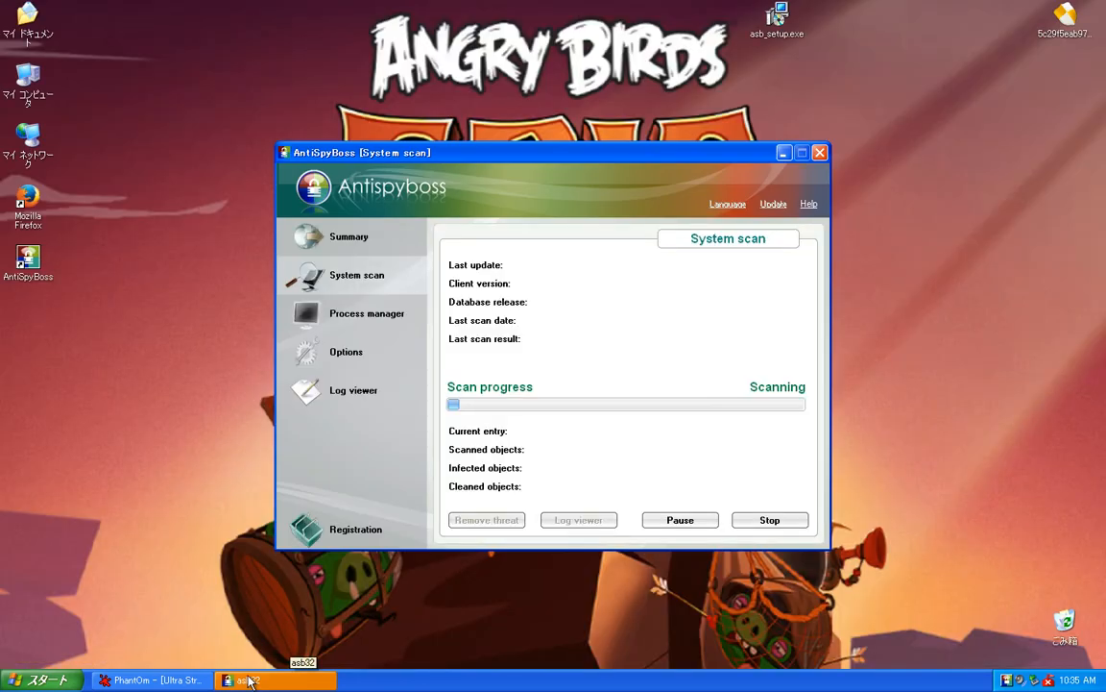
{"action": "left_click", "coordinate": [154, 680]}
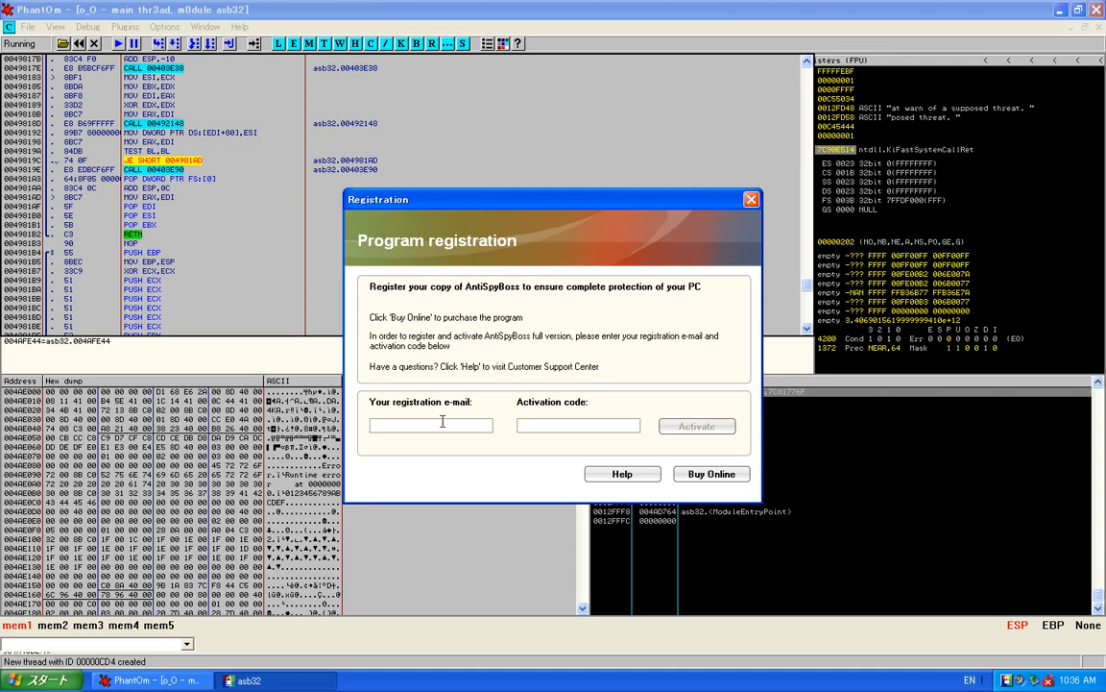
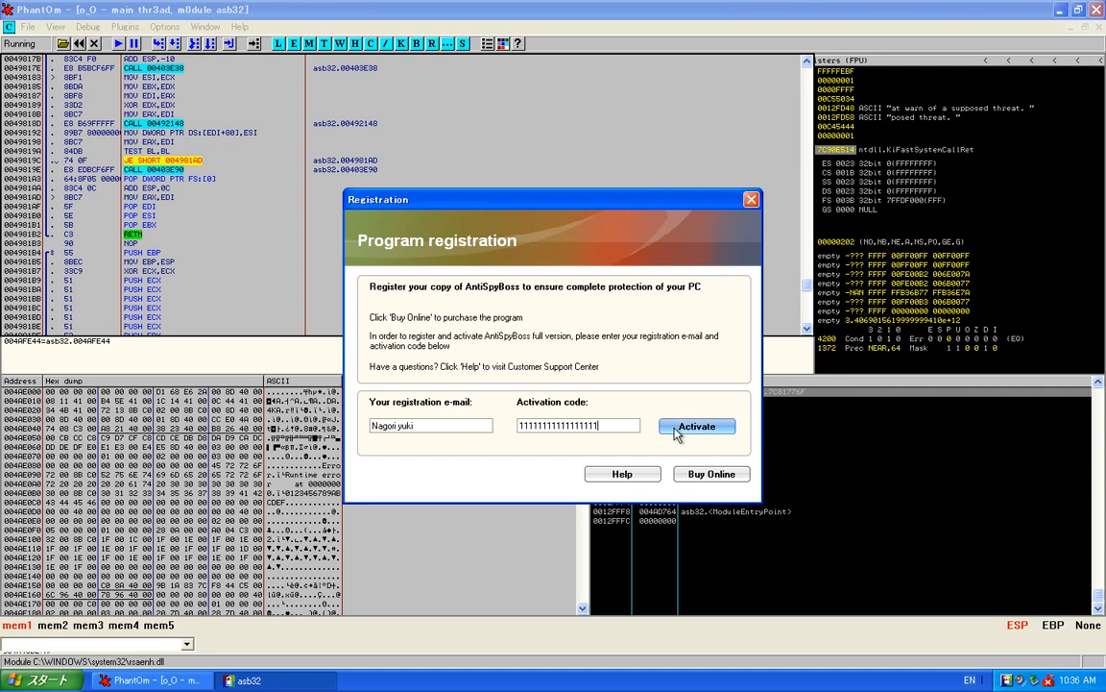
{"action": "left_click", "coordinate": [698, 425]}
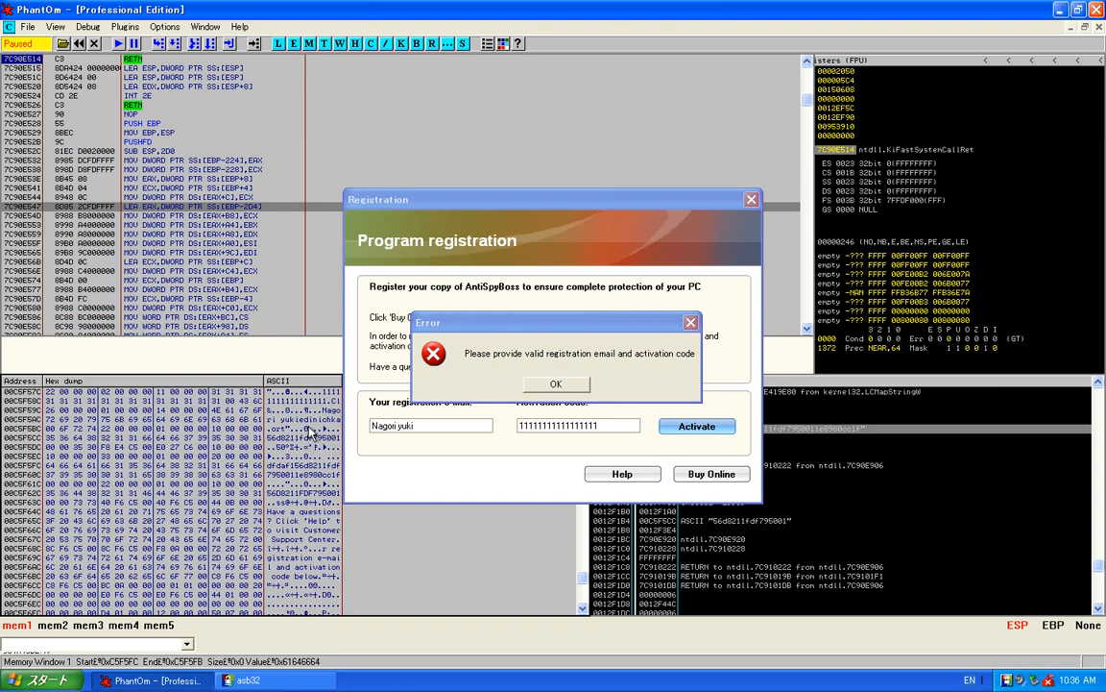
{"action": "mouse_move", "coordinate": [1012, 601]}
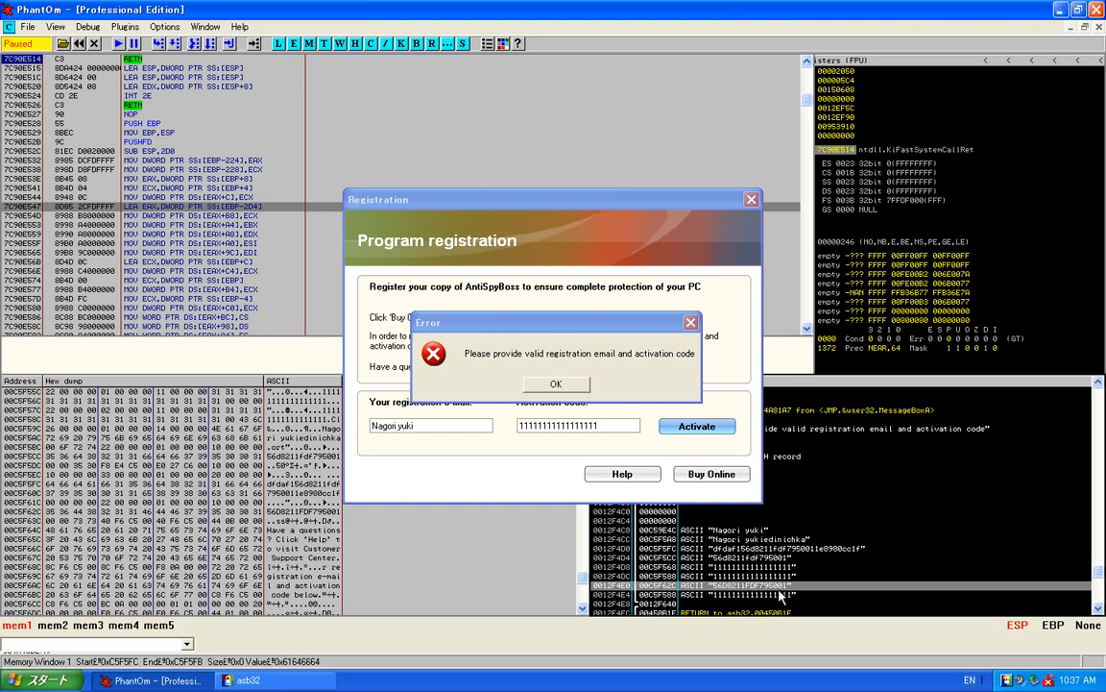
{"action": "right_click", "coordinate": [783, 572]}
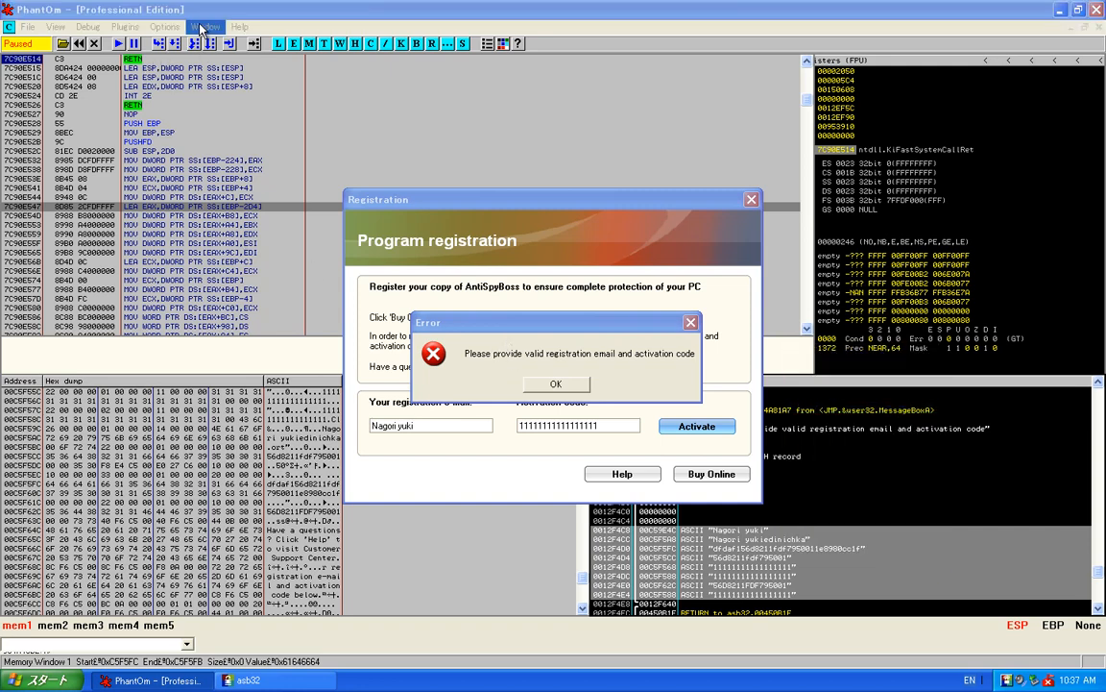
Step: List the 1226 ASCII strings via Ultra String Reference and search for 'please provide'
{"action": "left_click", "coordinate": [124, 26]}
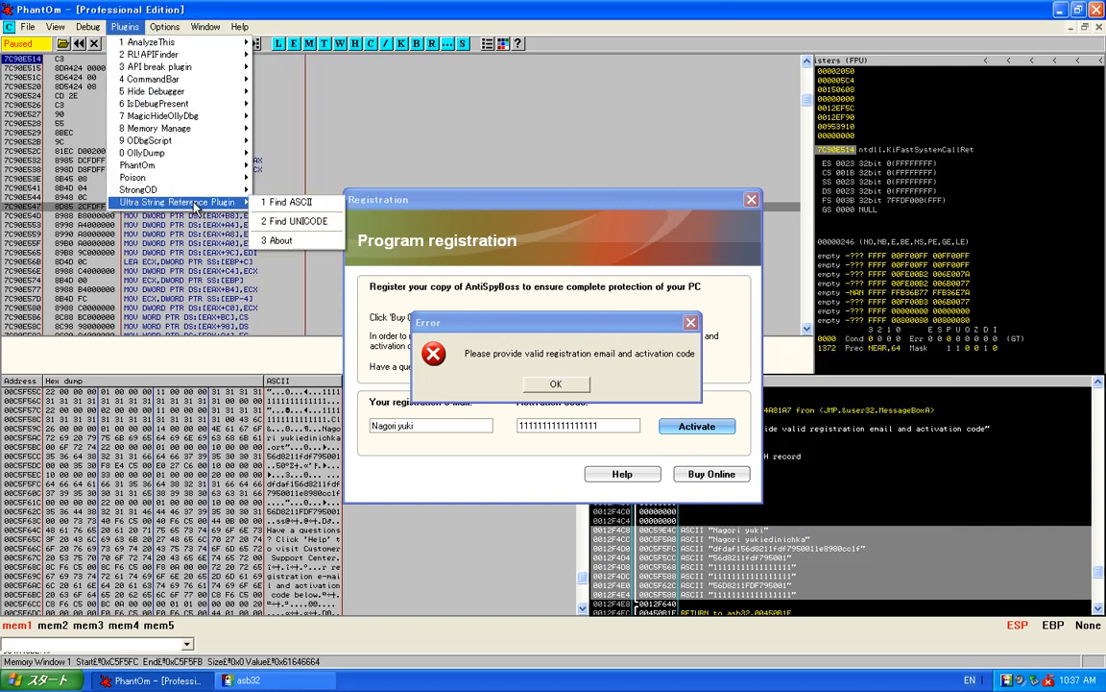
{"action": "left_click", "coordinate": [293, 200]}
{"action": "type", "text": "n"}
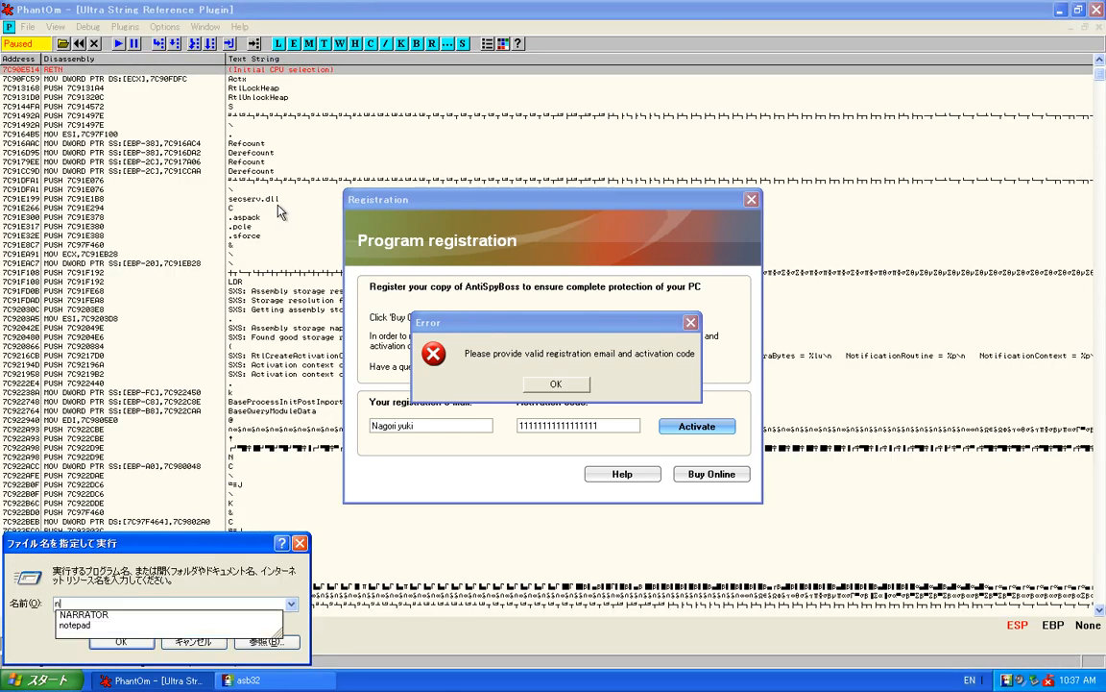
{"action": "left_click", "coordinate": [121, 642]}
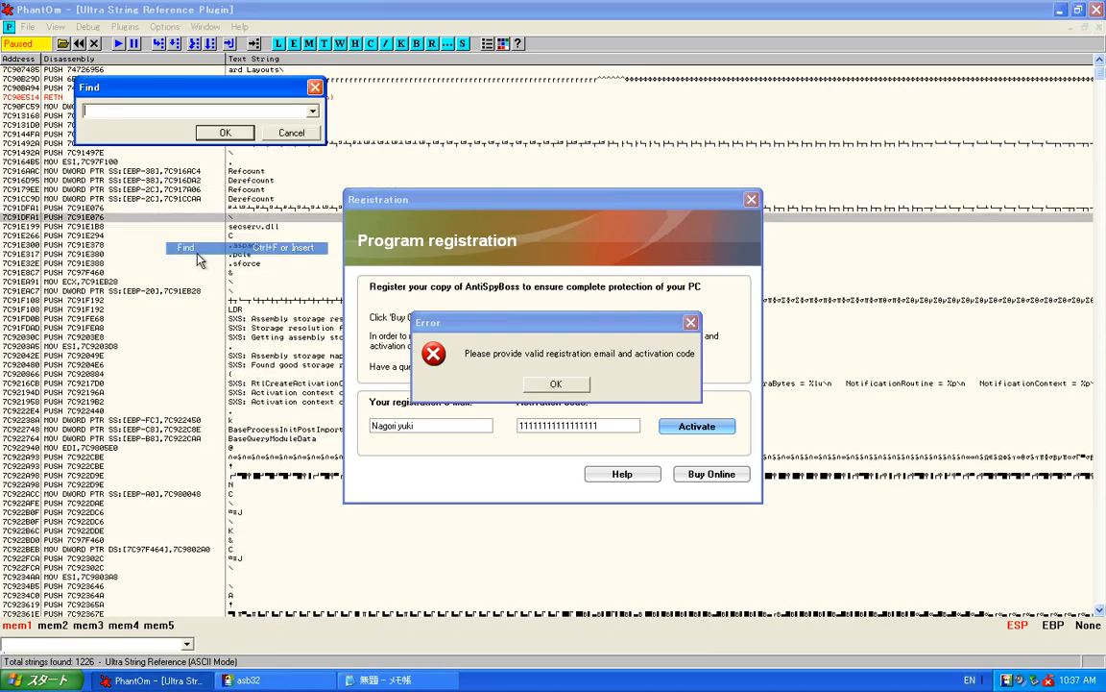
{"action": "left_click", "coordinate": [184, 248]}
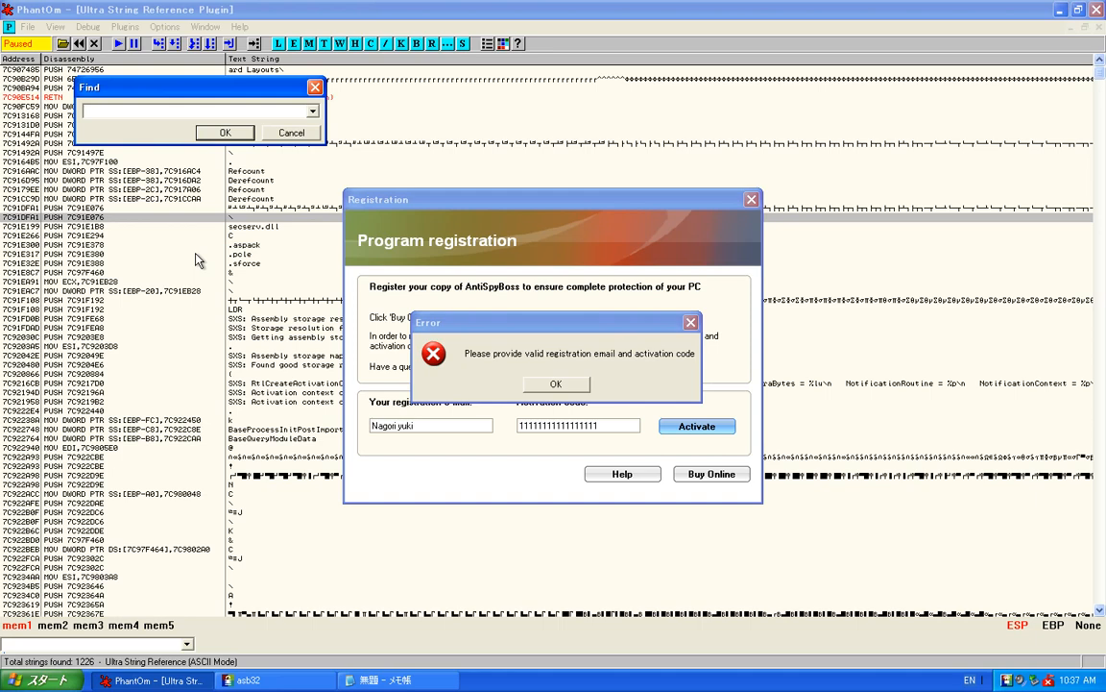
{"action": "type", "text": "please pro"}
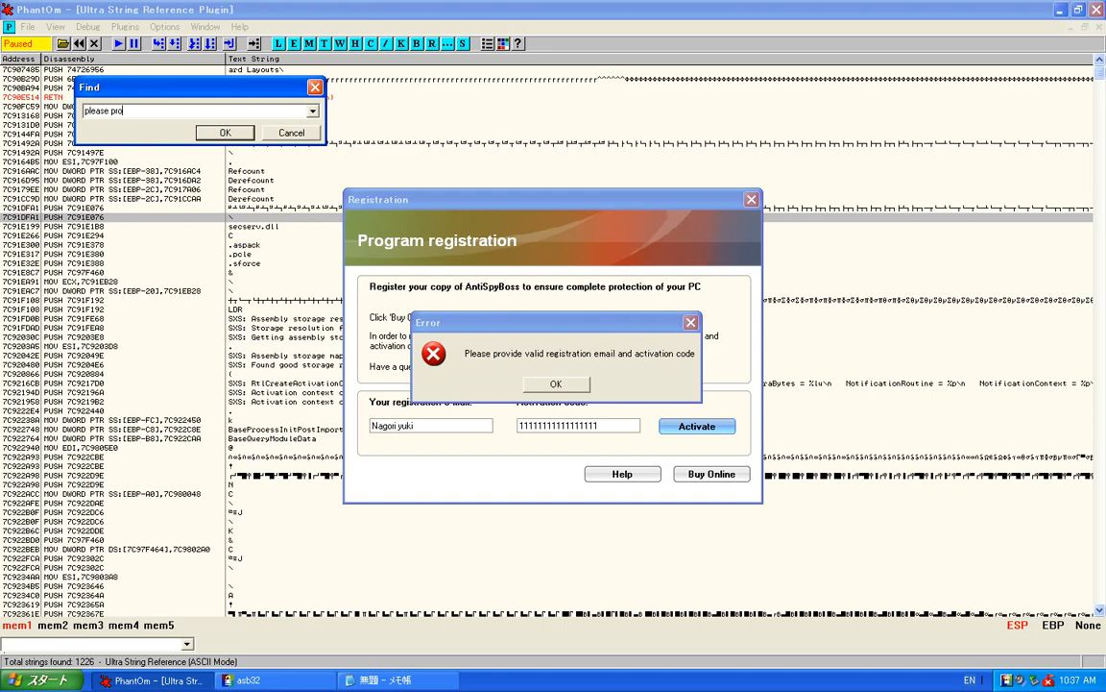
{"action": "type", "text": "vide"}
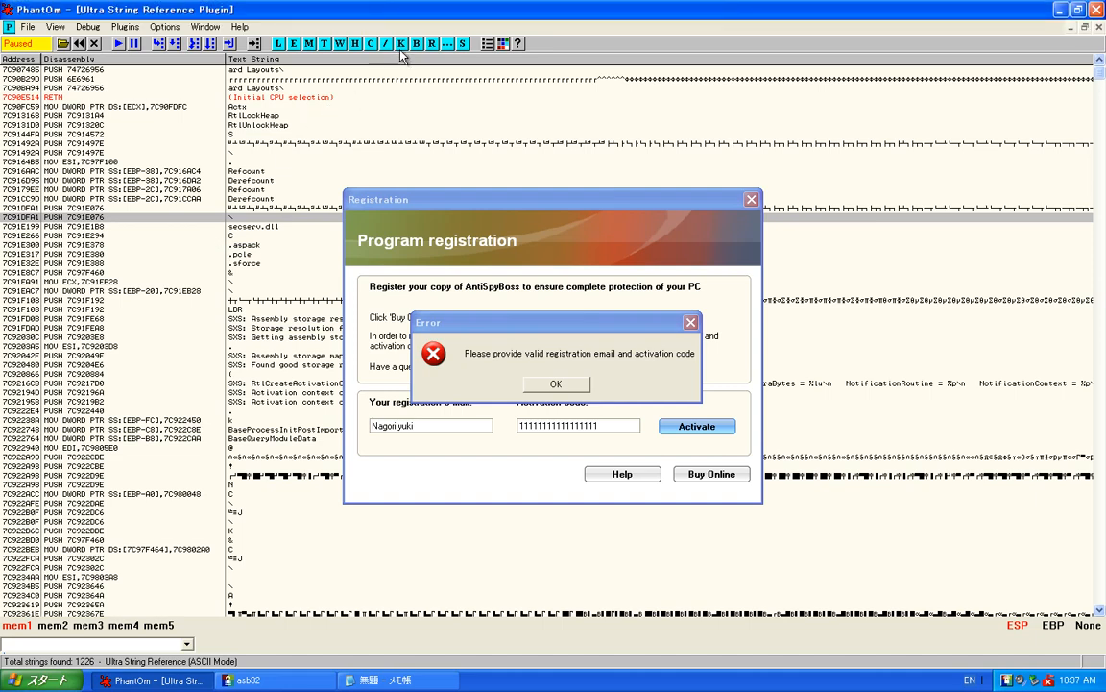
Step: Check the breakpoints and call stack views, then list asb32's 1395 ASCII strings
{"action": "left_click", "coordinate": [401, 43]}
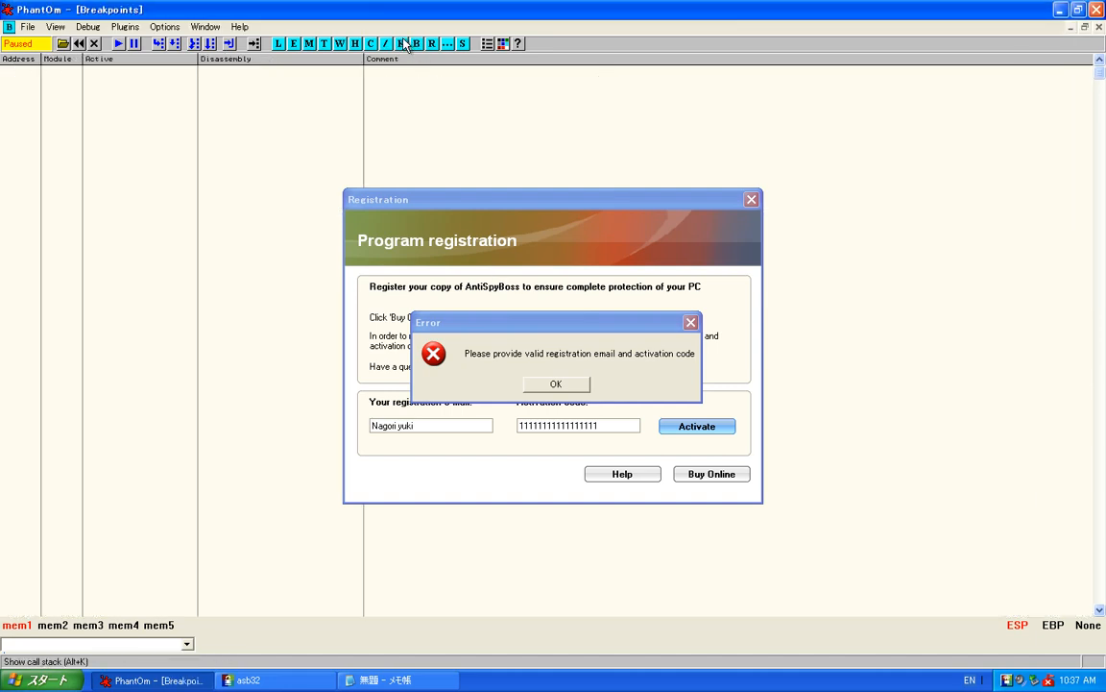
{"action": "left_click", "coordinate": [432, 43]}
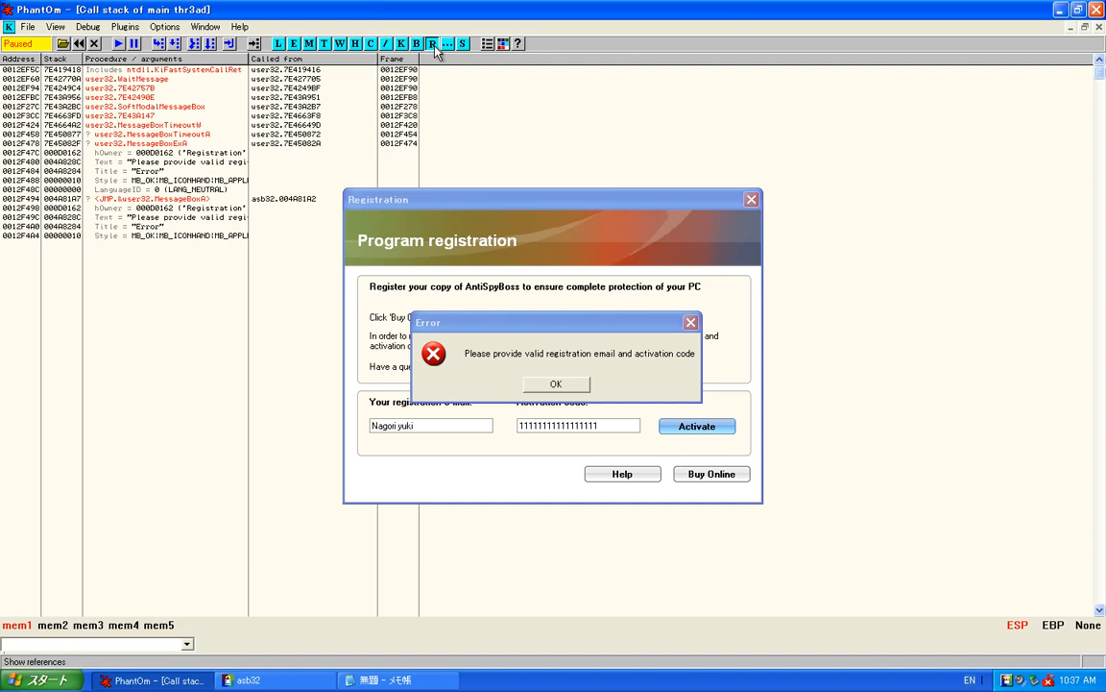
{"action": "left_click", "coordinate": [432, 43]}
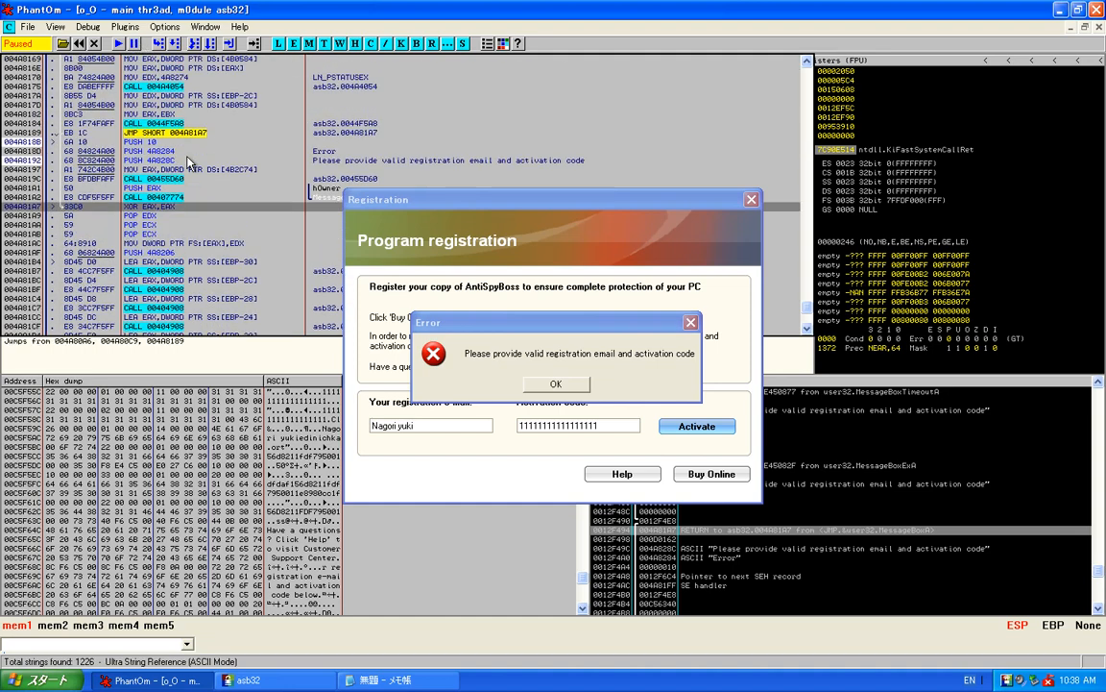
{"action": "left_click", "coordinate": [124, 26]}
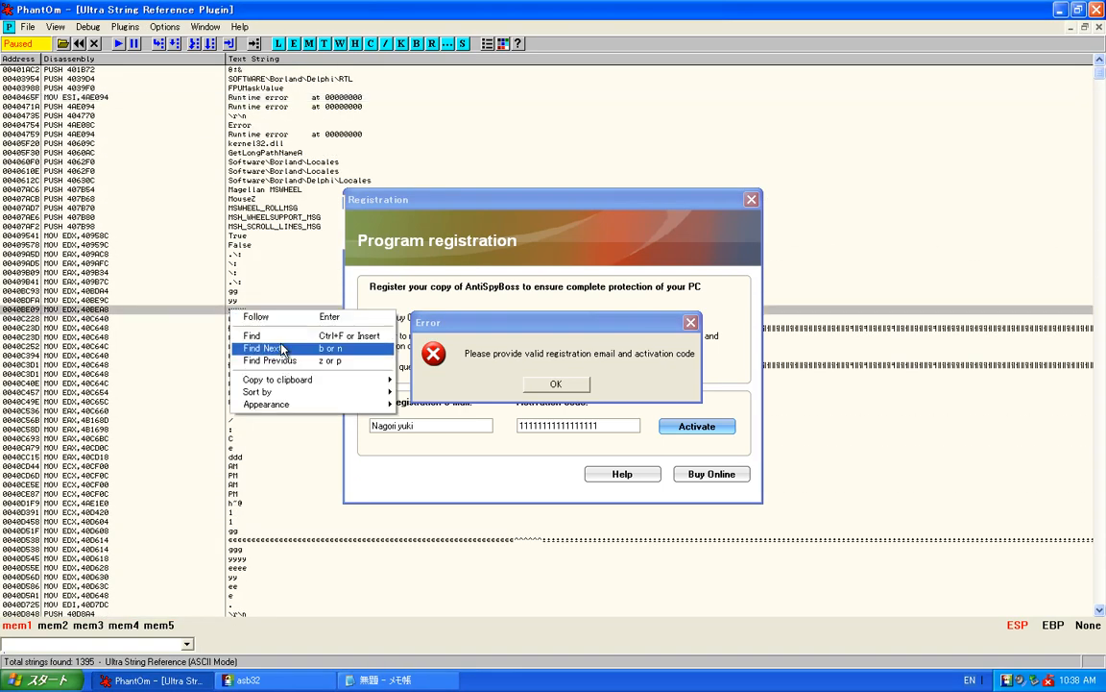
Step: Find the 'please provide valid registration email and activation code' string at 004A8192
{"action": "left_click", "coordinate": [266, 348]}
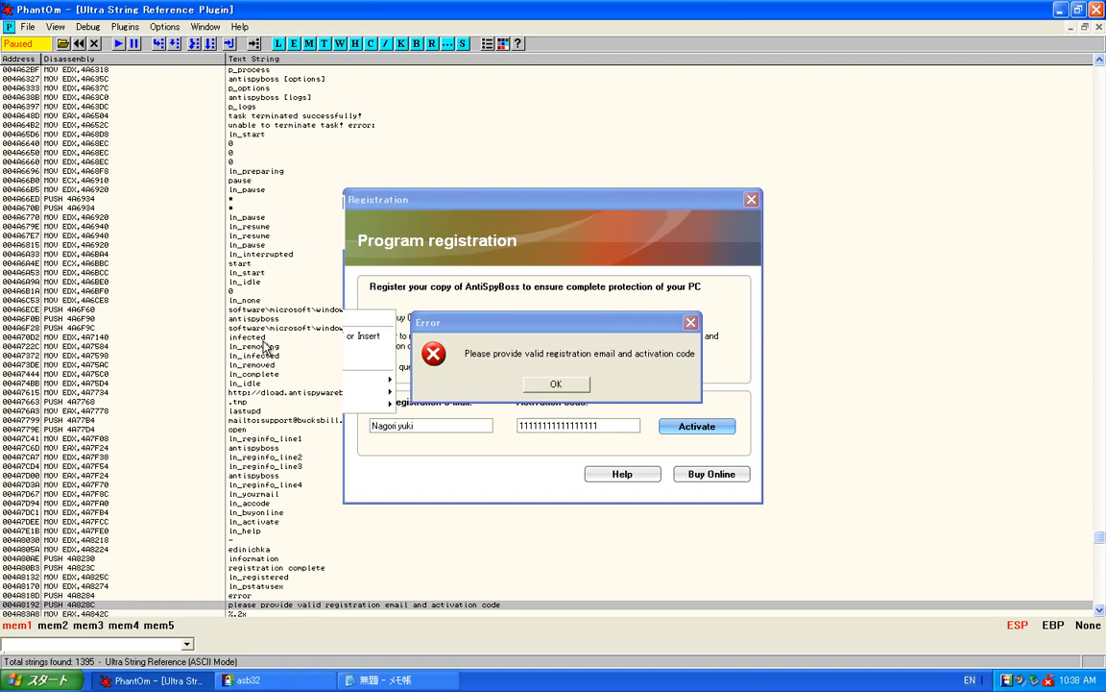
{"action": "scroll", "scroll_direction": "down", "scroll_amount": 3}
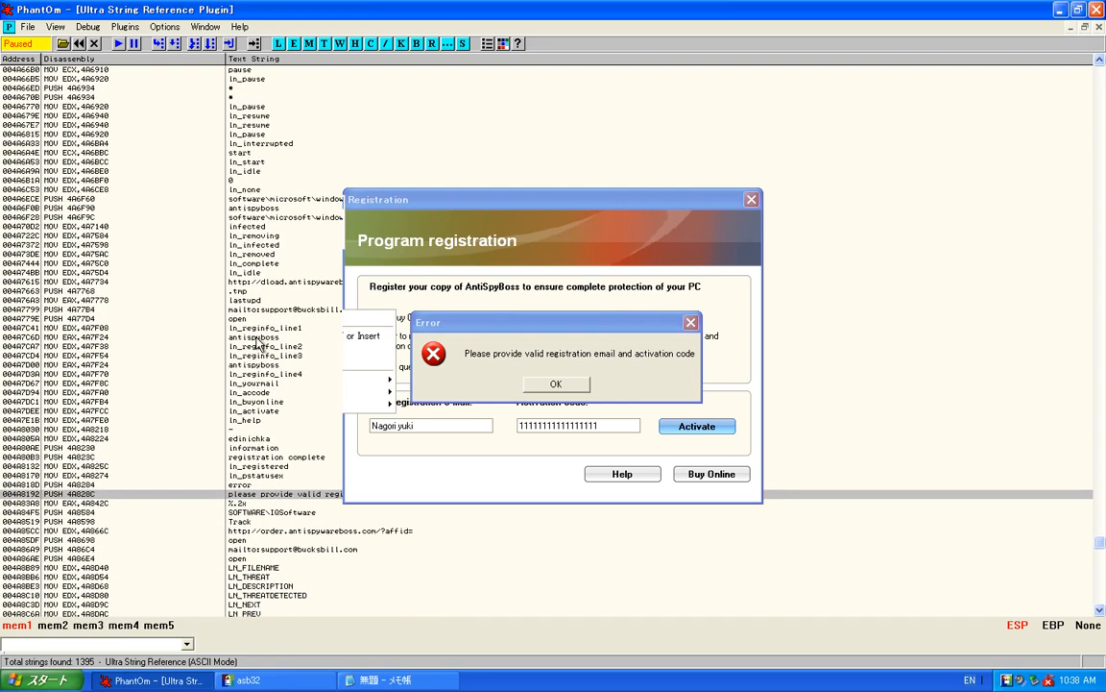
{"action": "scroll", "scroll_direction": "up", "scroll_amount": 3}
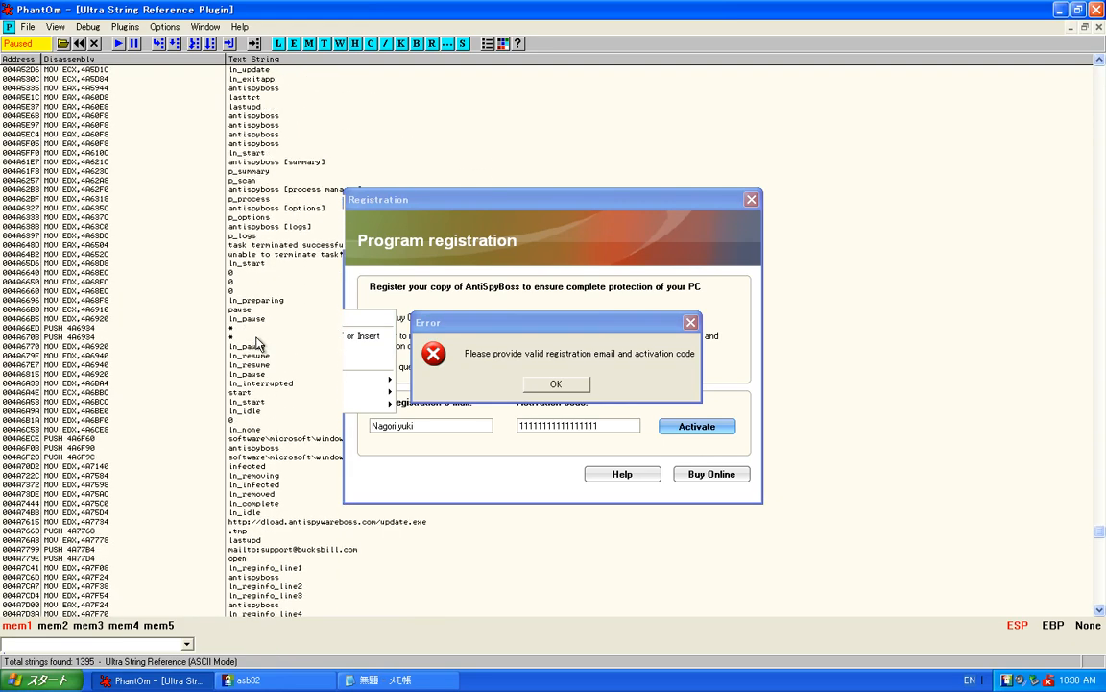
{"action": "scroll", "scroll_direction": "down", "scroll_amount": 3}
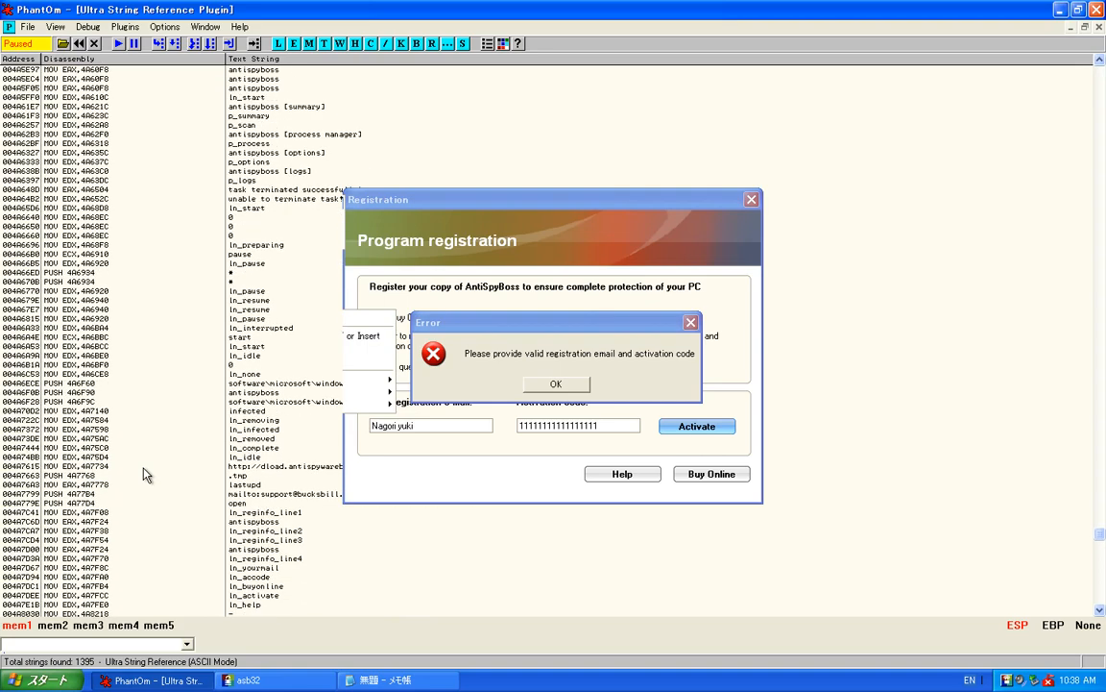
{"action": "scroll", "scroll_direction": "down", "scroll_amount": 3}
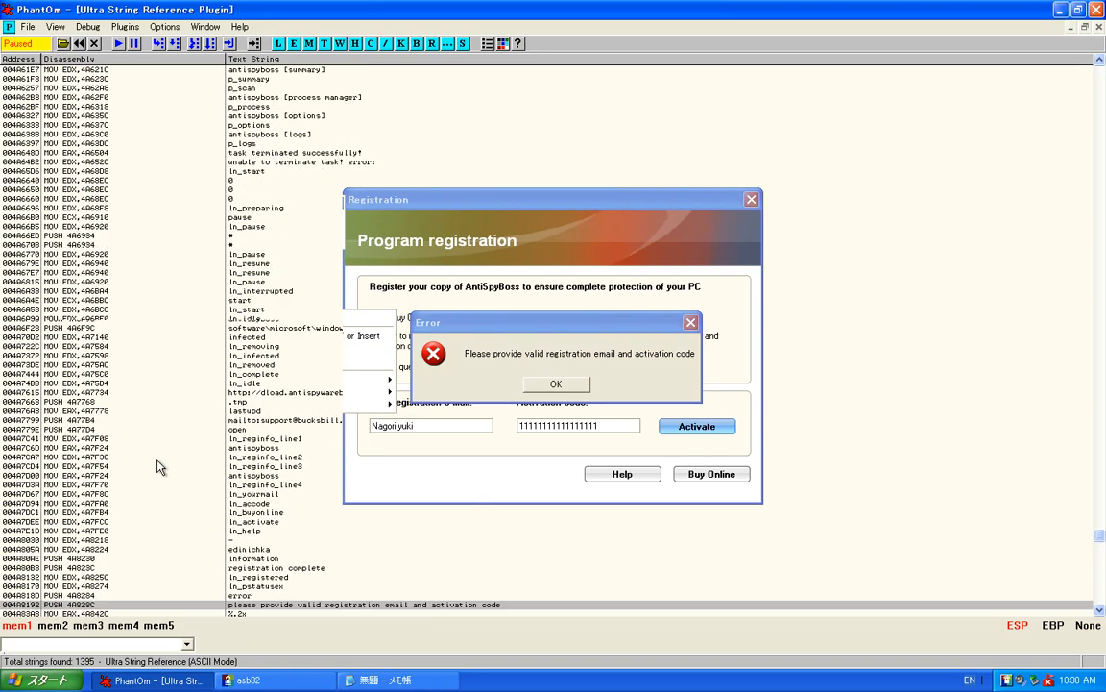
{"action": "scroll", "scroll_direction": "down", "scroll_amount": 3}
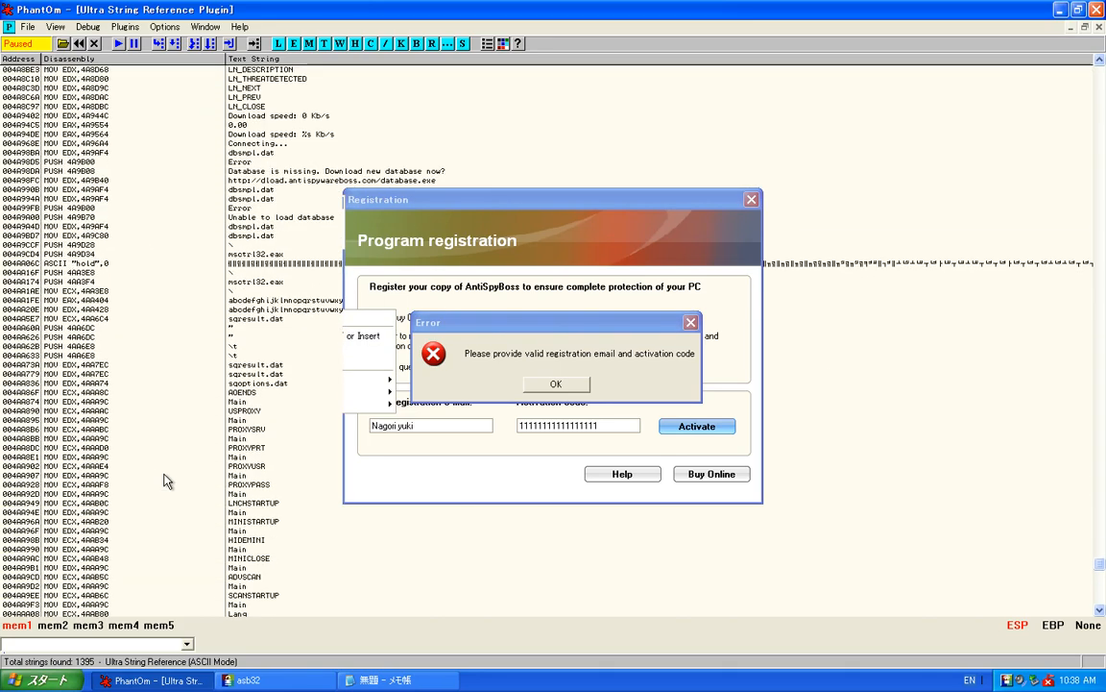
{"action": "scroll", "scroll_direction": "down", "scroll_amount": 3}
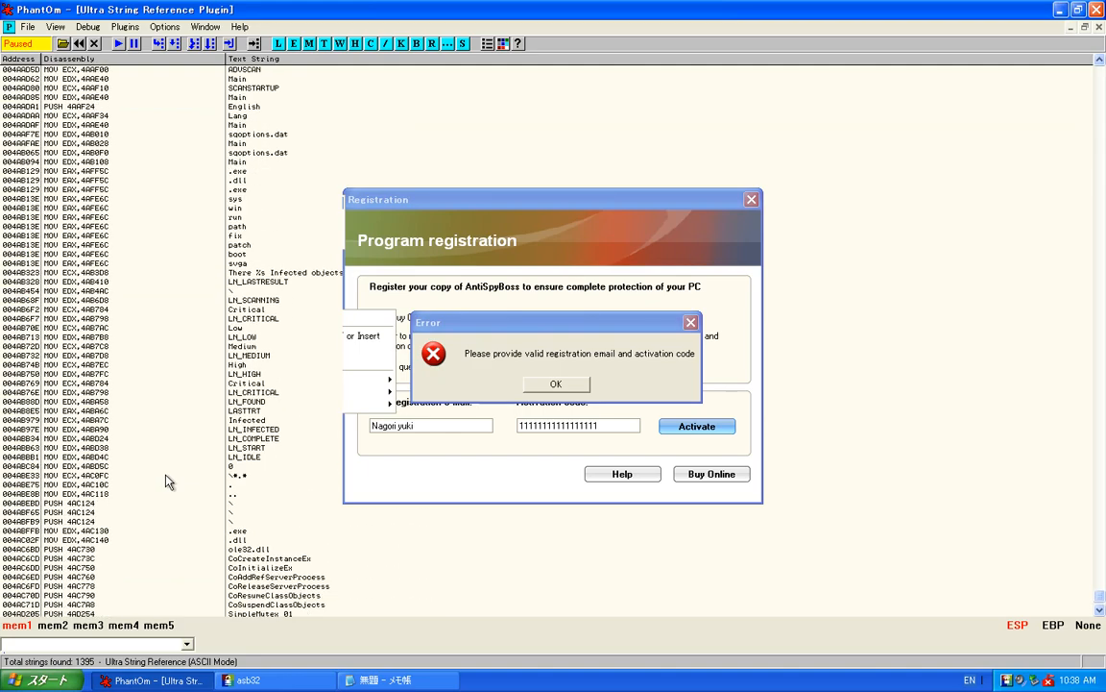
{"action": "scroll", "scroll_direction": "up", "scroll_amount": 3}
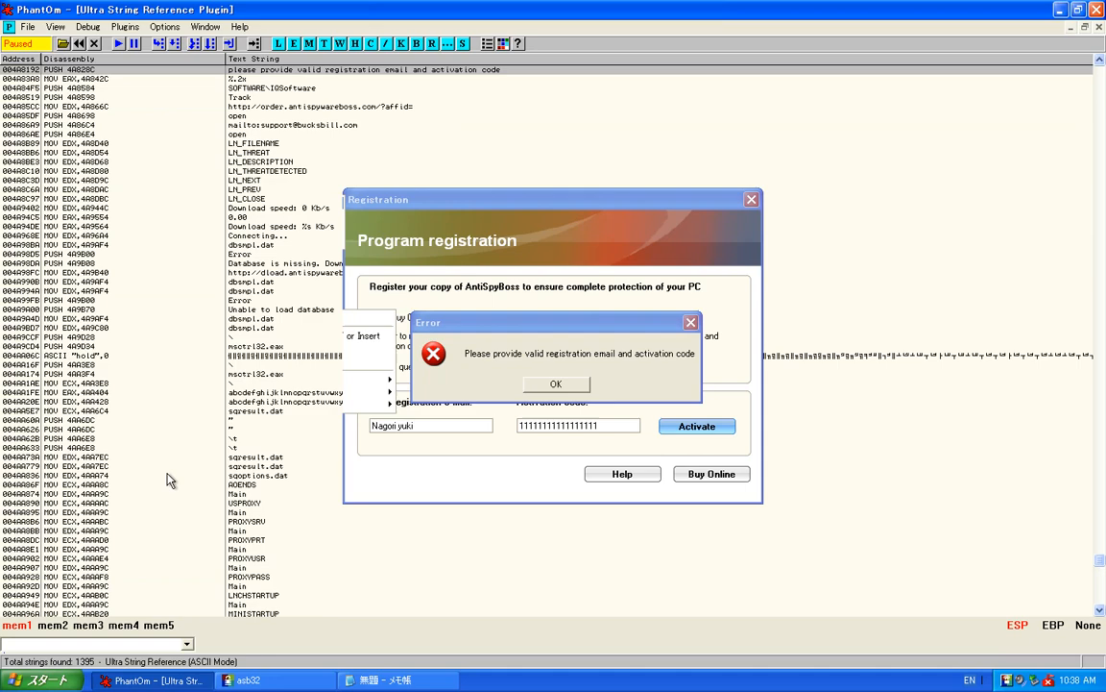
{"action": "mouse_move", "coordinate": [358, 80]}
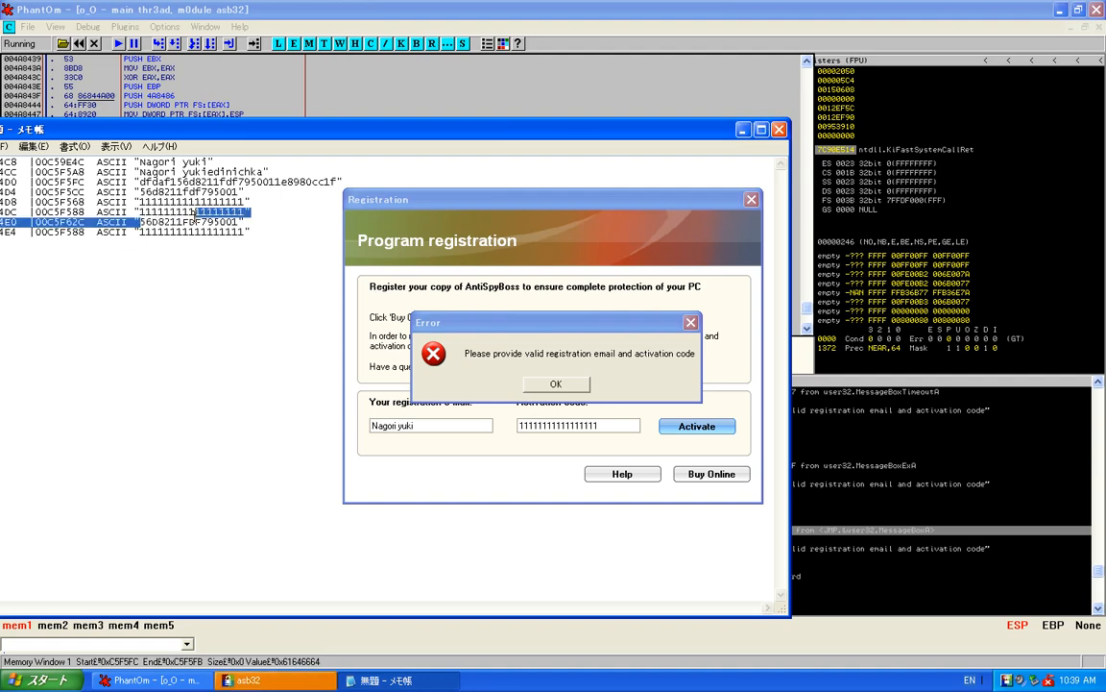
{"action": "right_click", "coordinate": [193, 222]}
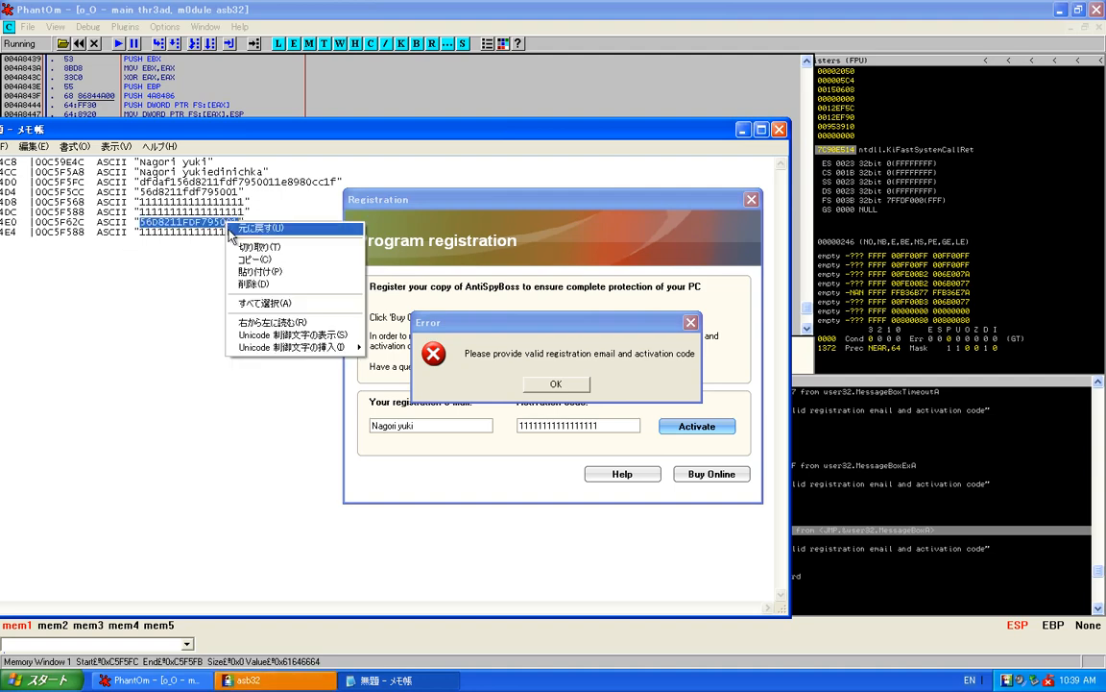
{"action": "left_click", "coordinate": [556, 383]}
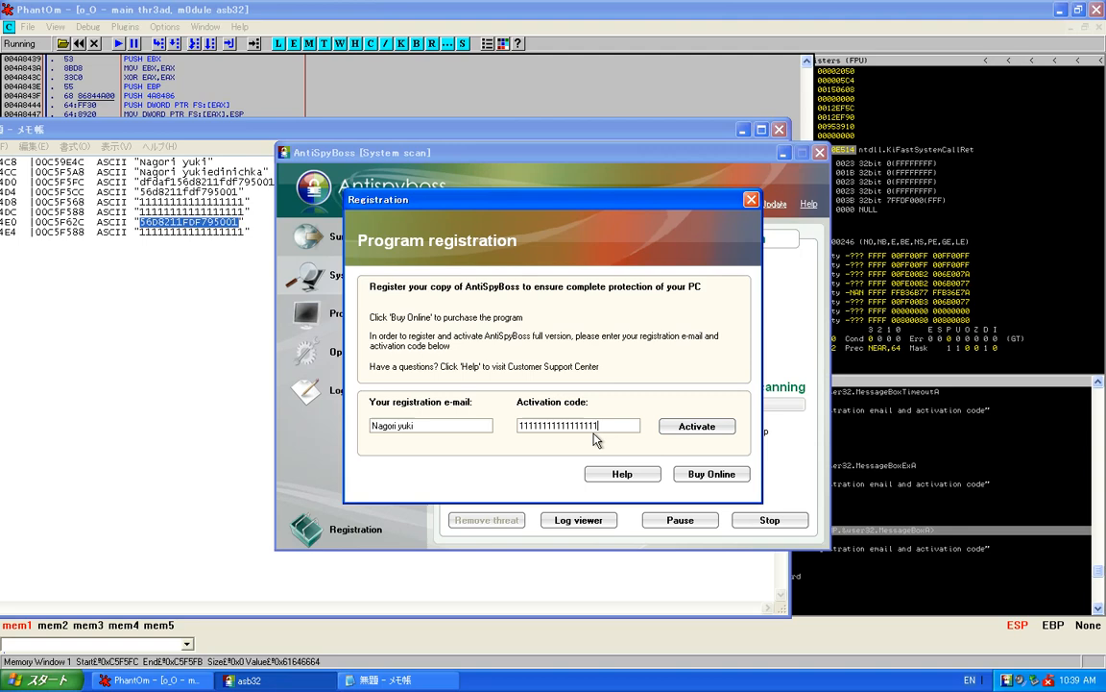
{"action": "right_click", "coordinate": [576, 425]}
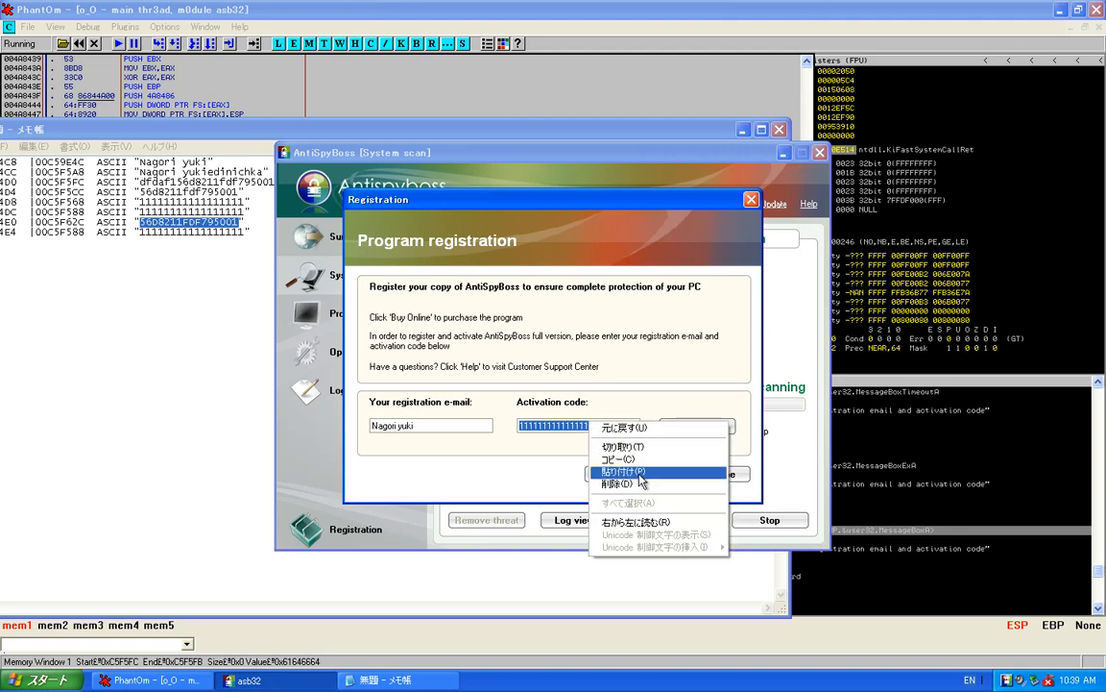
{"action": "left_click", "coordinate": [621, 472]}
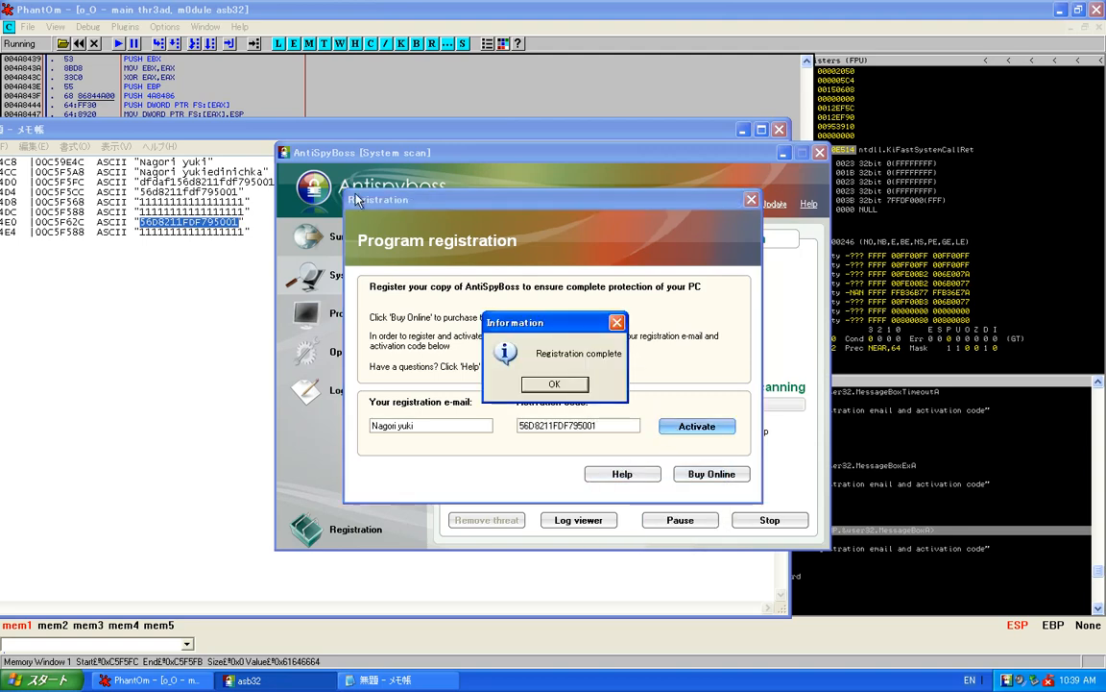
Step: Bring OllyDbg forward and return to its main code view via the Window menu
{"action": "left_click", "coordinate": [164, 26]}
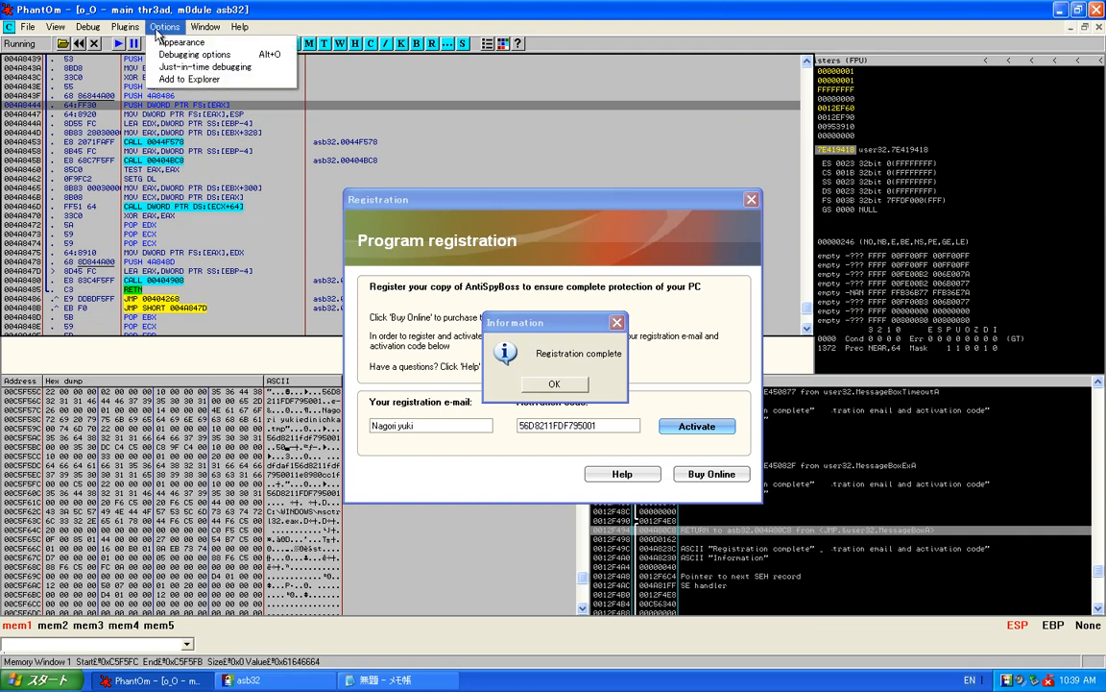
{"action": "left_click", "coordinate": [205, 26]}
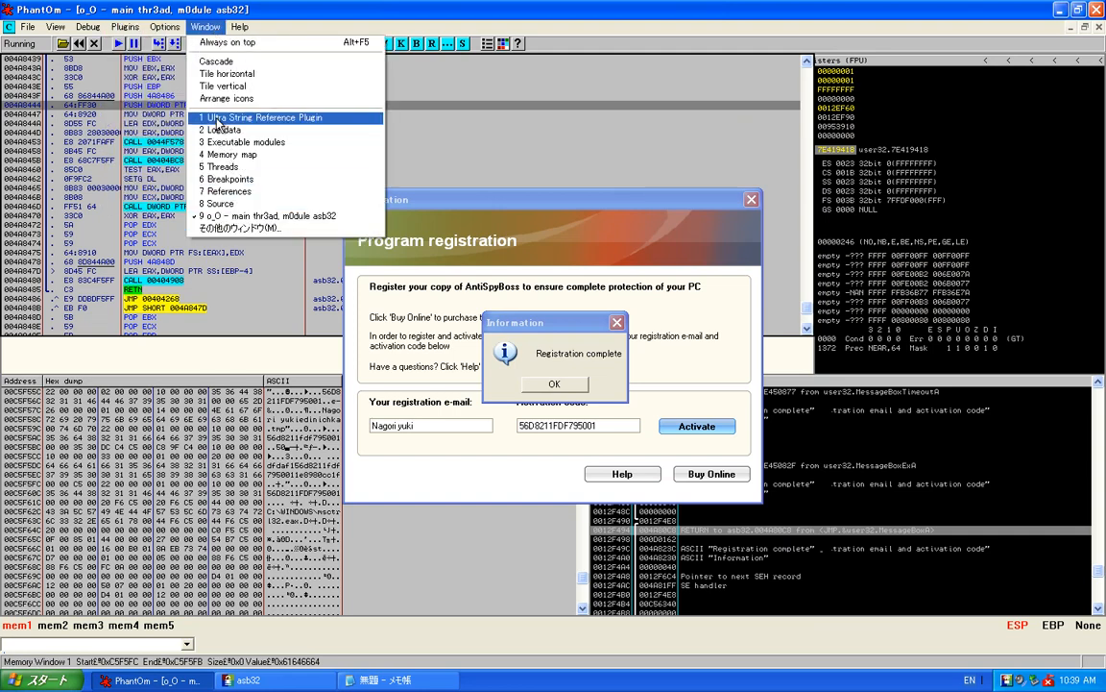
{"action": "left_click", "coordinate": [259, 117]}
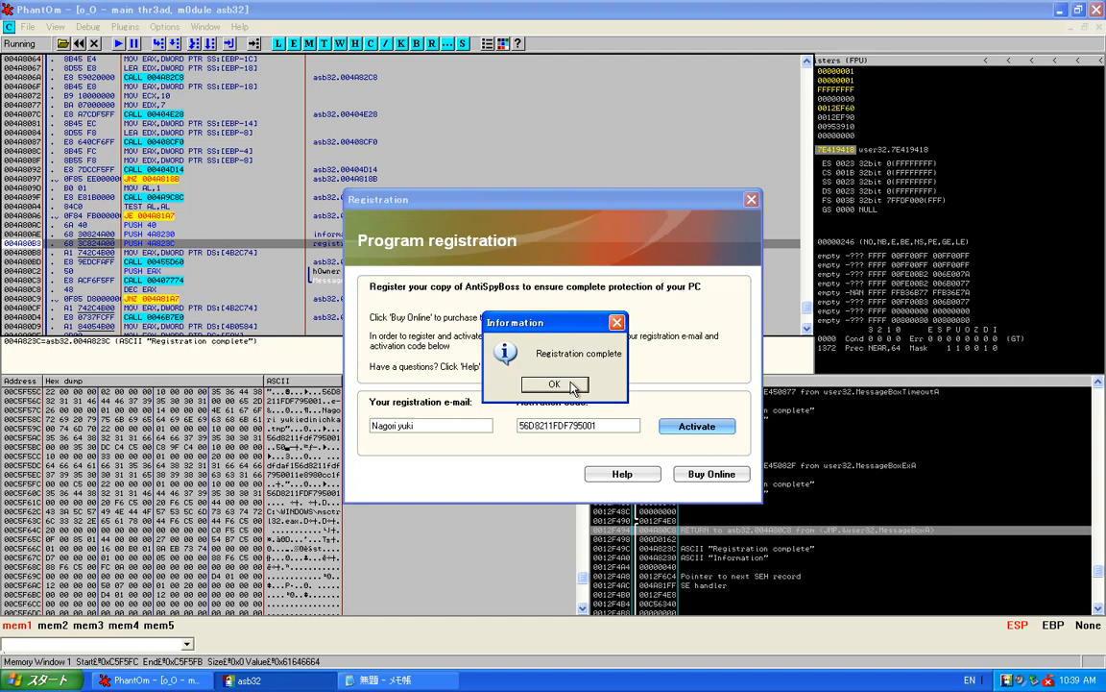
Step: Dismiss the Registration complete message, launch Registry Editor, and scroll asb32's data strings
{"action": "left_click", "coordinate": [554, 383]}
{"action": "type", "text": "regedit"}
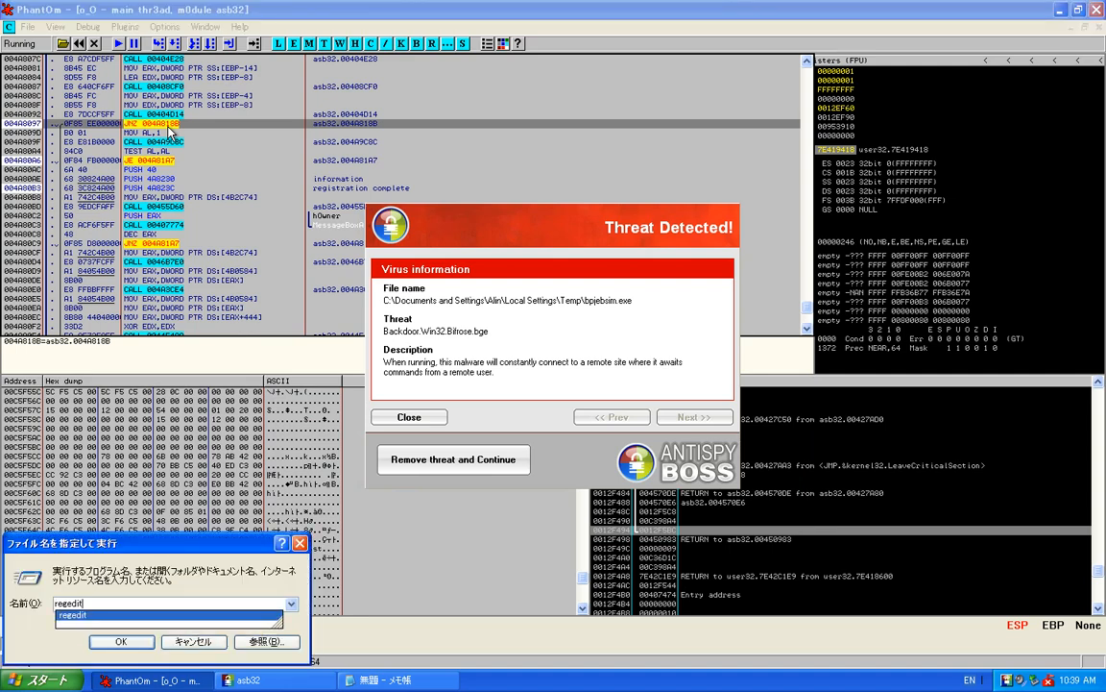
{"action": "left_click", "coordinate": [121, 642]}
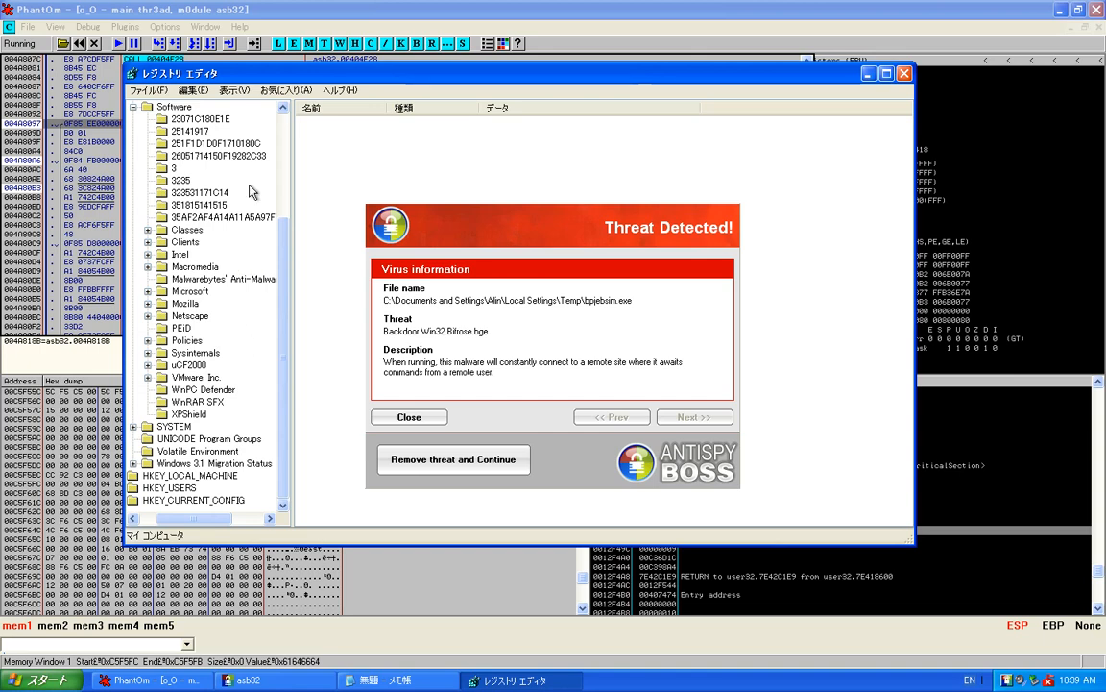
{"action": "scroll", "scroll_direction": "up", "scroll_amount": 3}
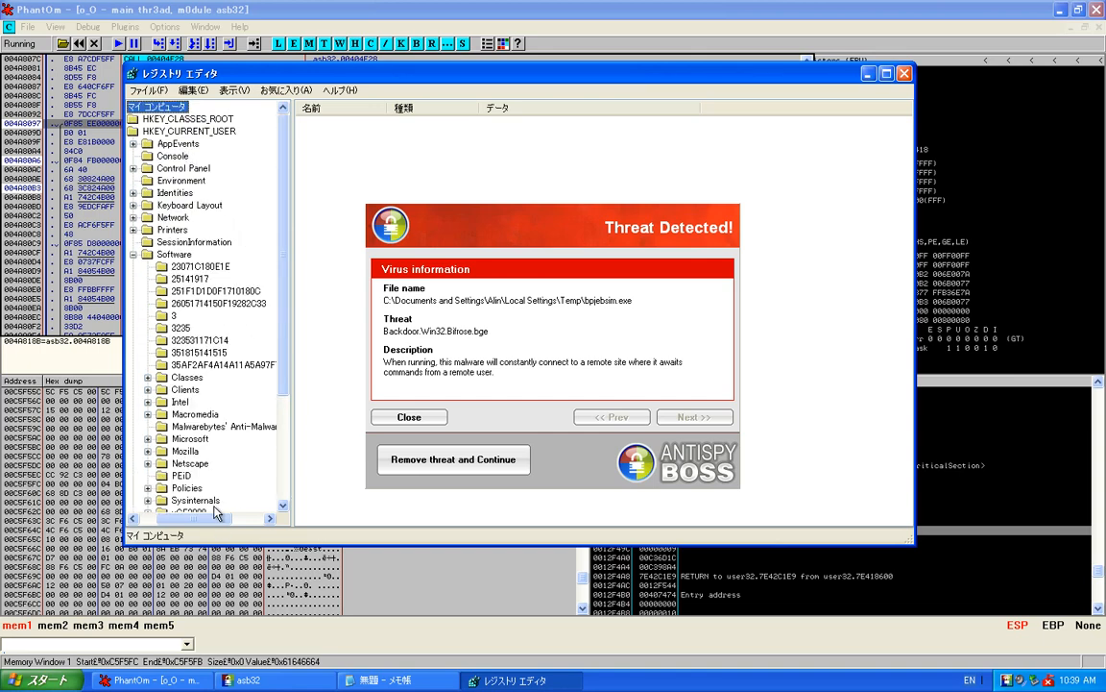
{"action": "scroll", "scroll_direction": "down", "scroll_amount": 3}
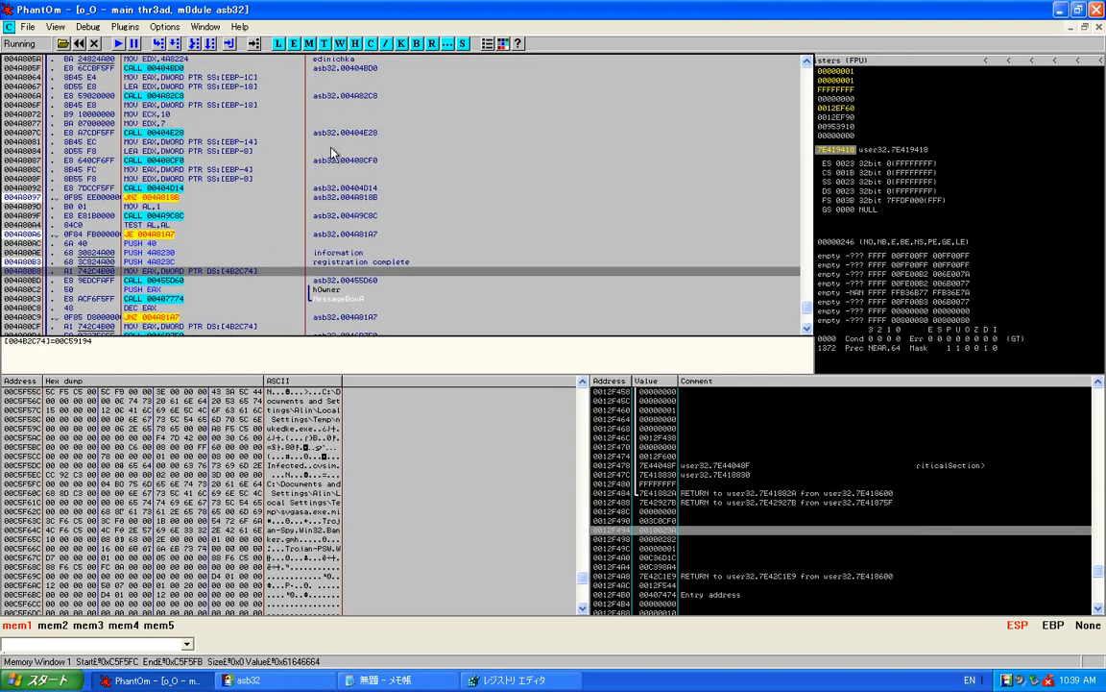
{"action": "scroll", "scroll_direction": "up", "scroll_amount": 3}
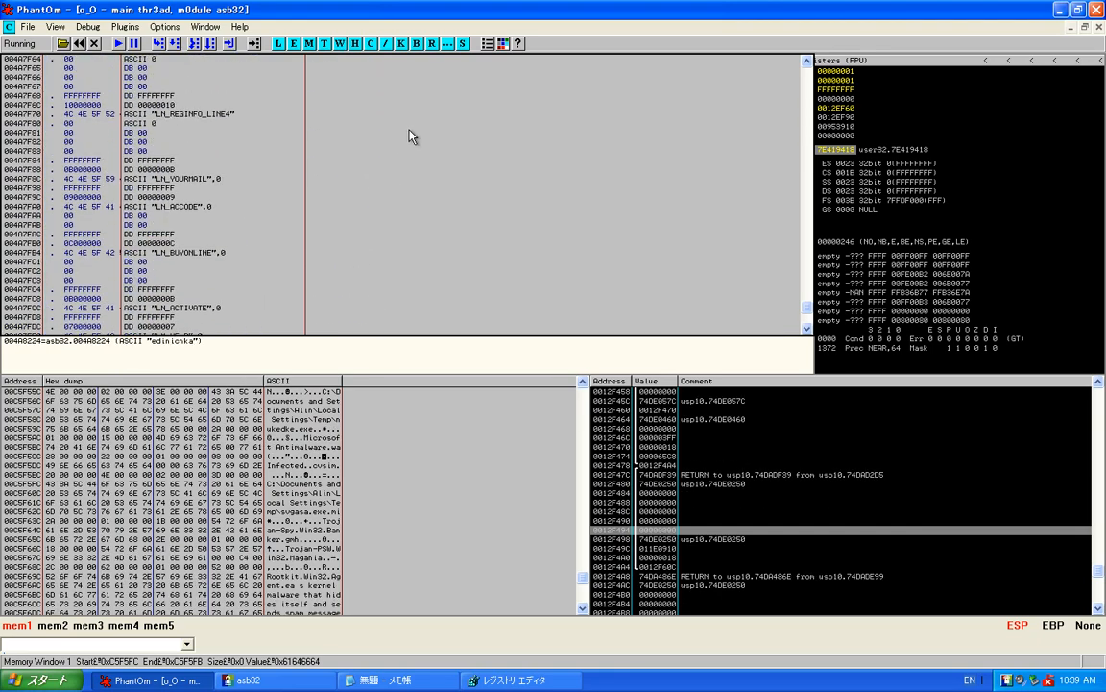
Step: View references, return to the RegOpenKeyA call opening SOFTWARE\IOSoftware, then switch to Registry Editor
{"action": "left_click", "coordinate": [431, 43]}
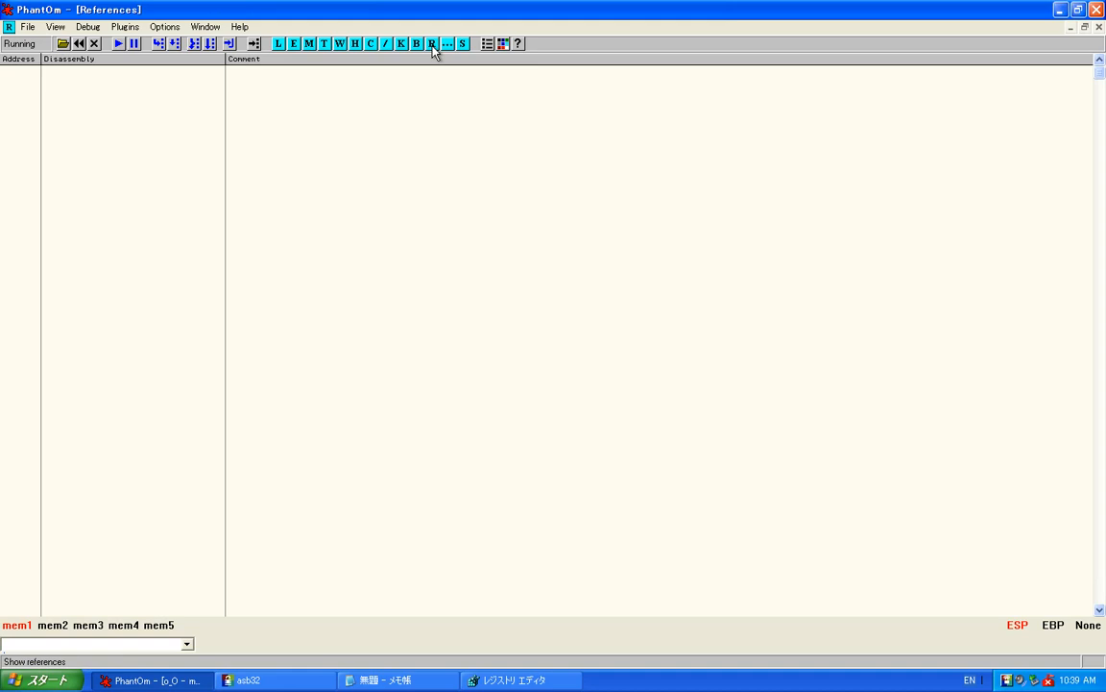
{"action": "left_click", "coordinate": [415, 44]}
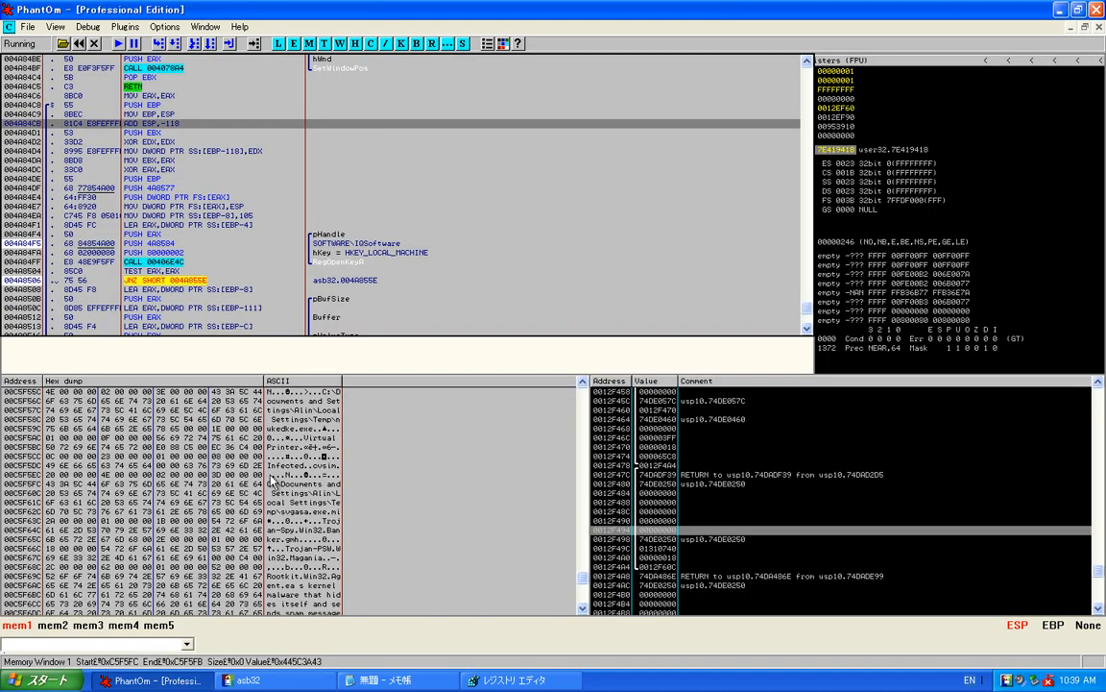
{"action": "left_click", "coordinate": [520, 680]}
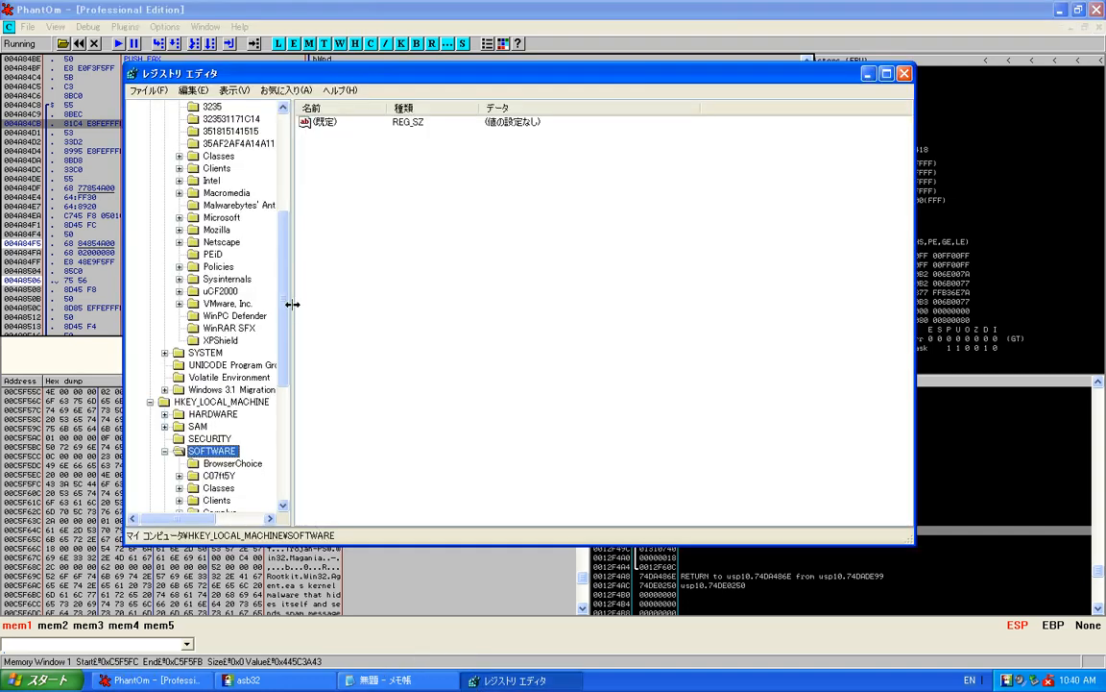
Step: Open the Keygener Assistant registry key to view its values
{"action": "scroll", "scroll_direction": "down", "scroll_amount": 3}
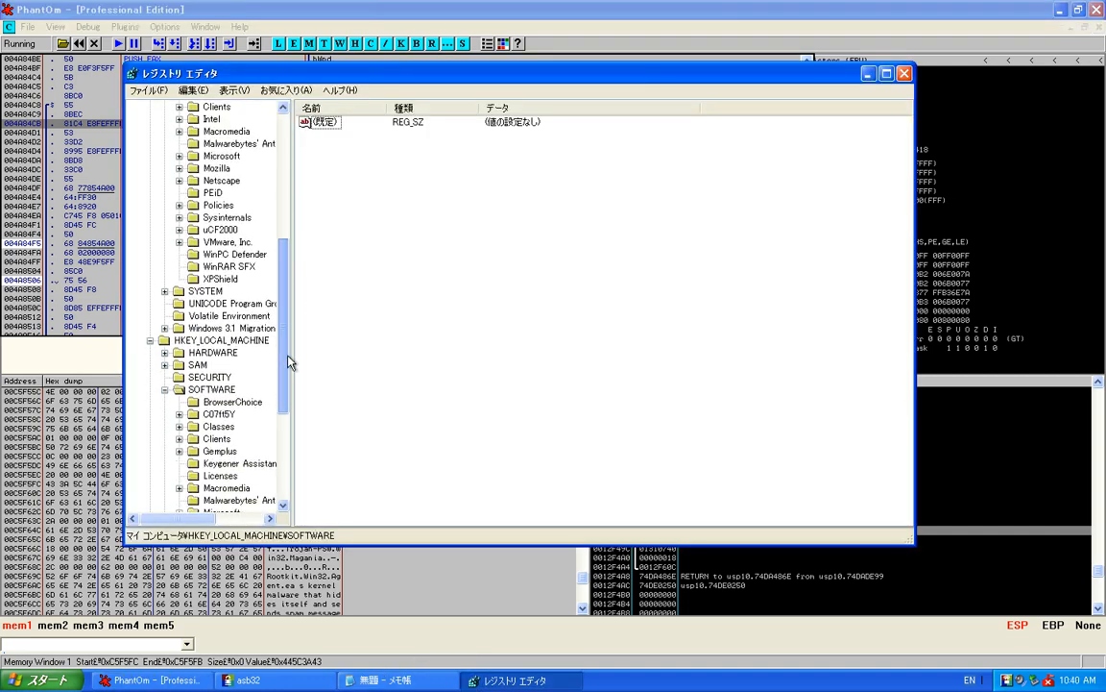
{"action": "left_click", "coordinate": [239, 414]}
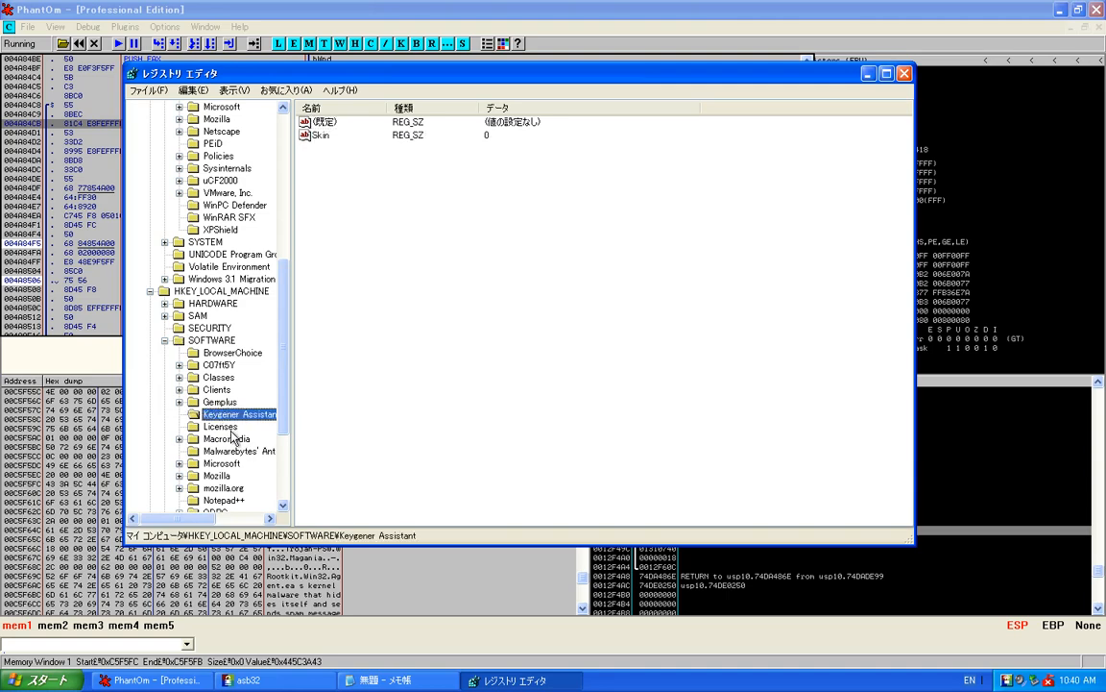
{"action": "left_click", "coordinate": [221, 427]}
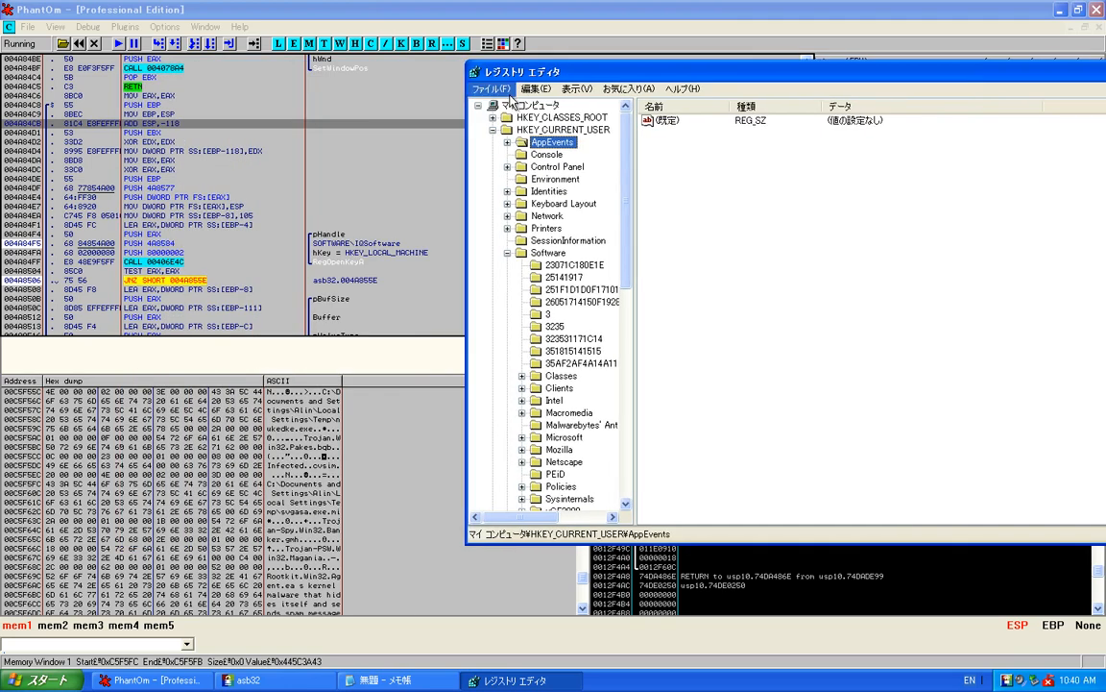
Step: Start a registry search for 'IOSoftware', then show the desktop
{"action": "left_click", "coordinate": [534, 88]}
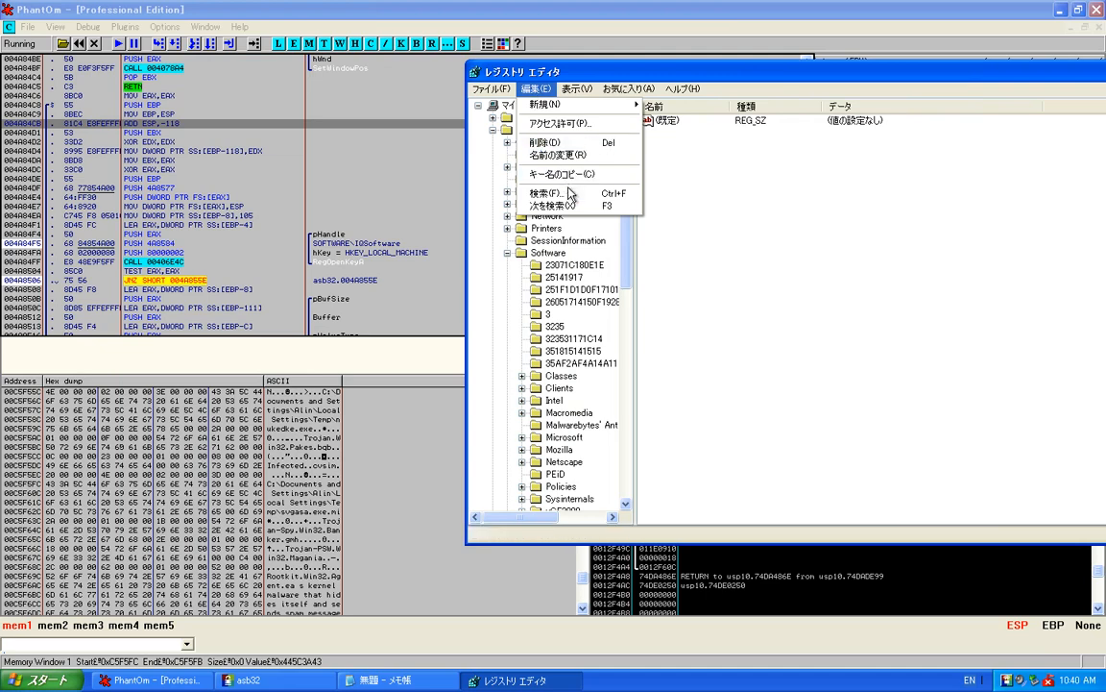
{"action": "left_click", "coordinate": [548, 192]}
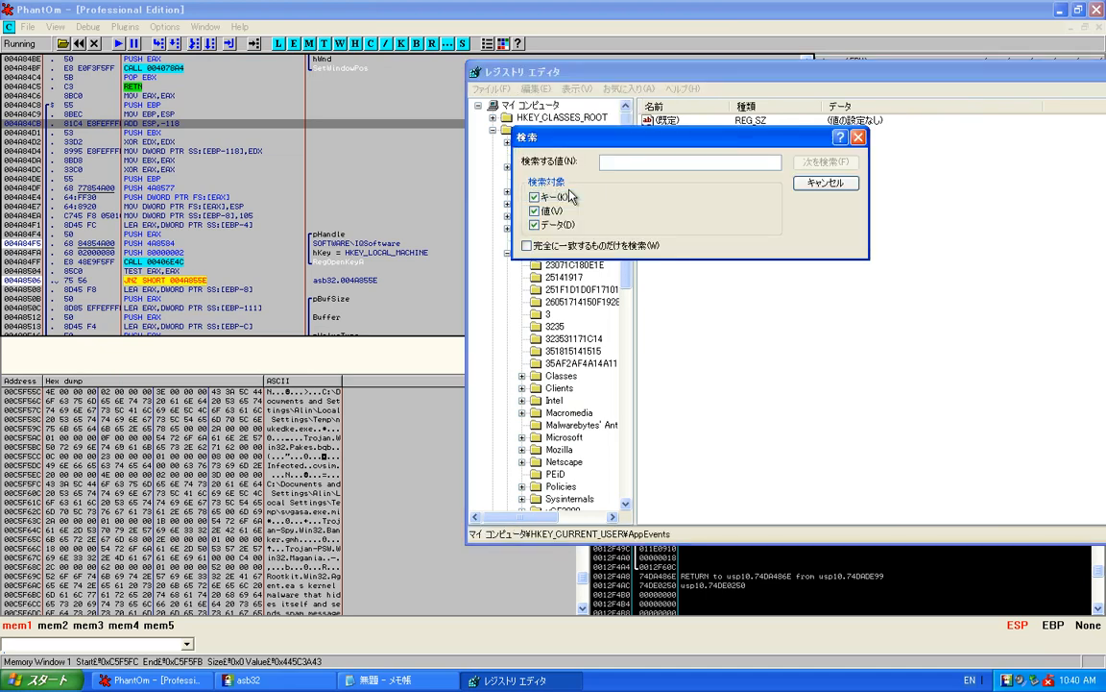
{"action": "type", "text": "IOSoftware"}
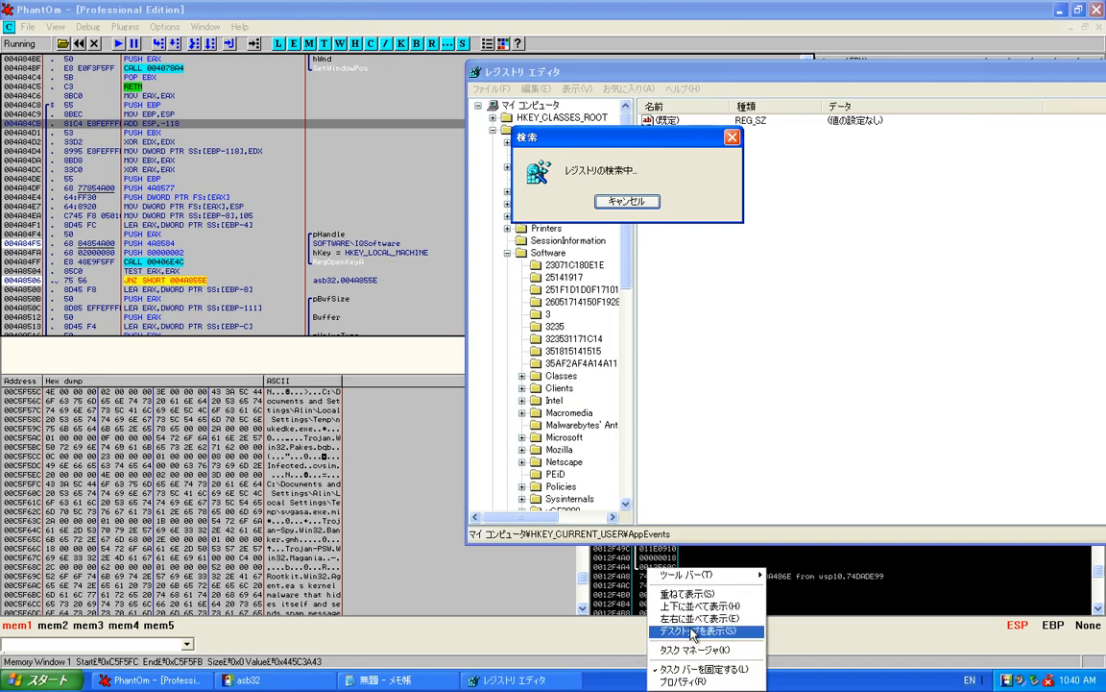
{"action": "left_click", "coordinate": [692, 631]}
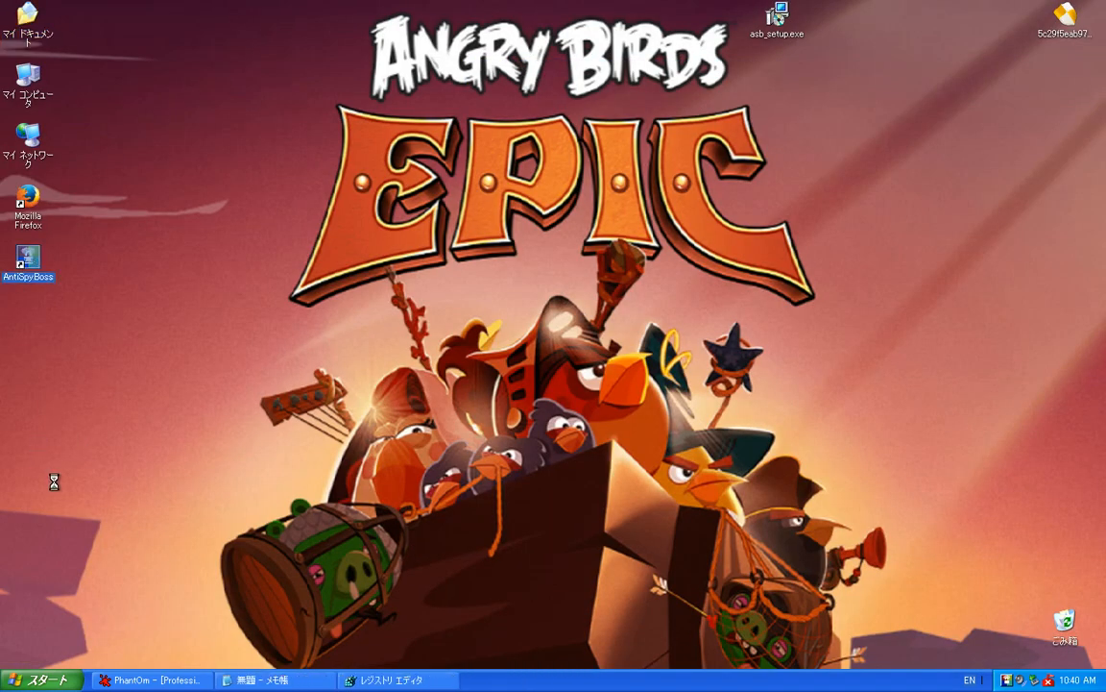
Step: Open the AntiSpyBoss shortcut's target folder from its Properties dialog
{"action": "right_click", "coordinate": [29, 254]}
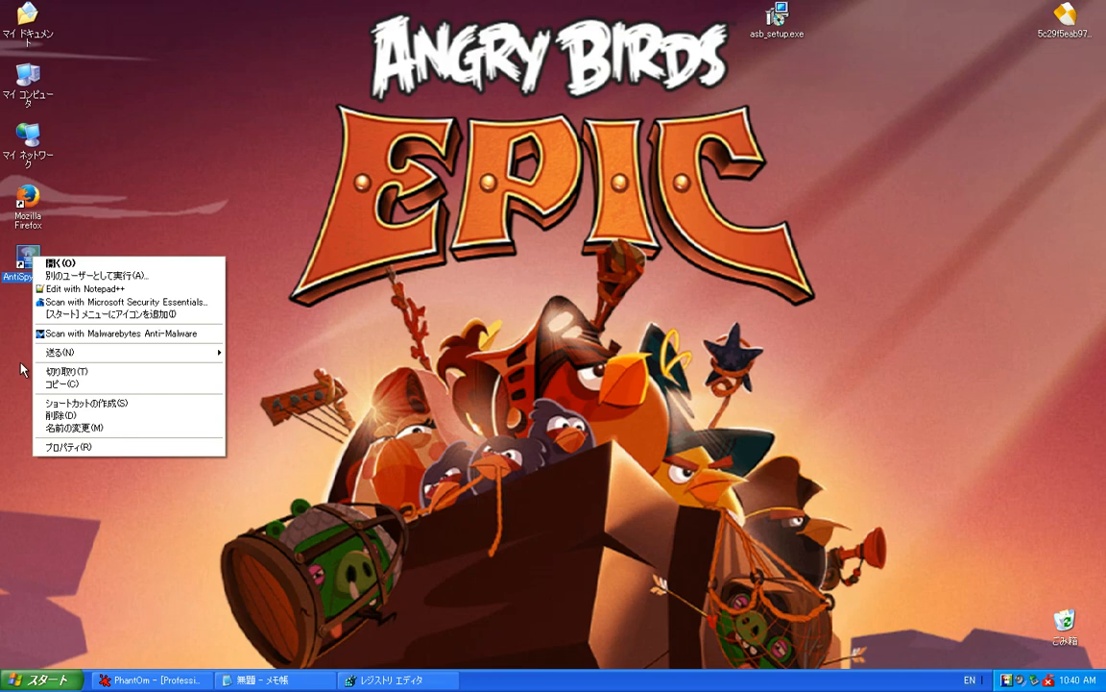
{"action": "left_click", "coordinate": [189, 454]}
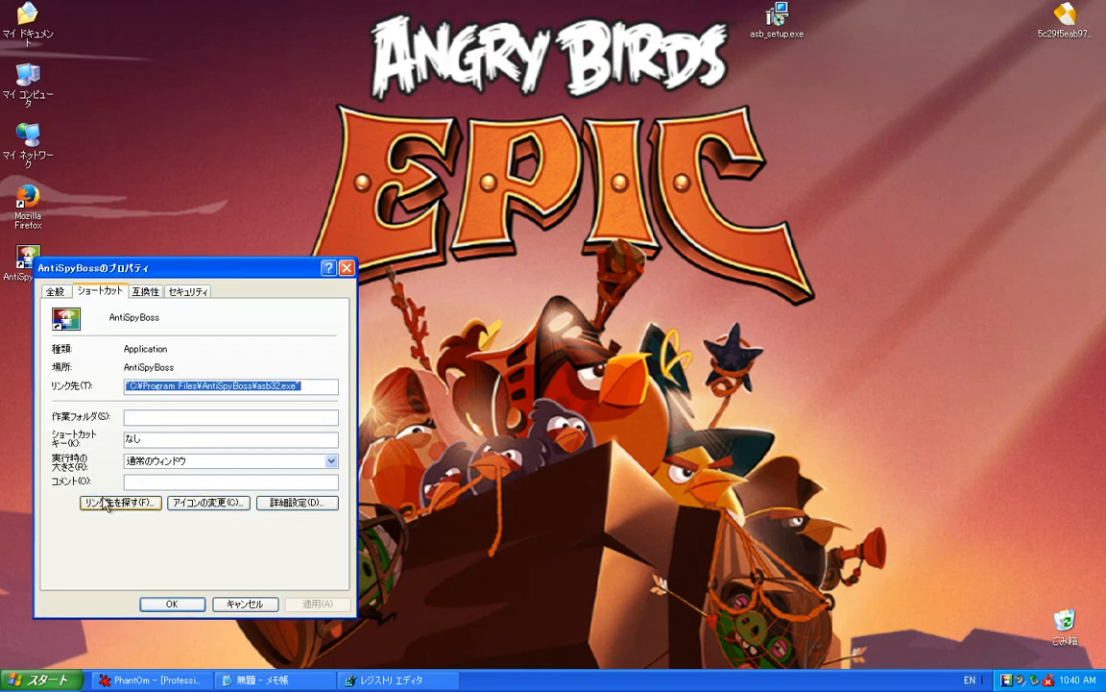
{"action": "left_click", "coordinate": [119, 502]}
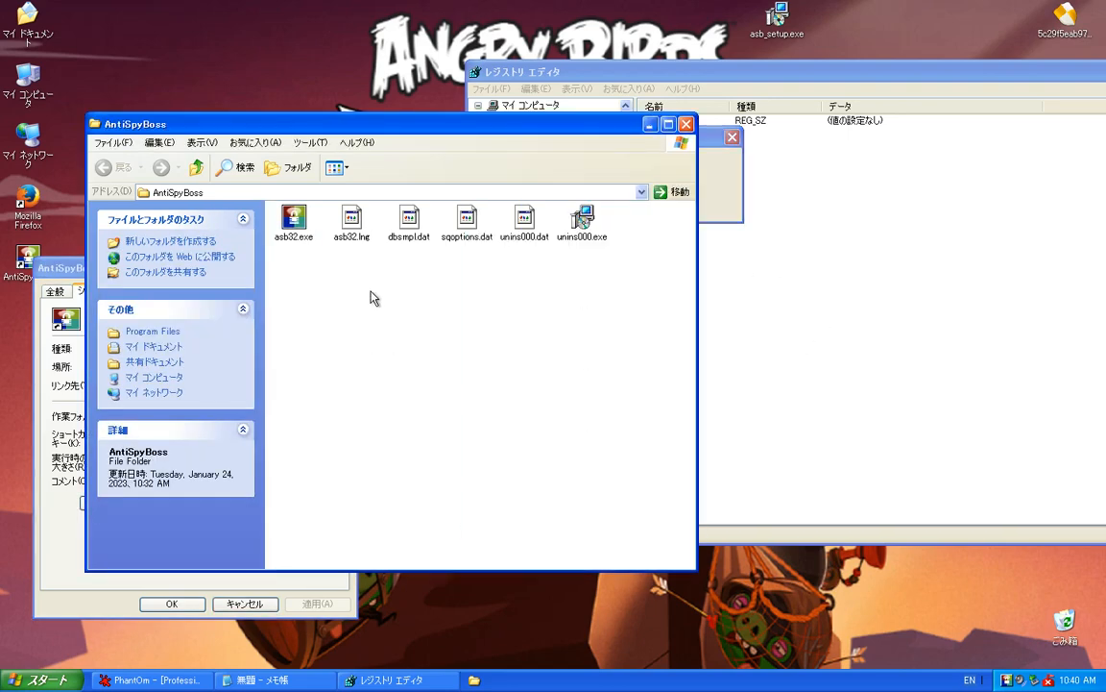
Step: Open sqoptions.dat in Notepad by choosing Notepad from the program list
{"action": "left_click", "coordinate": [466, 221]}
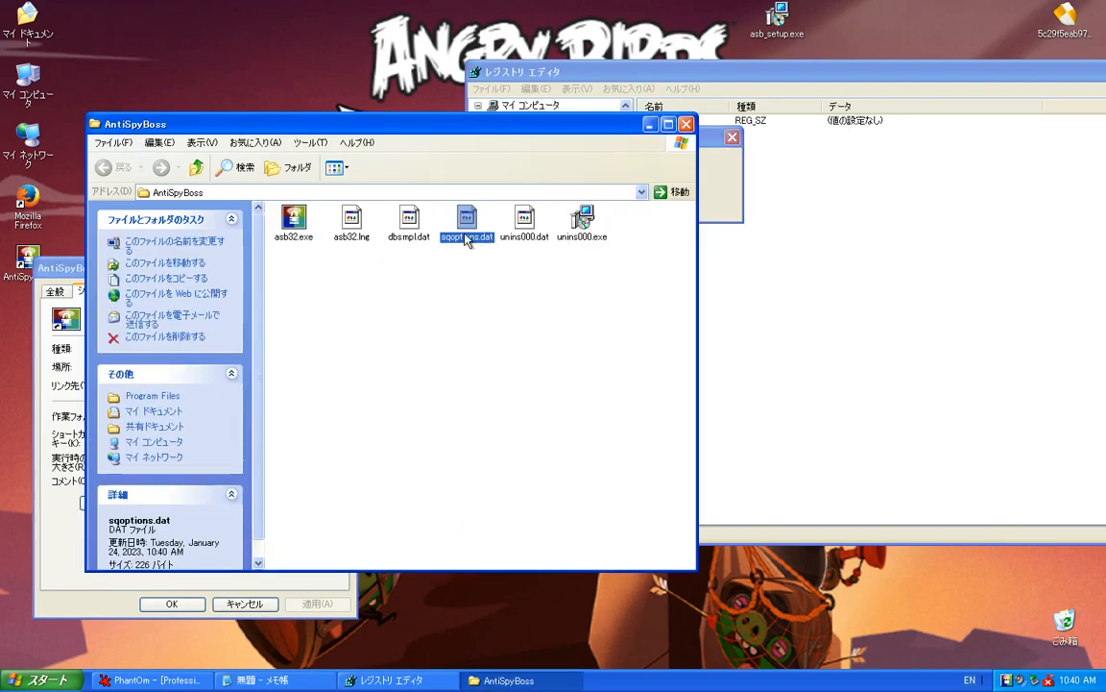
{"action": "double_click", "coordinate": [467, 221]}
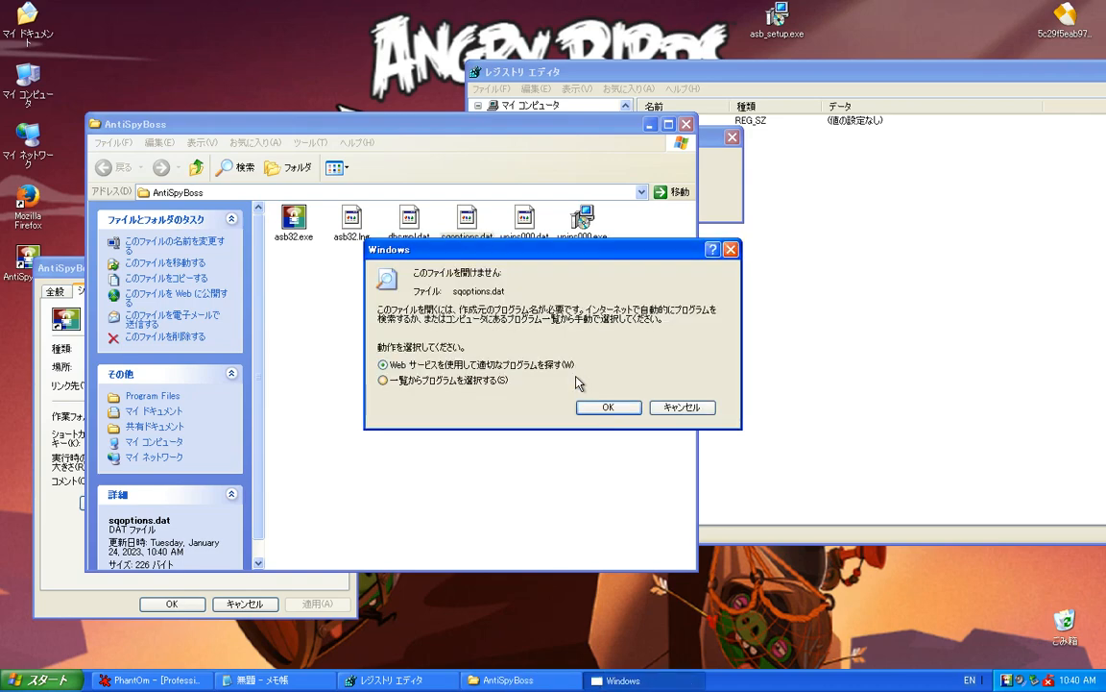
{"action": "left_click", "coordinate": [681, 406]}
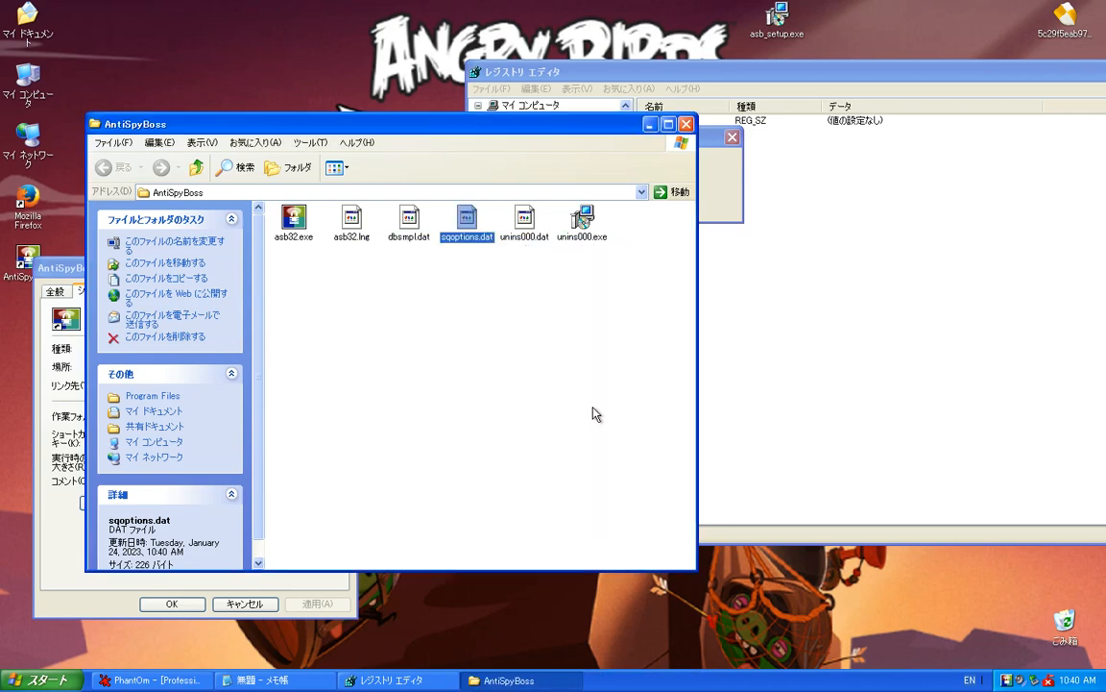
{"action": "double_click", "coordinate": [467, 216]}
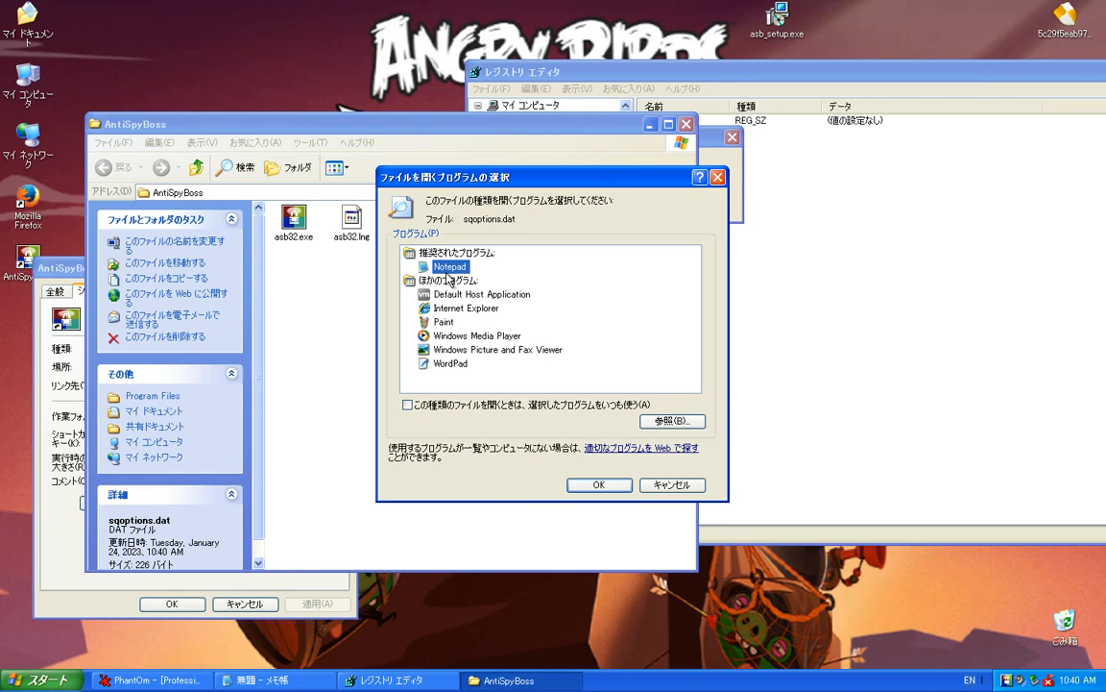
{"action": "left_click", "coordinate": [599, 485]}
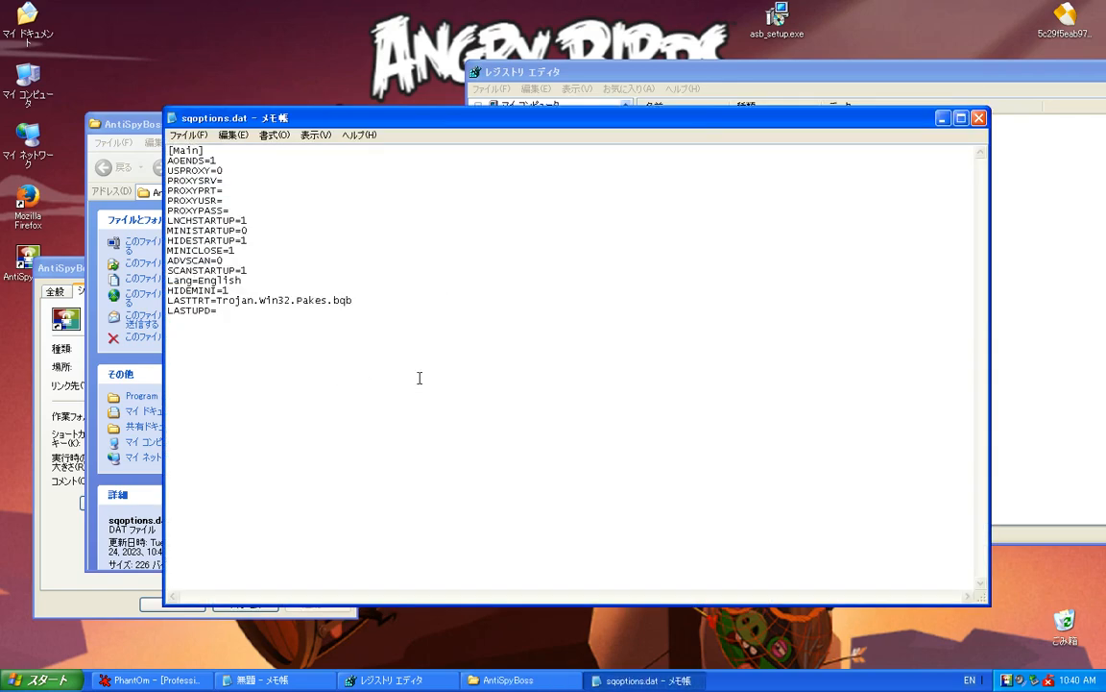
{"action": "mouse_move", "coordinate": [284, 385]}
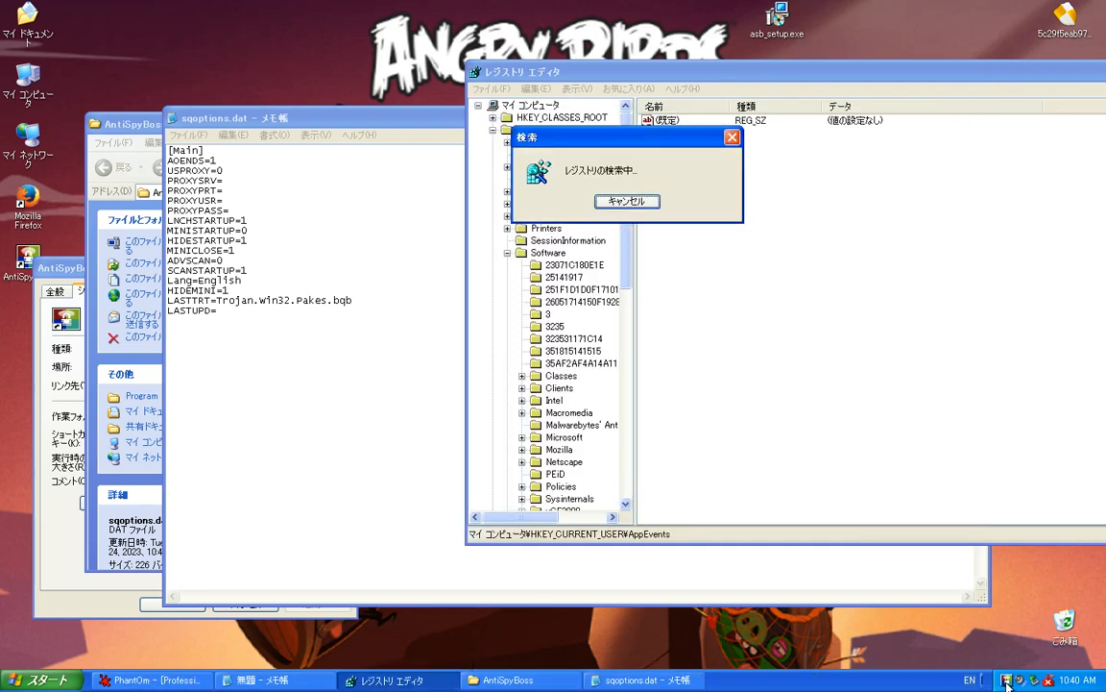
Step: Bring the debugger forward and dismiss the registry search-finished message
{"action": "left_click", "coordinate": [627, 201]}
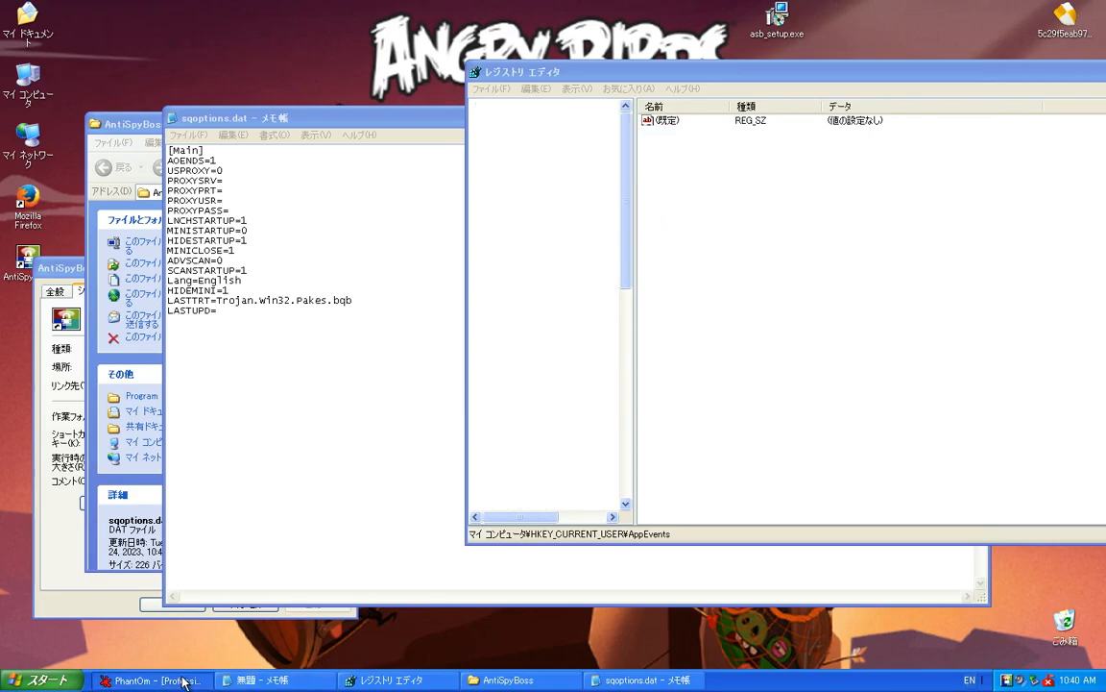
{"action": "left_click", "coordinate": [153, 680]}
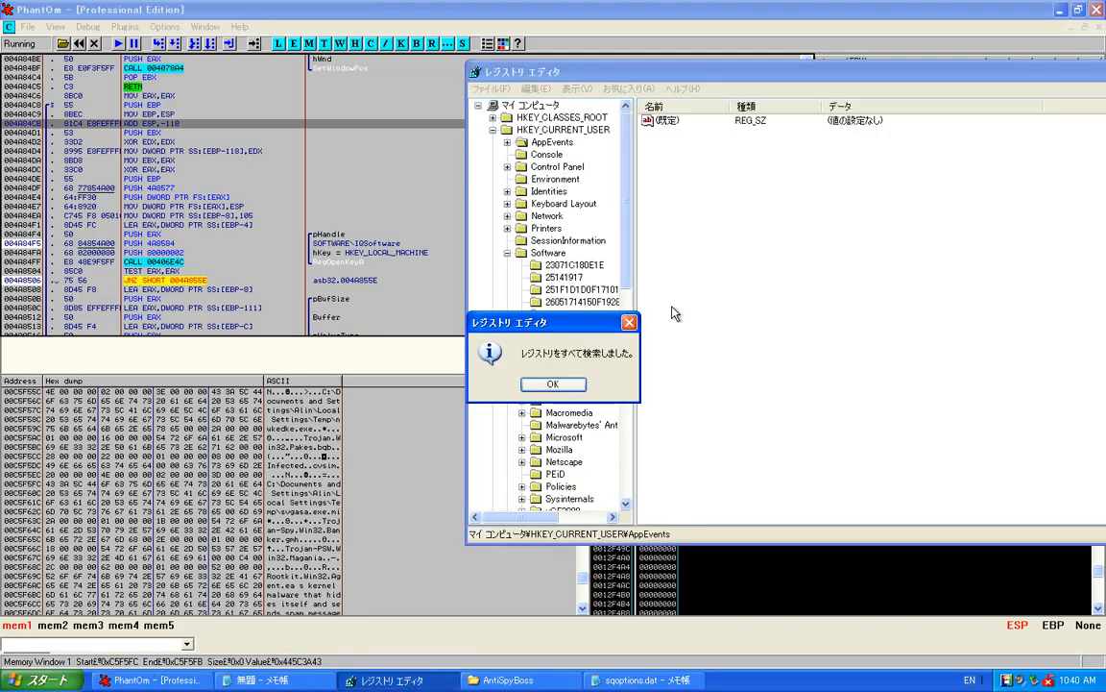
{"action": "left_click", "coordinate": [552, 384]}
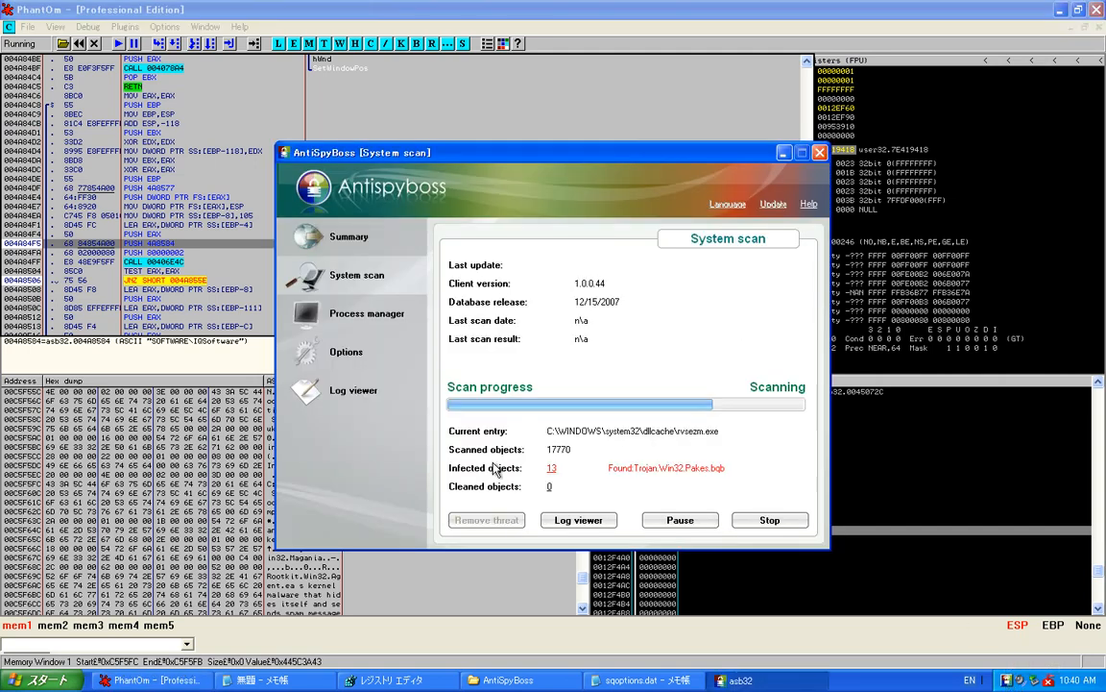
Step: Check processes and summary, enable full system scan in Options, then return to scanning
{"action": "left_click", "coordinate": [365, 313]}
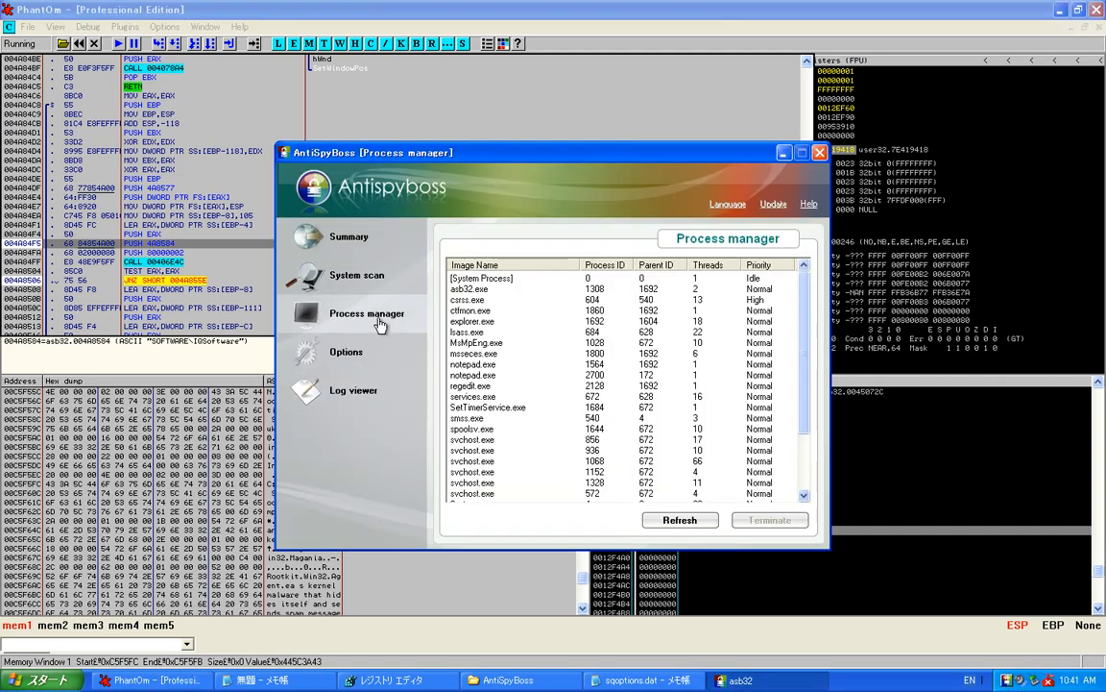
{"action": "left_click", "coordinate": [348, 236]}
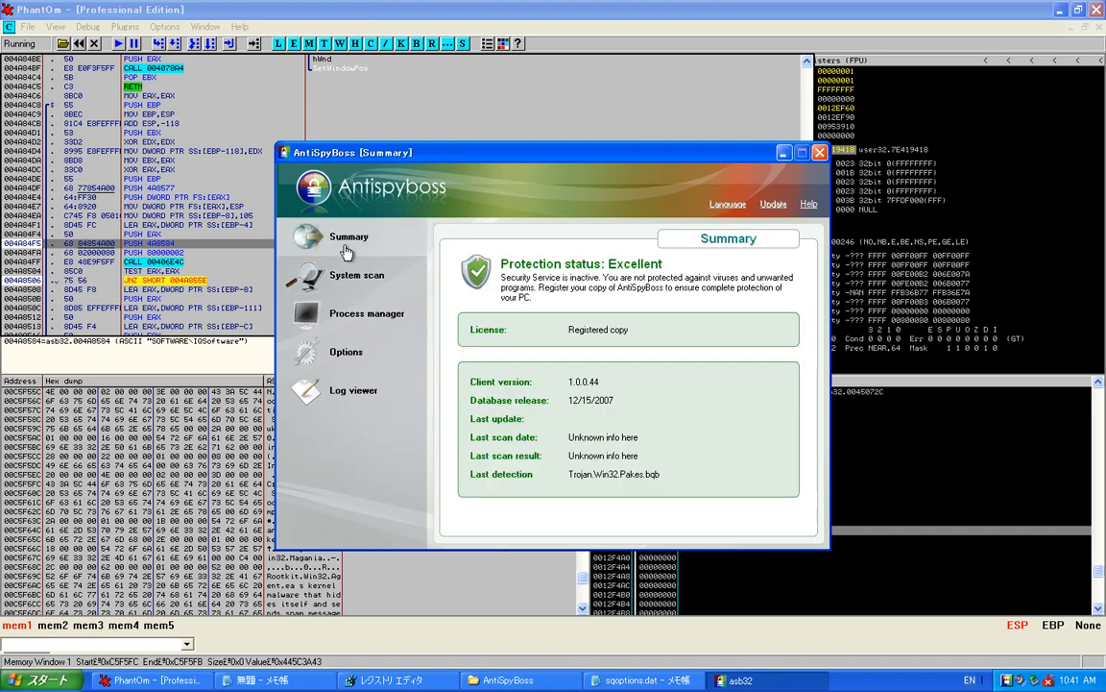
{"action": "mouse_move", "coordinate": [361, 309]}
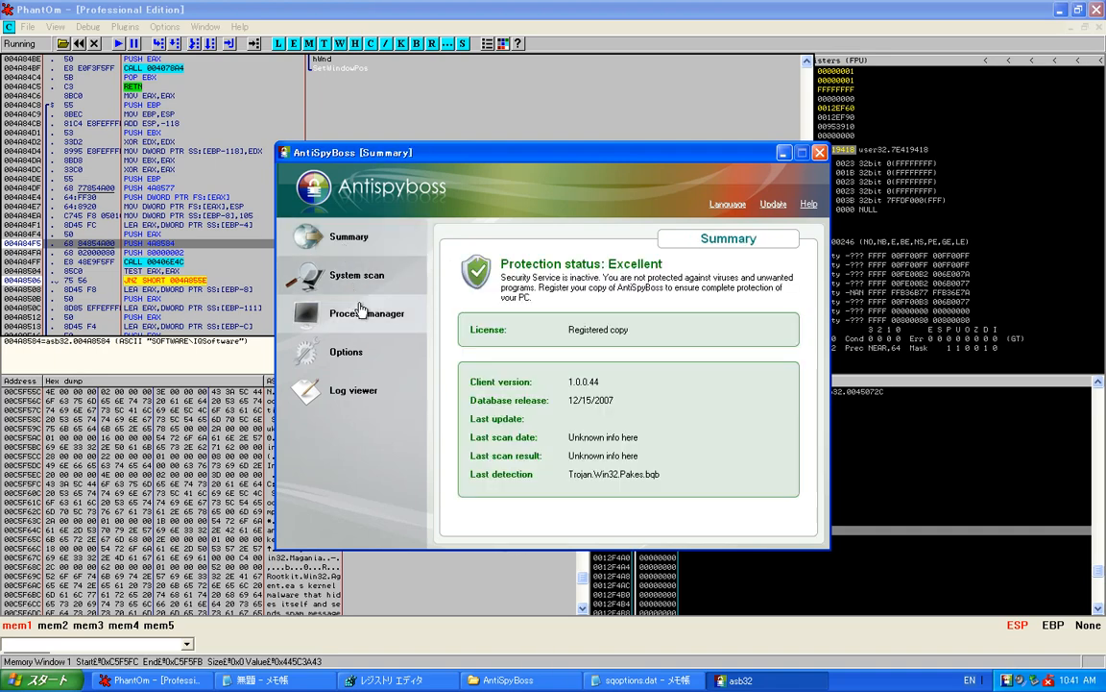
{"action": "left_click", "coordinate": [346, 352]}
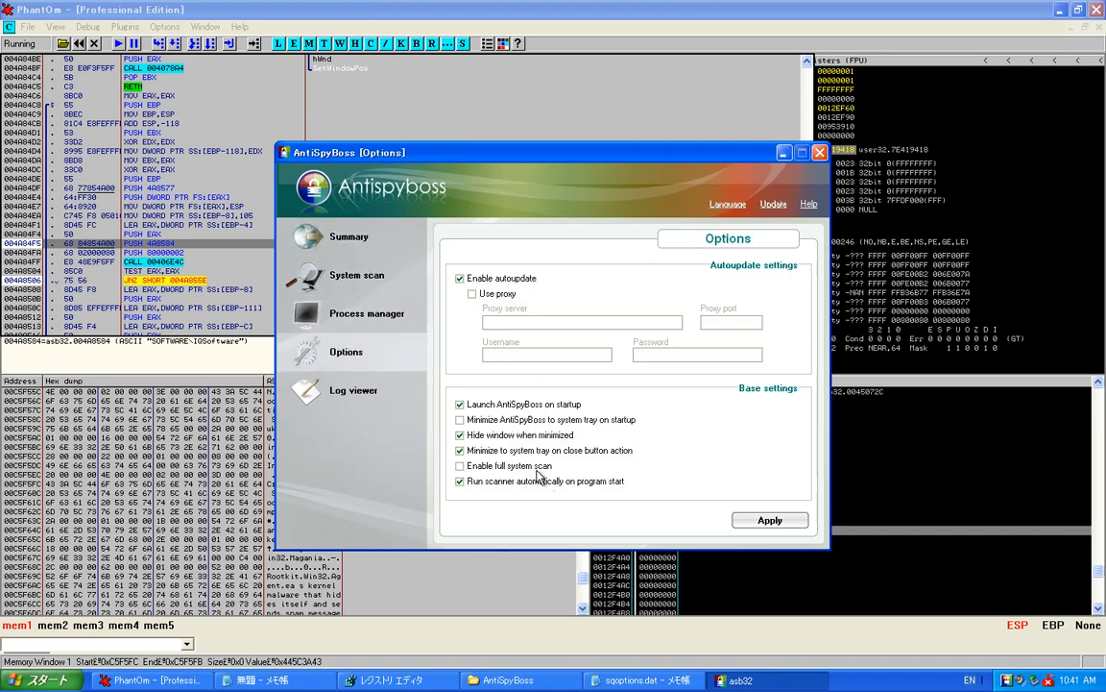
{"action": "left_click", "coordinate": [460, 465]}
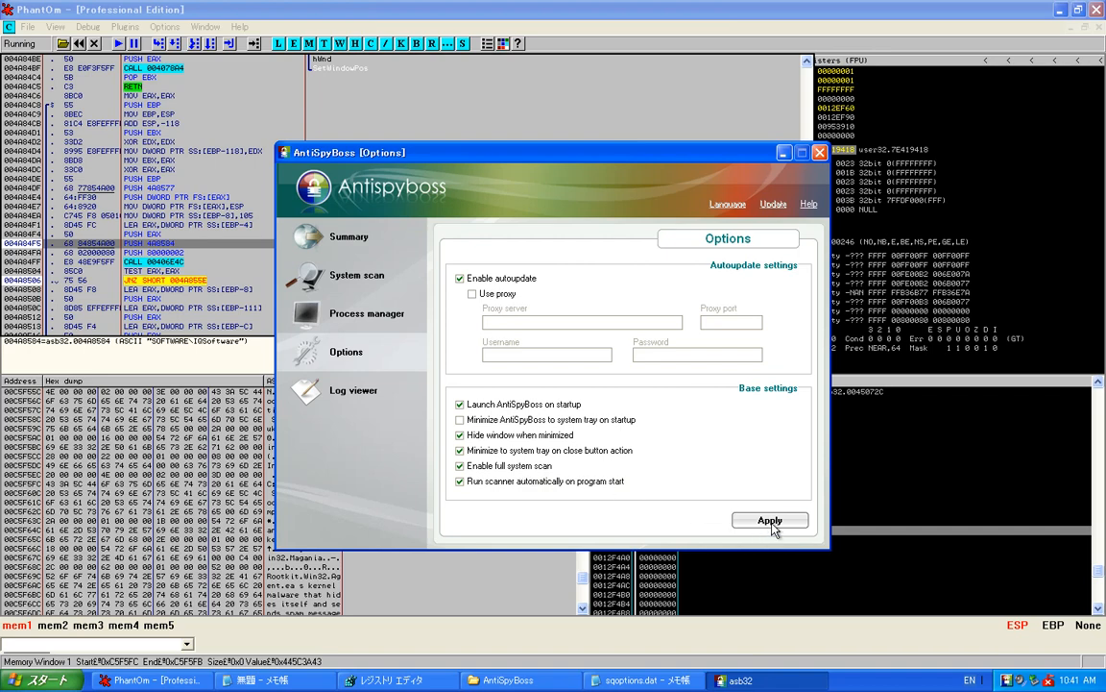
{"action": "mouse_move", "coordinate": [356, 275]}
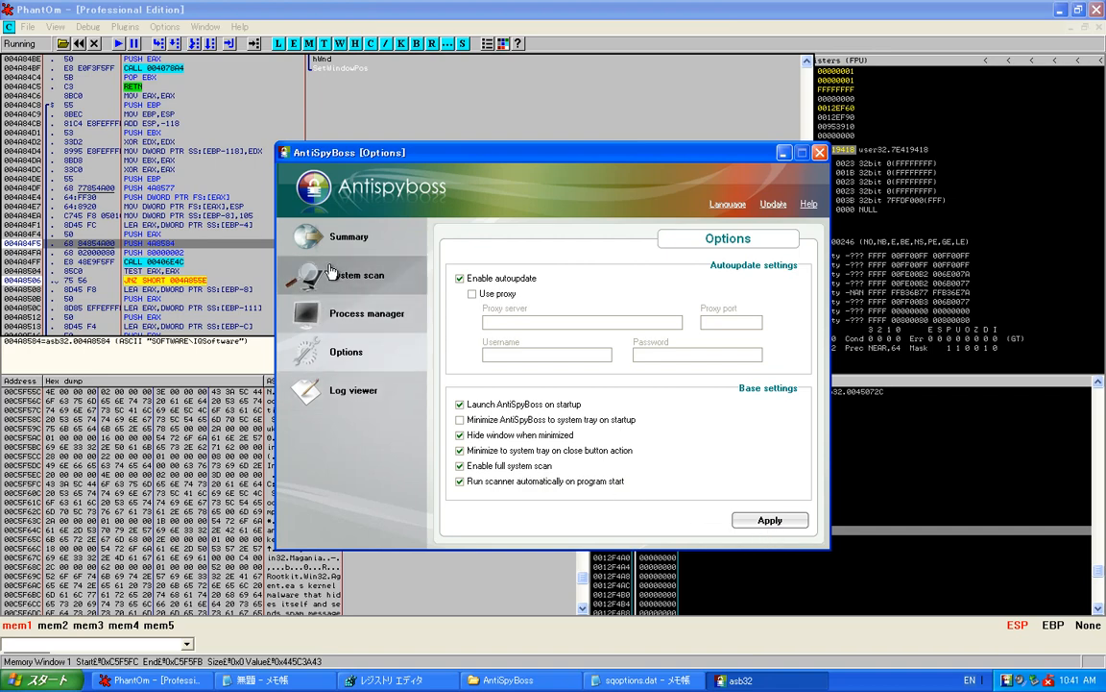
{"action": "left_click", "coordinate": [356, 275]}
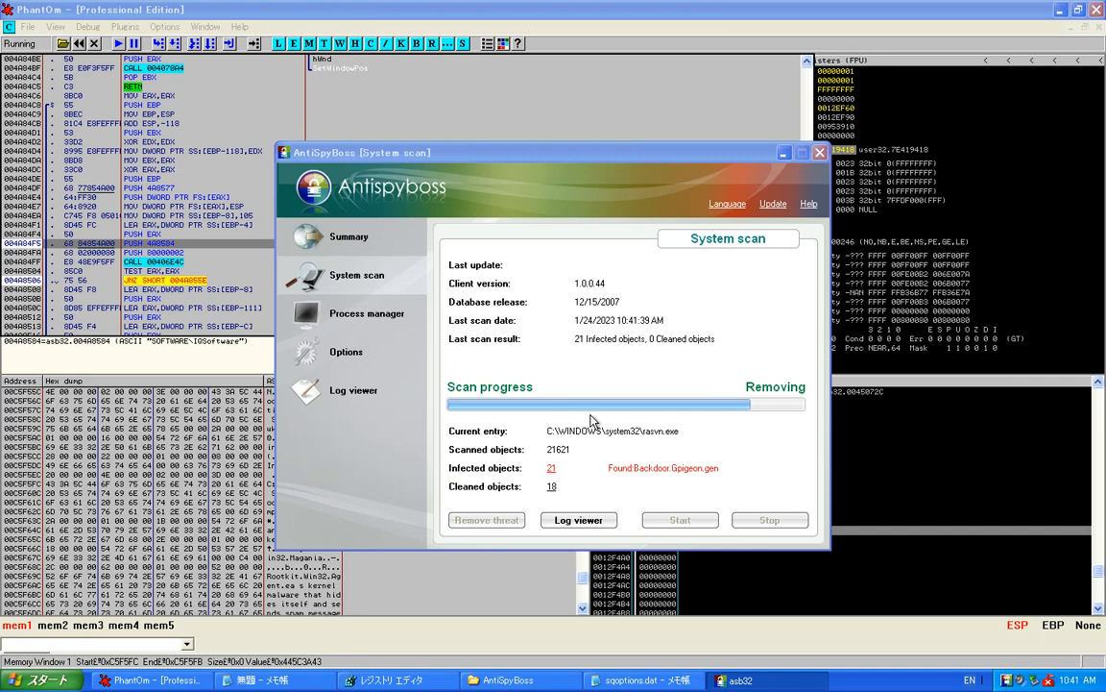
Step: Let all 21 infected objects be cleaned and close the Scan report
{"action": "left_click", "coordinate": [579, 520]}
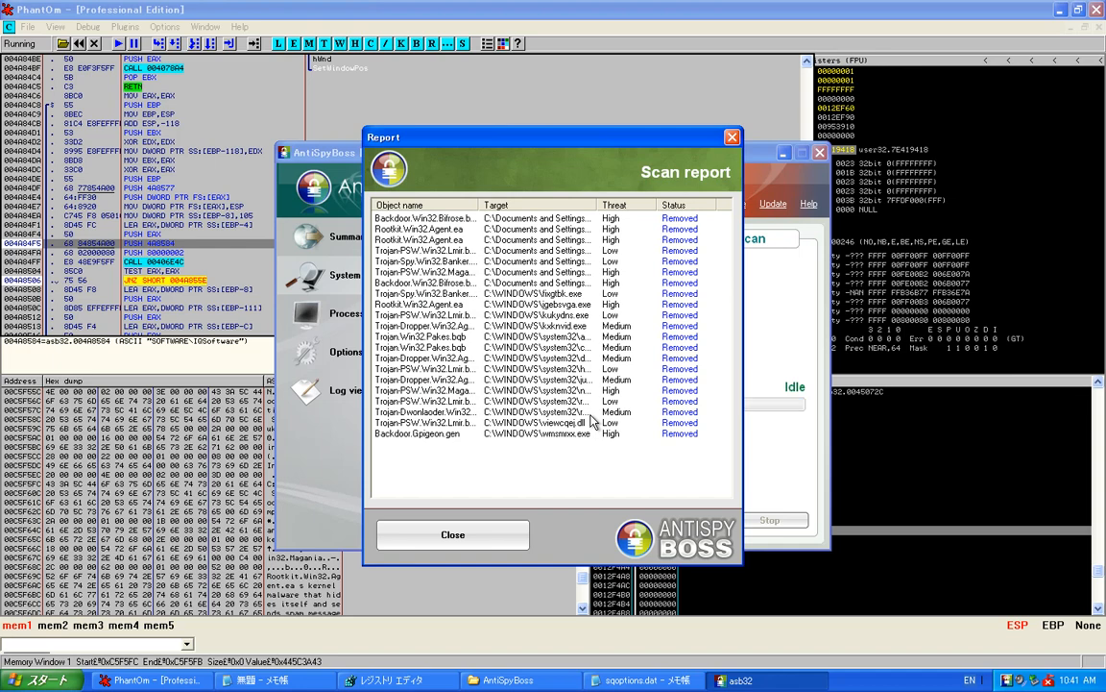
{"action": "mouse_move", "coordinate": [435, 527]}
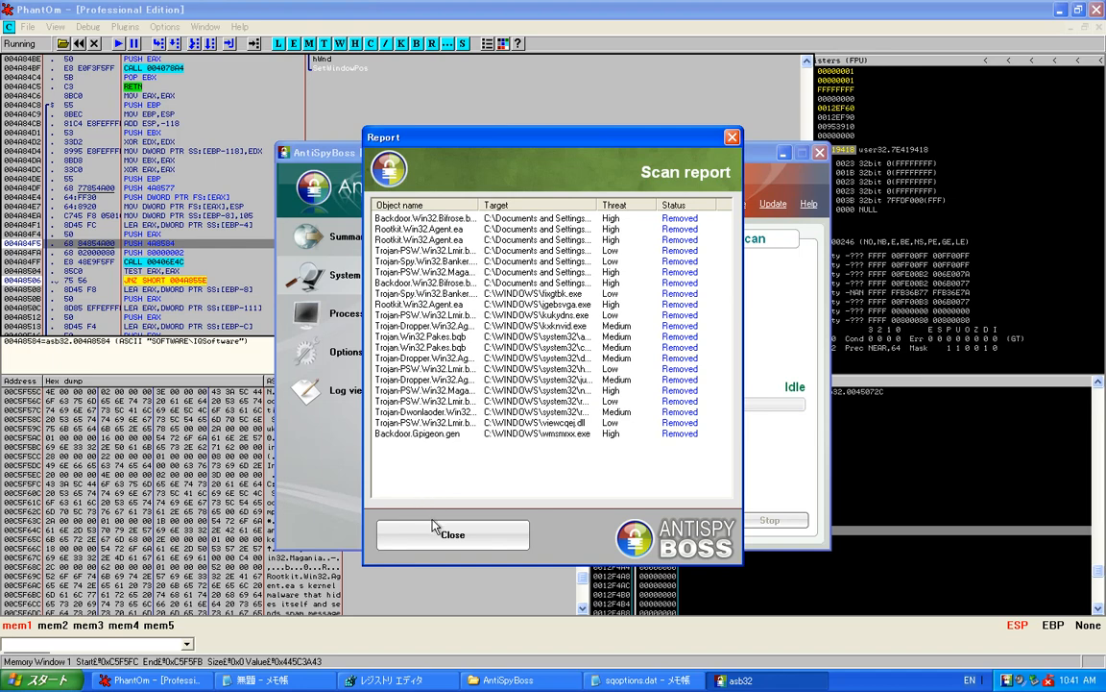
{"action": "left_click", "coordinate": [451, 534]}
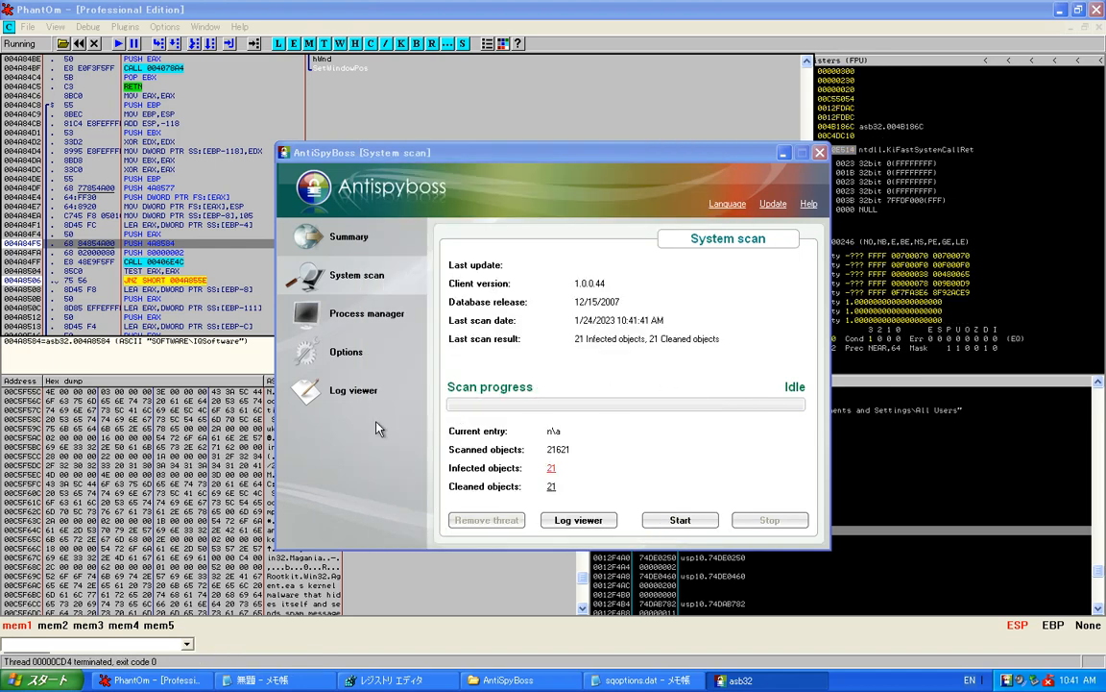
{"action": "mouse_move", "coordinate": [615, 523]}
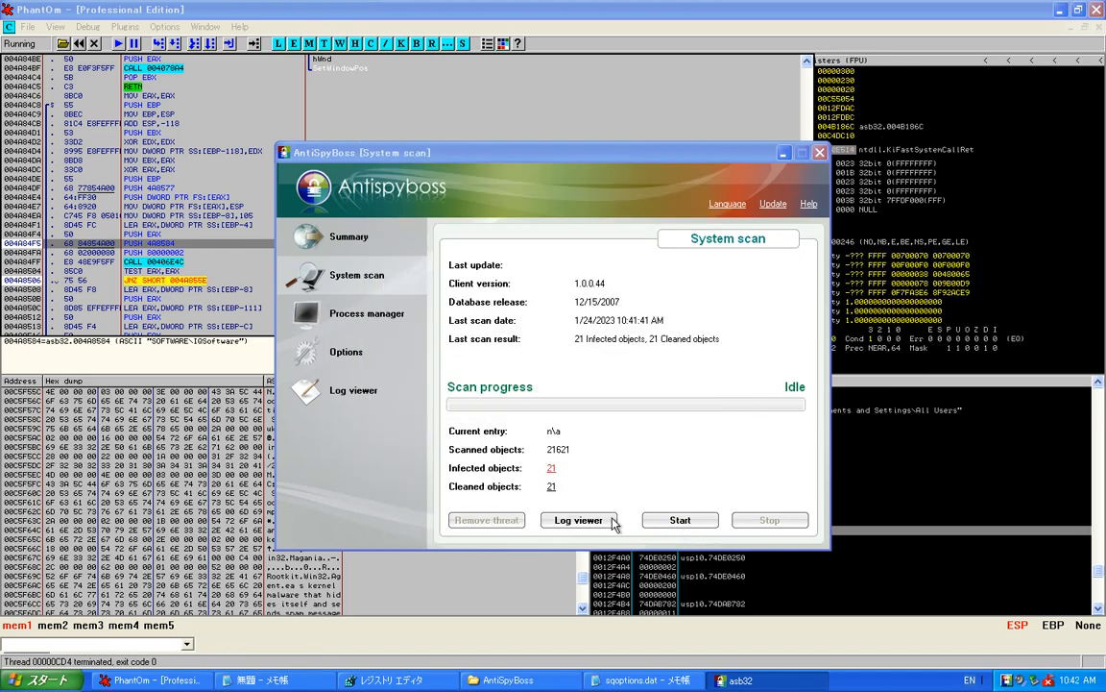
Step: Review the removed-threats log, updated summary, options, process list and language menu
{"action": "left_click", "coordinate": [577, 519]}
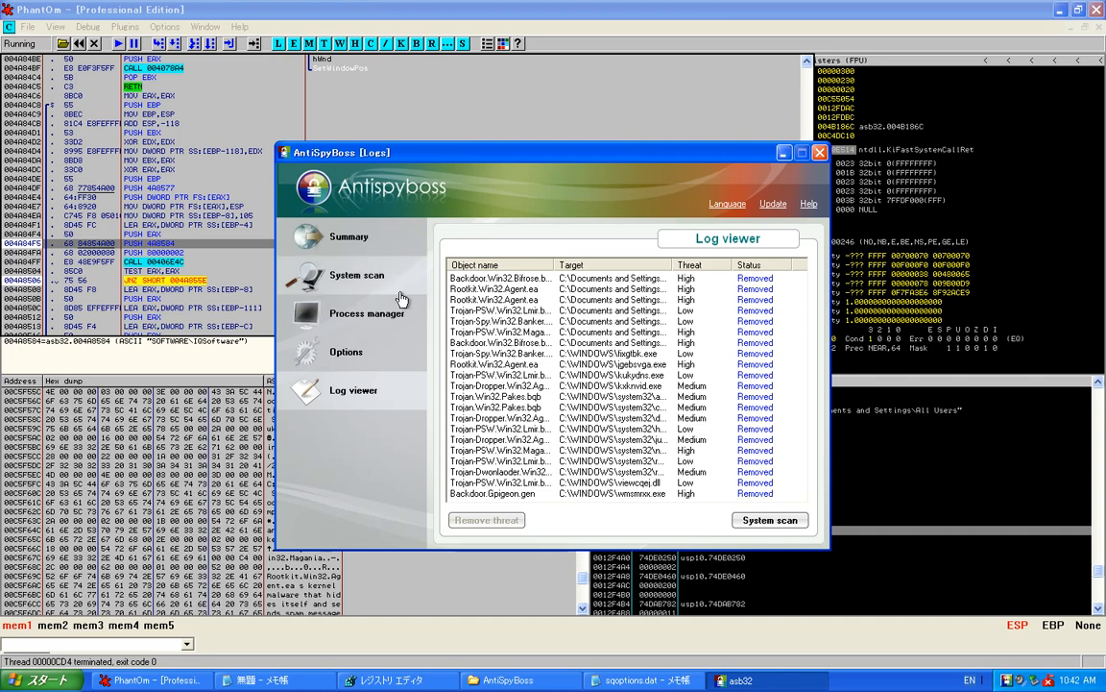
{"action": "left_click", "coordinate": [348, 236]}
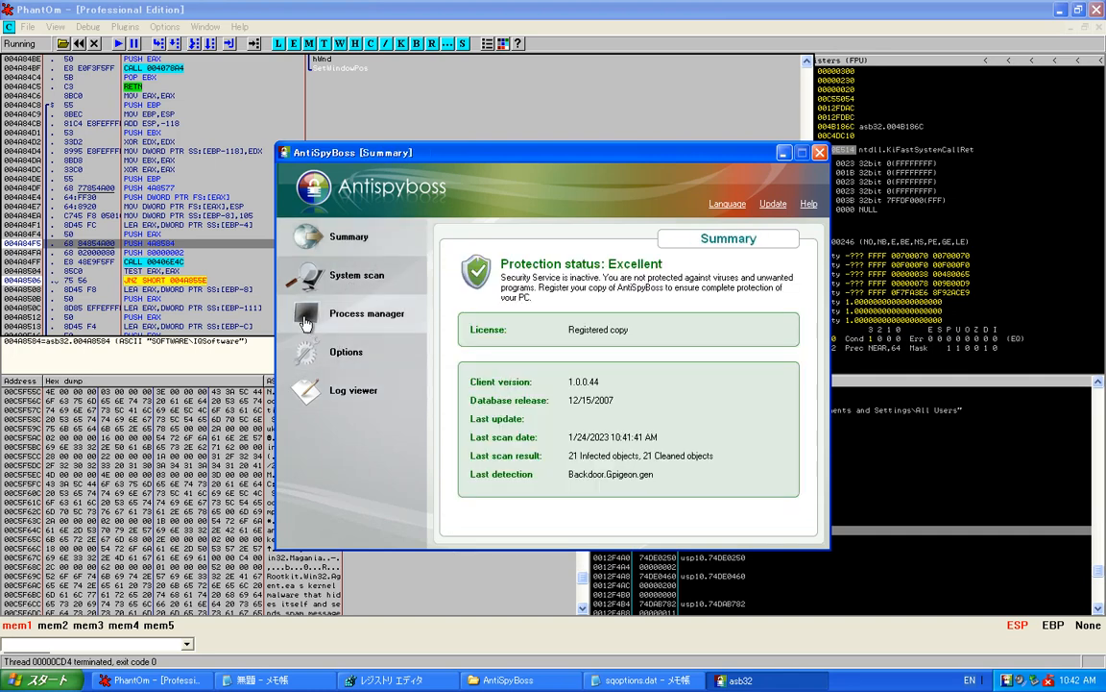
{"action": "mouse_move", "coordinate": [336, 302]}
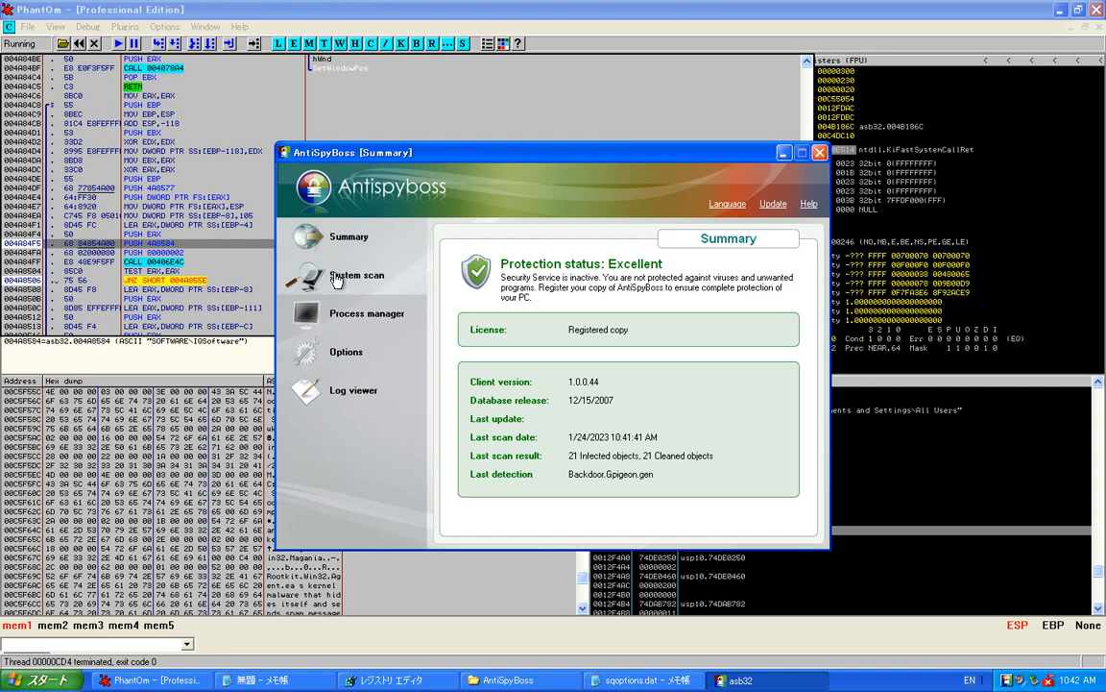
{"action": "mouse_move", "coordinate": [334, 279]}
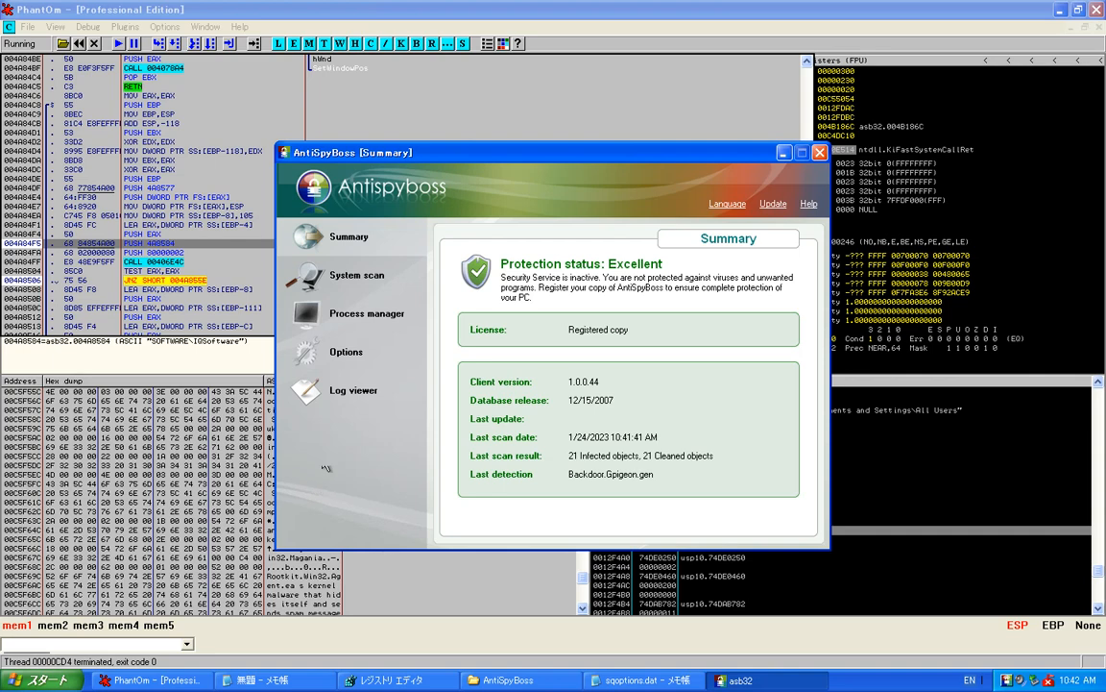
{"action": "left_click", "coordinate": [346, 351]}
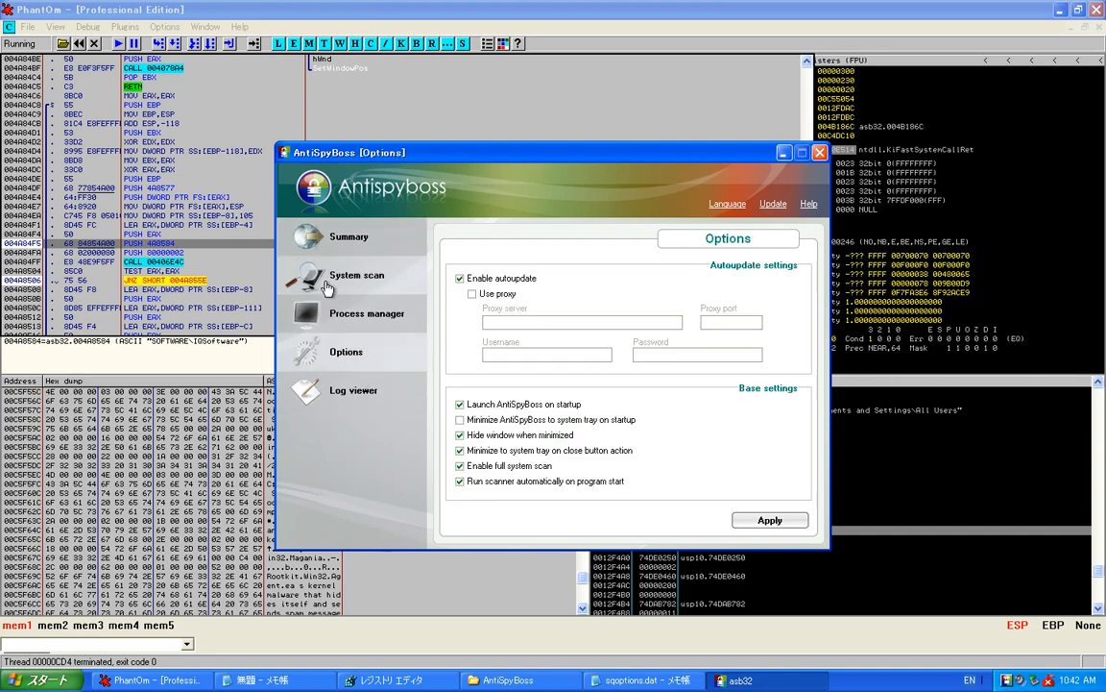
{"action": "left_click", "coordinate": [366, 313]}
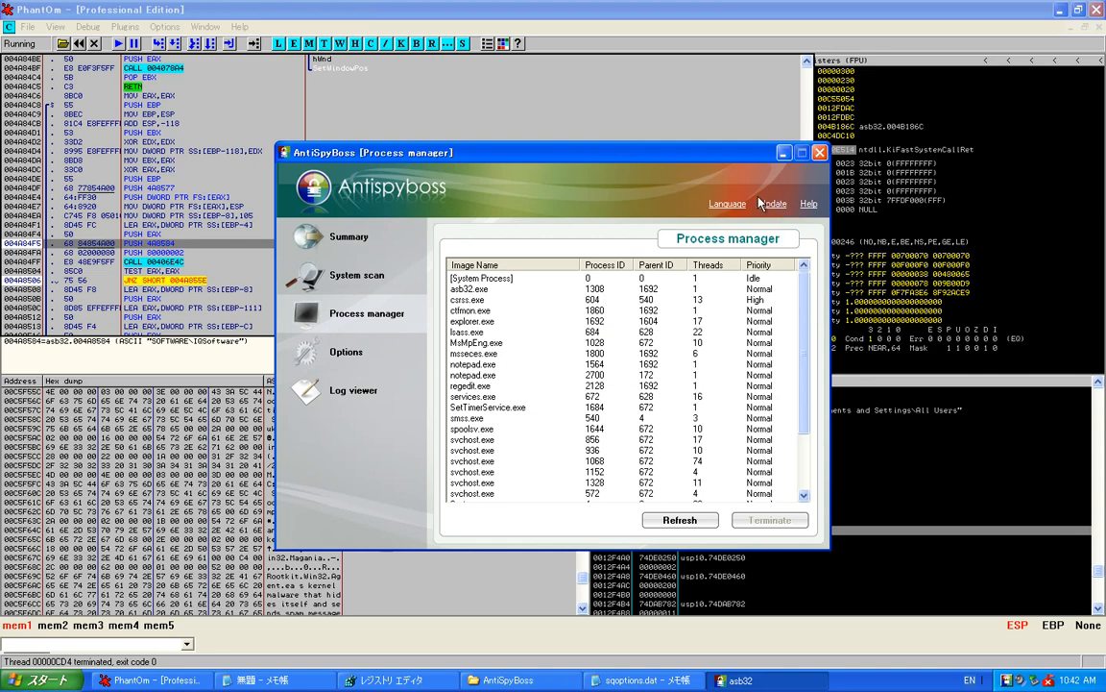
{"action": "left_click", "coordinate": [727, 203]}
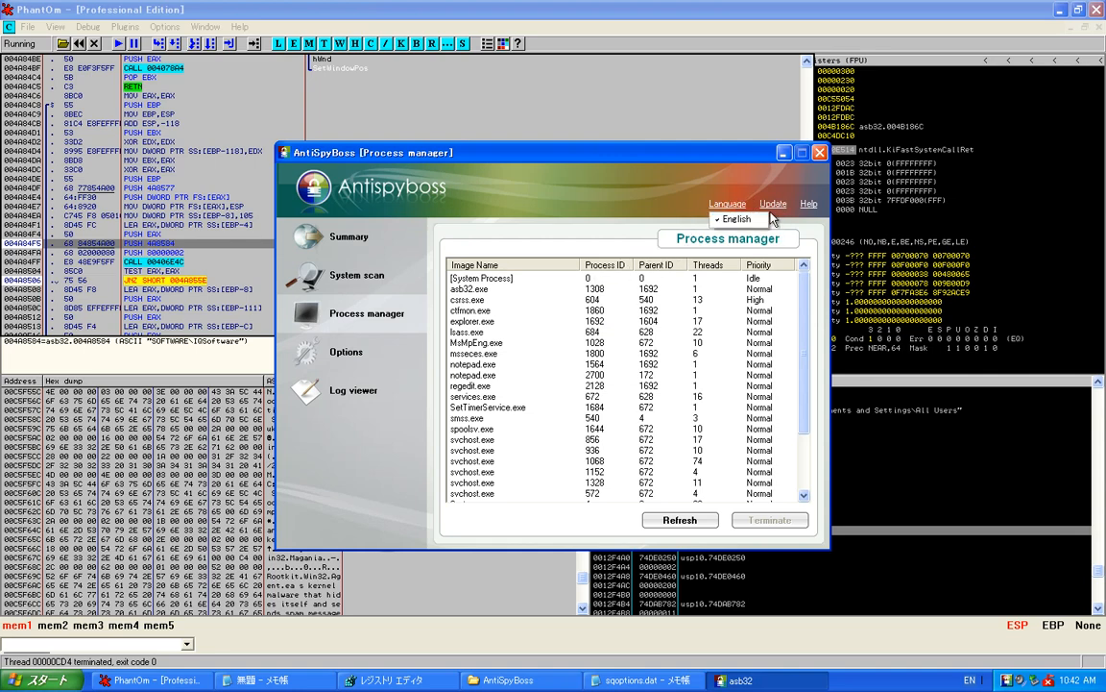
{"action": "left_click", "coordinate": [774, 203]}
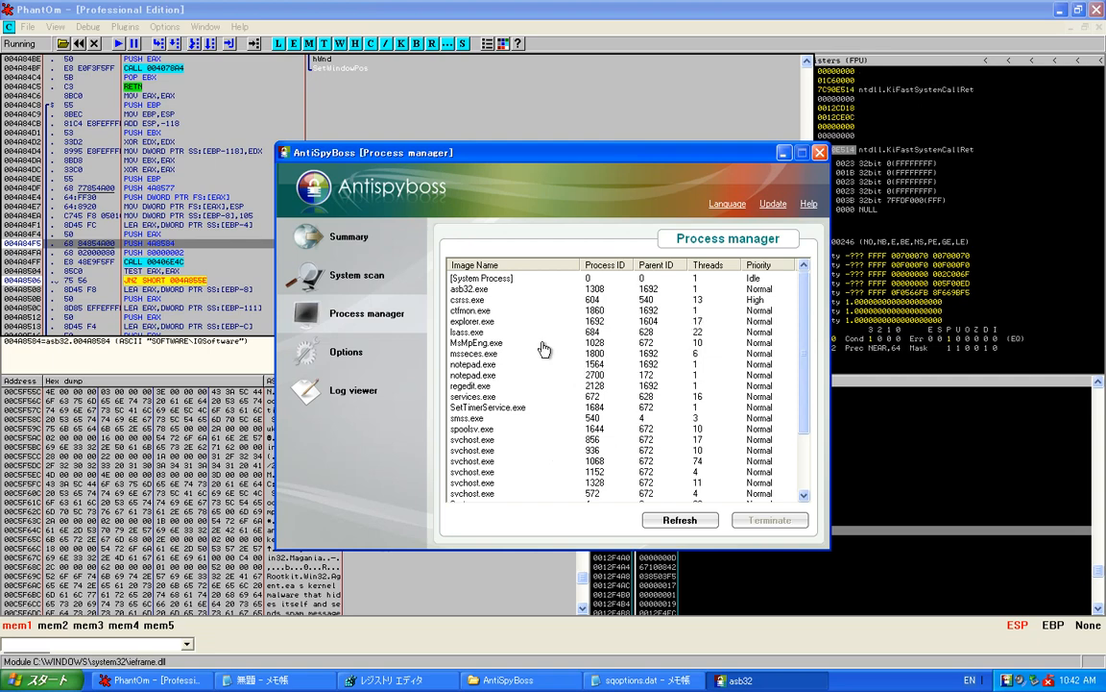
{"action": "mouse_move", "coordinate": [468, 331]}
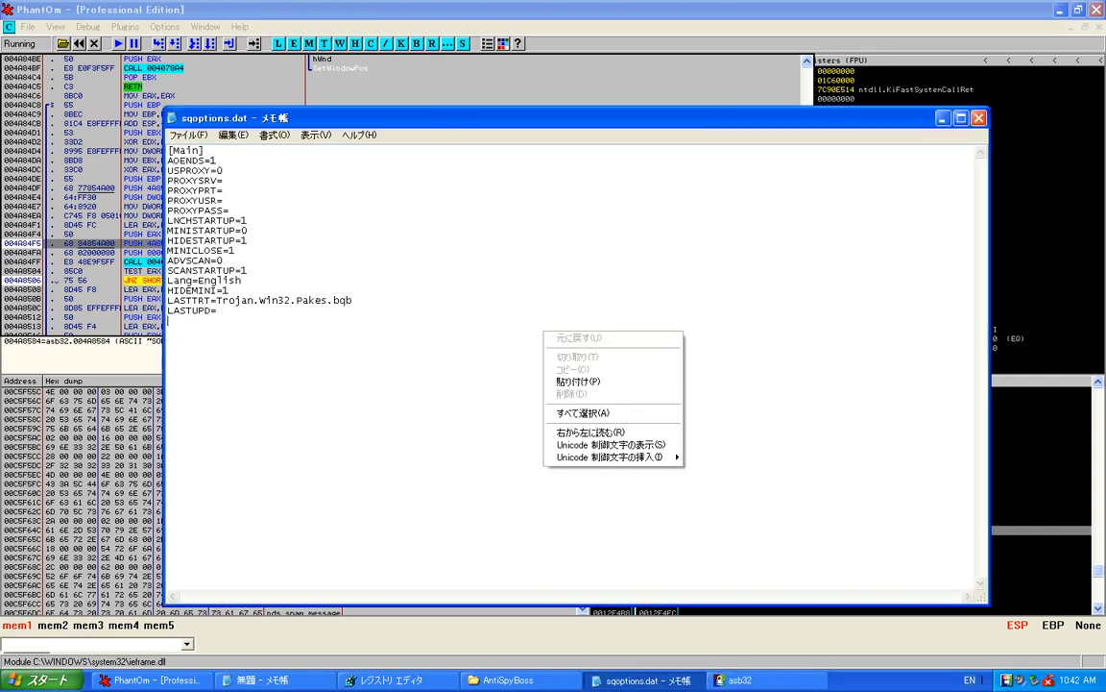
Step: Return to the AntiSpyBoss folder and open sqresult.dat, bringing up a support e-mail
{"action": "left_click", "coordinate": [509, 680]}
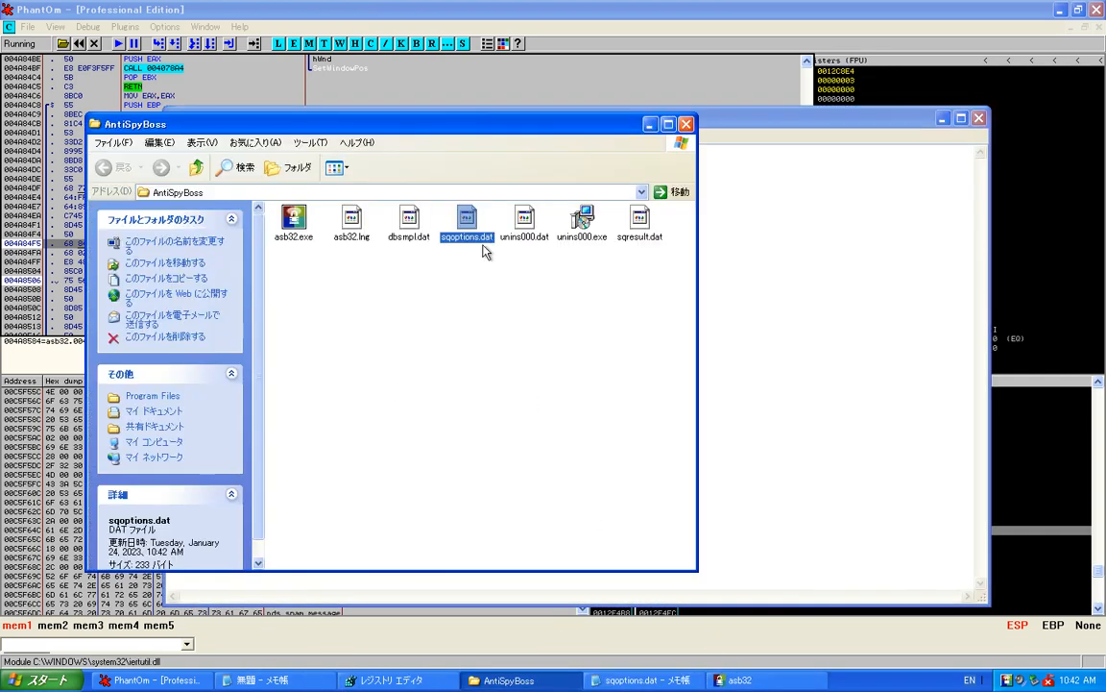
{"action": "double_click", "coordinate": [466, 219]}
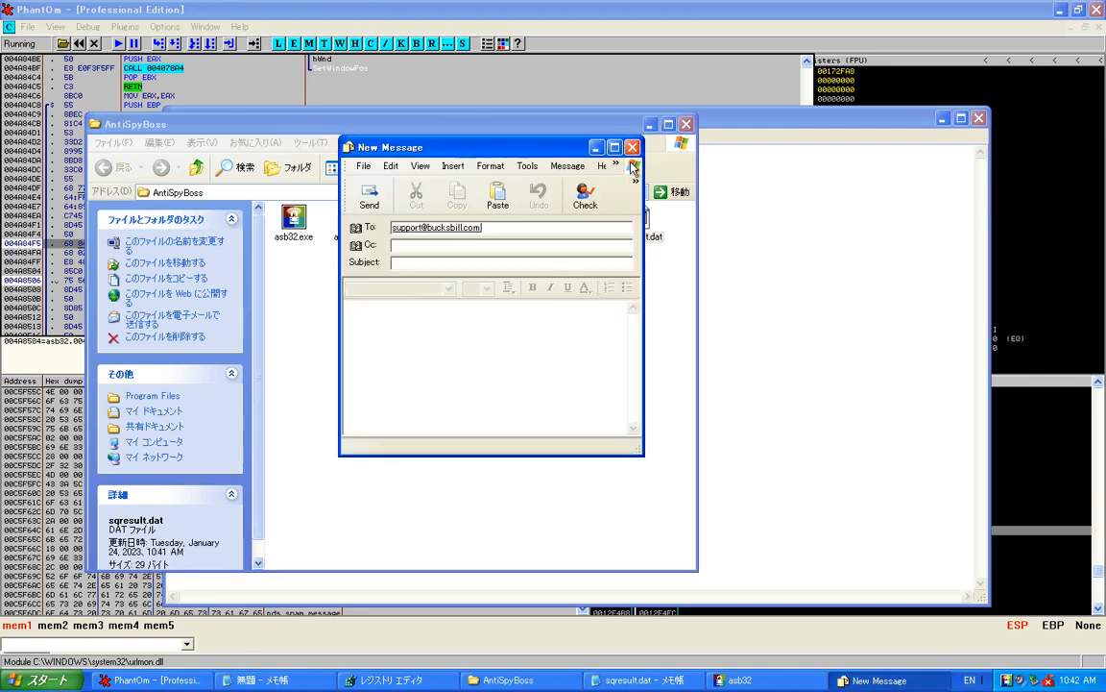
Step: Close the support New Message window and launch Registry Editor
{"action": "left_click", "coordinate": [632, 147]}
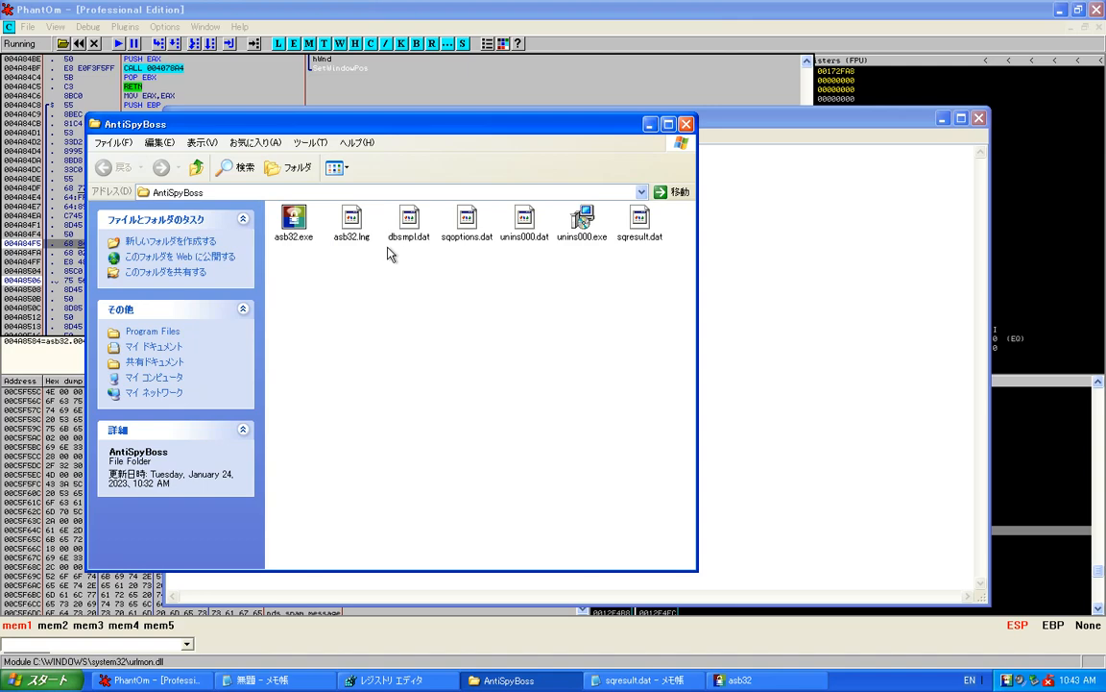
{"action": "double_click", "coordinate": [409, 221]}
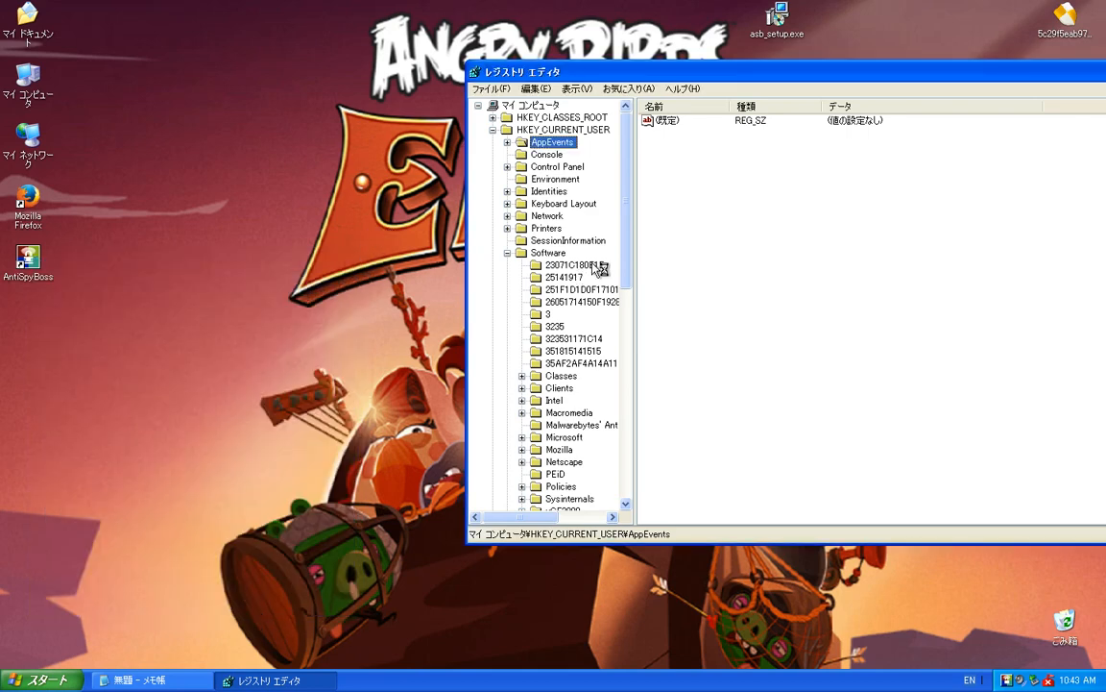
Step: Browse hex-named HKCU Software keys 3, 25141917 and the long one, selecting value 25352D
{"action": "scroll", "scroll_direction": "down", "scroll_amount": 3}
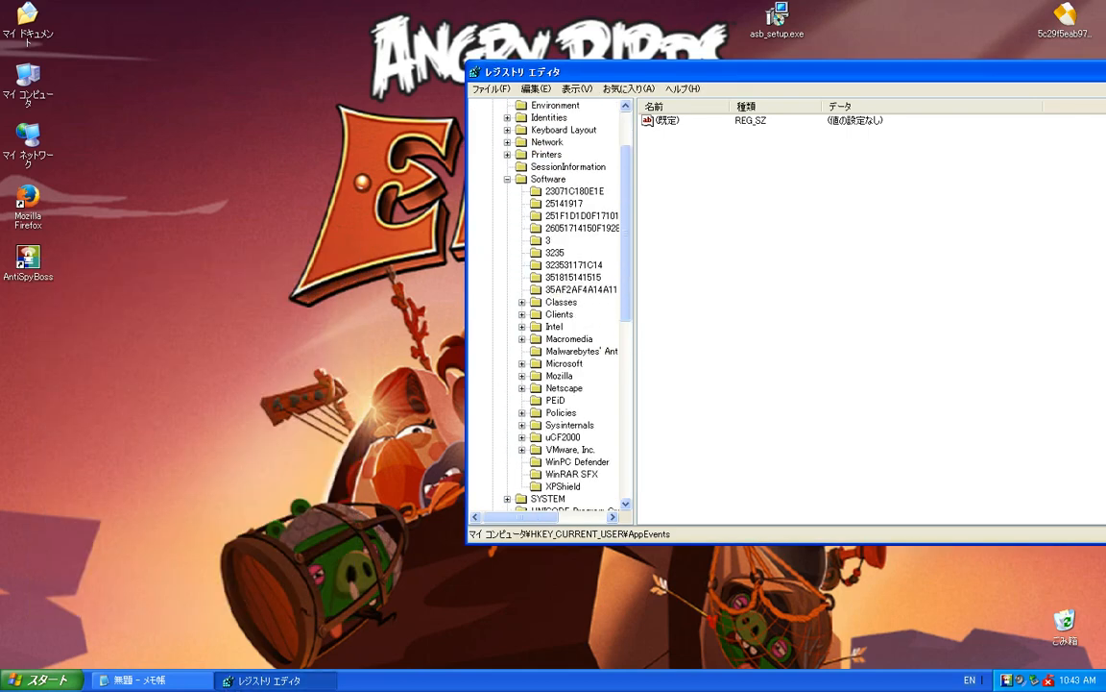
{"action": "left_click", "coordinate": [548, 240]}
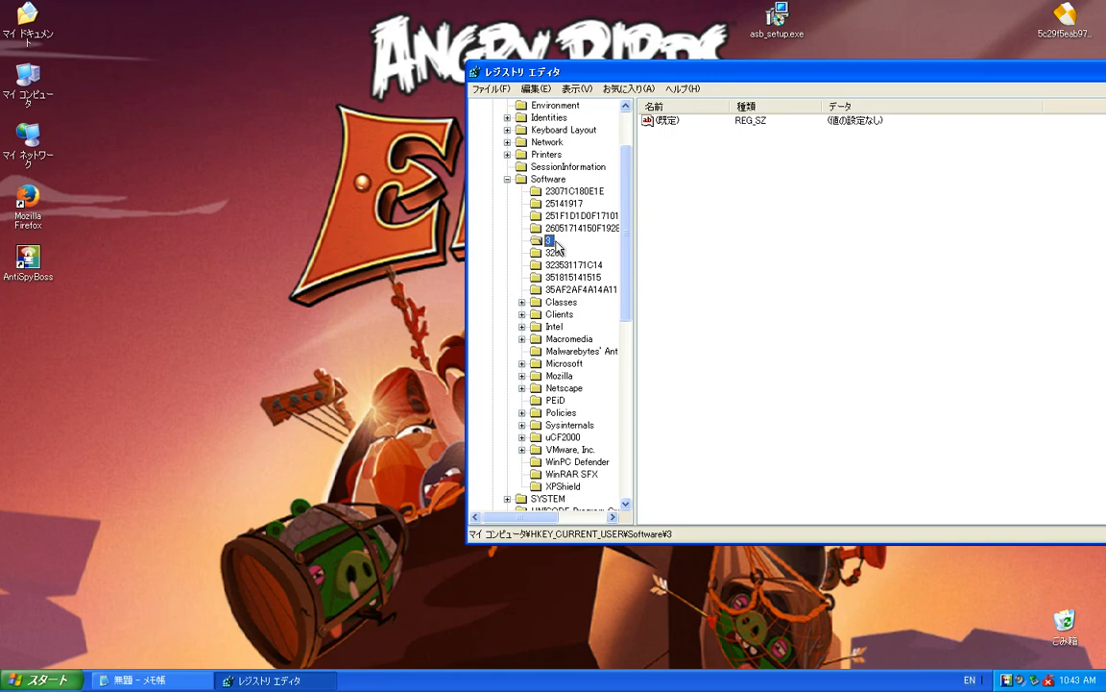
{"action": "left_click", "coordinate": [564, 203]}
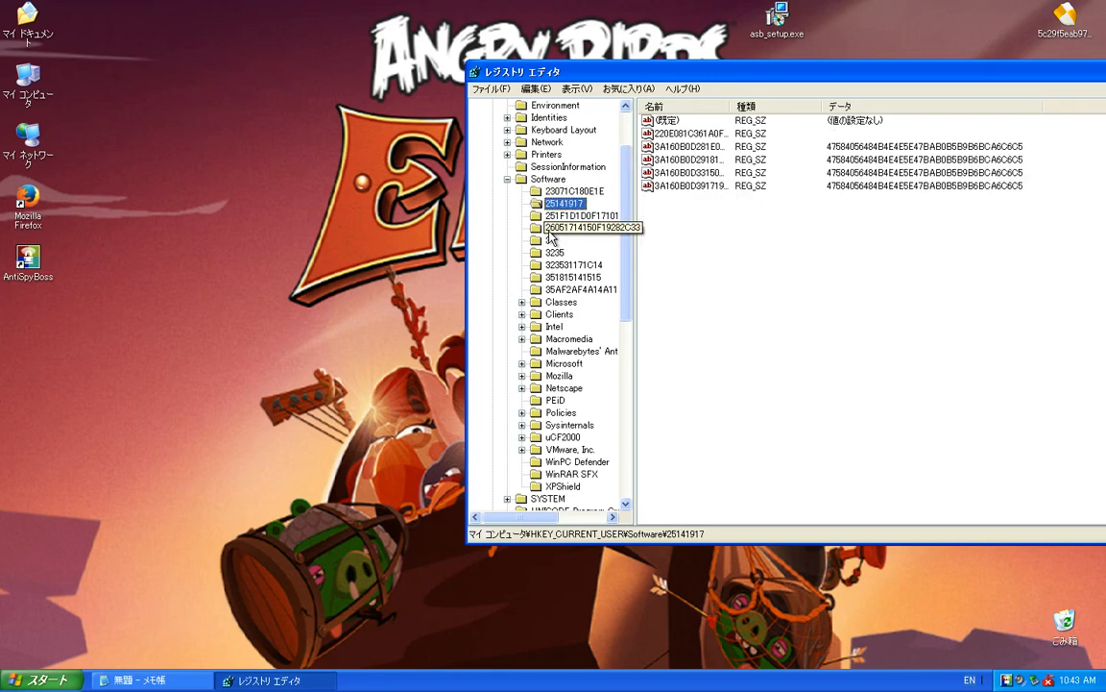
{"action": "left_click", "coordinate": [581, 289]}
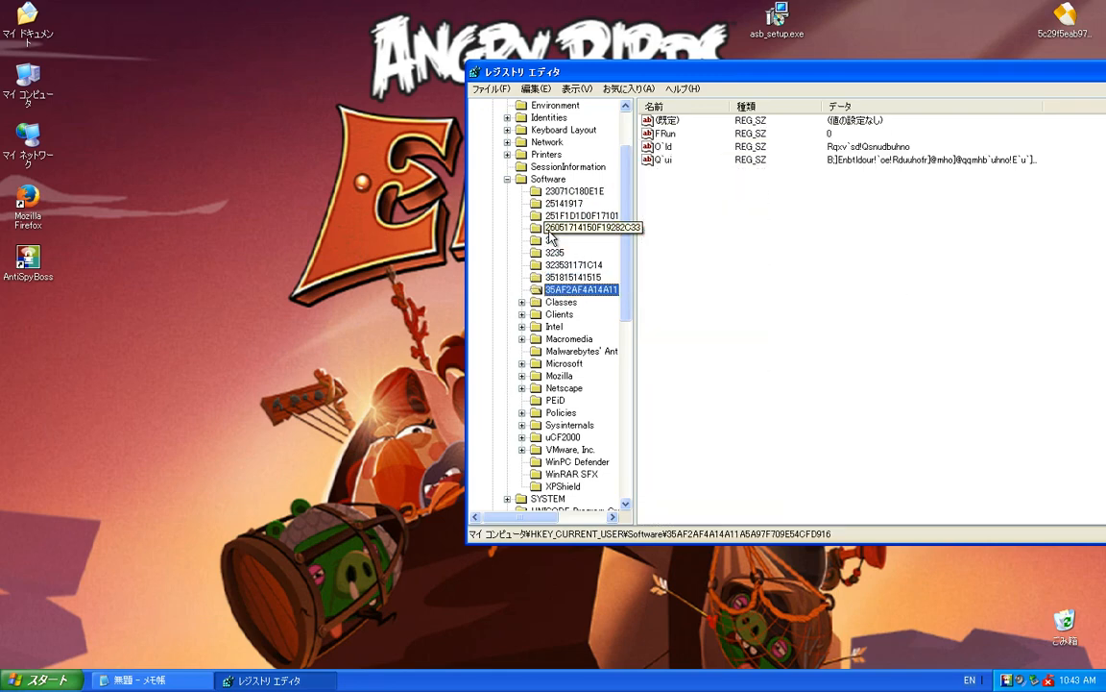
{"action": "scroll", "scroll_direction": "right", "scroll_amount": 3}
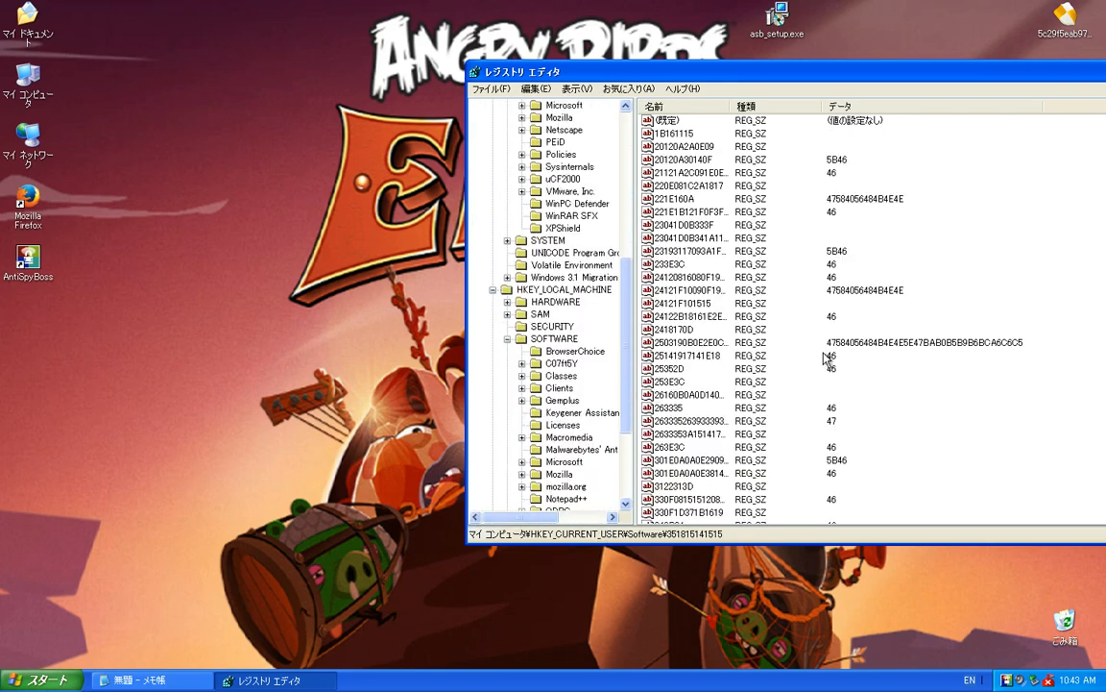
{"action": "left_click", "coordinate": [672, 369]}
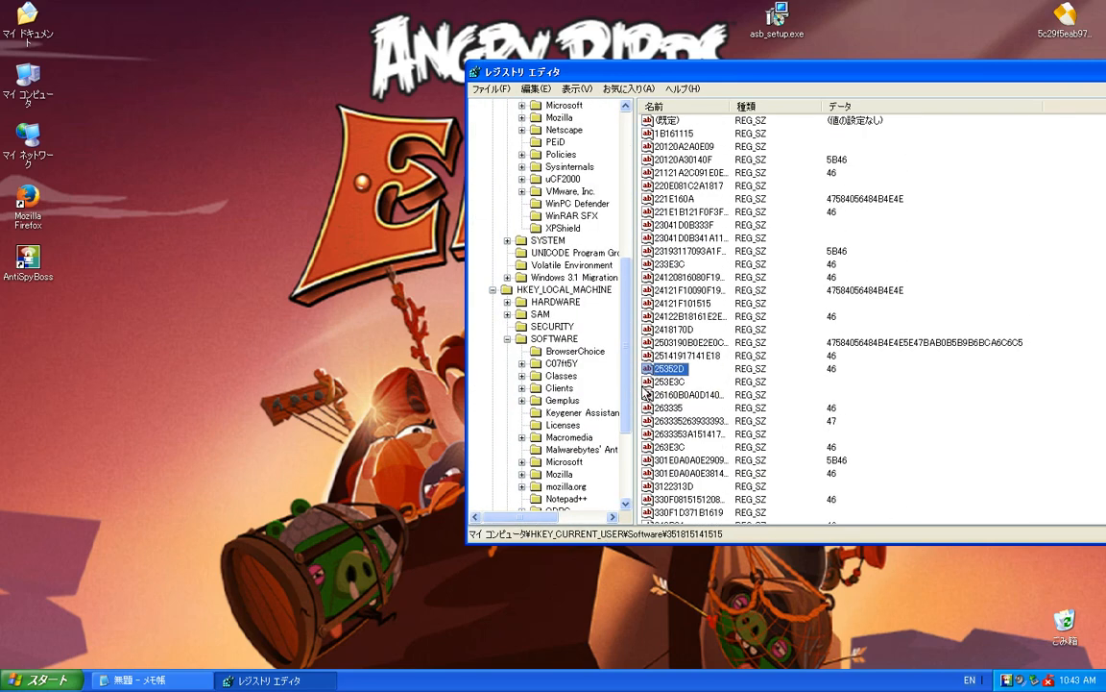
{"action": "scroll", "scroll_direction": "down", "scroll_amount": 3}
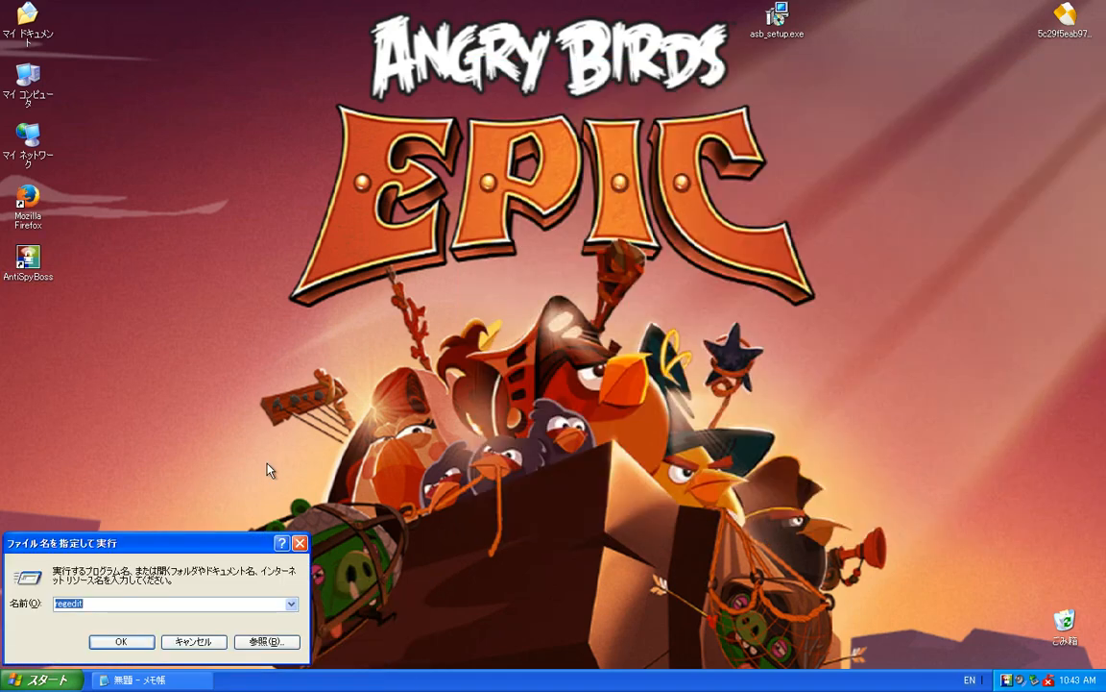
Step: Reopen Registry Editor, view WinPC Defender's values, then select HKEY_LOCAL_MACHINE\SOFTWARE
{"action": "left_click", "coordinate": [121, 641]}
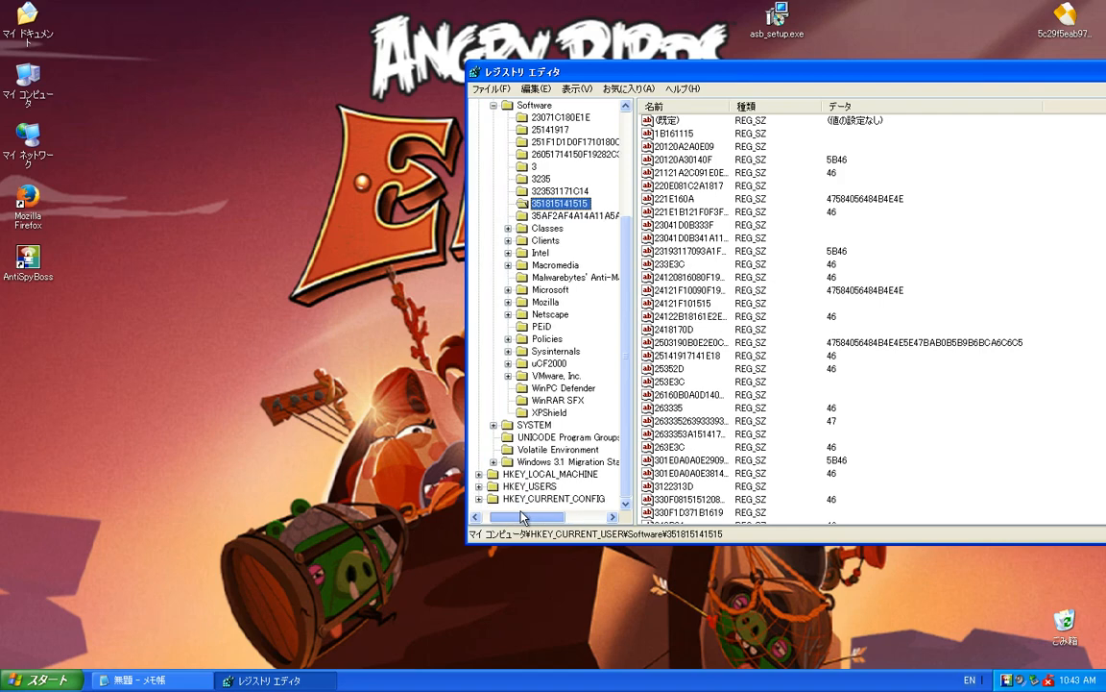
{"action": "left_click", "coordinate": [563, 387]}
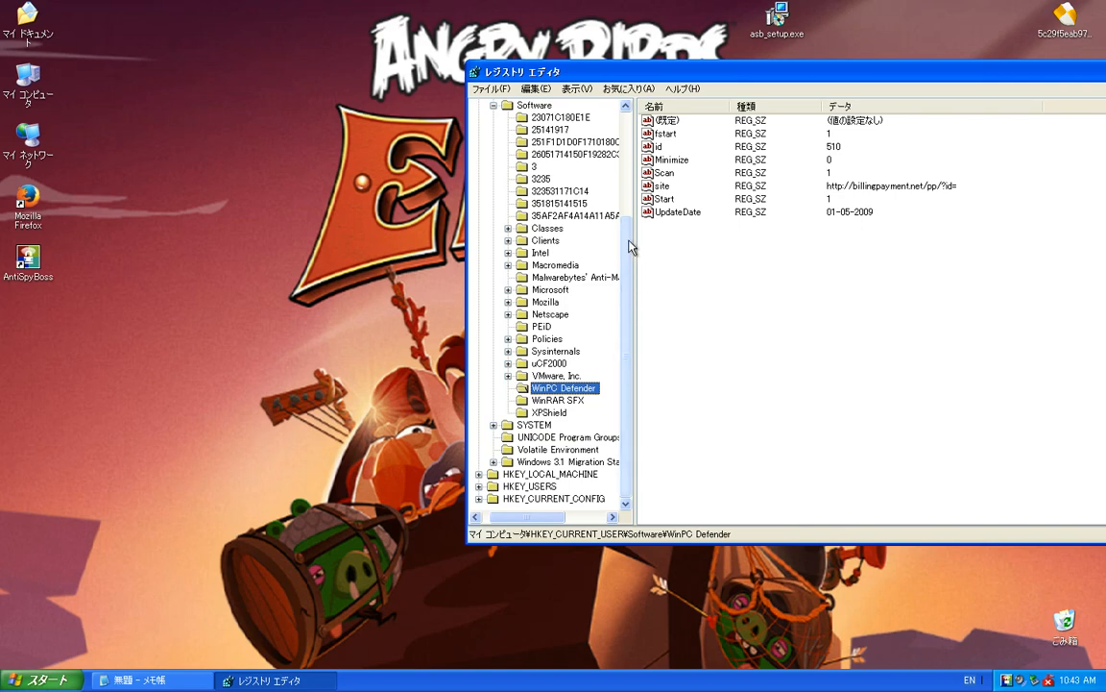
{"action": "scroll", "scroll_direction": "up", "scroll_amount": 3}
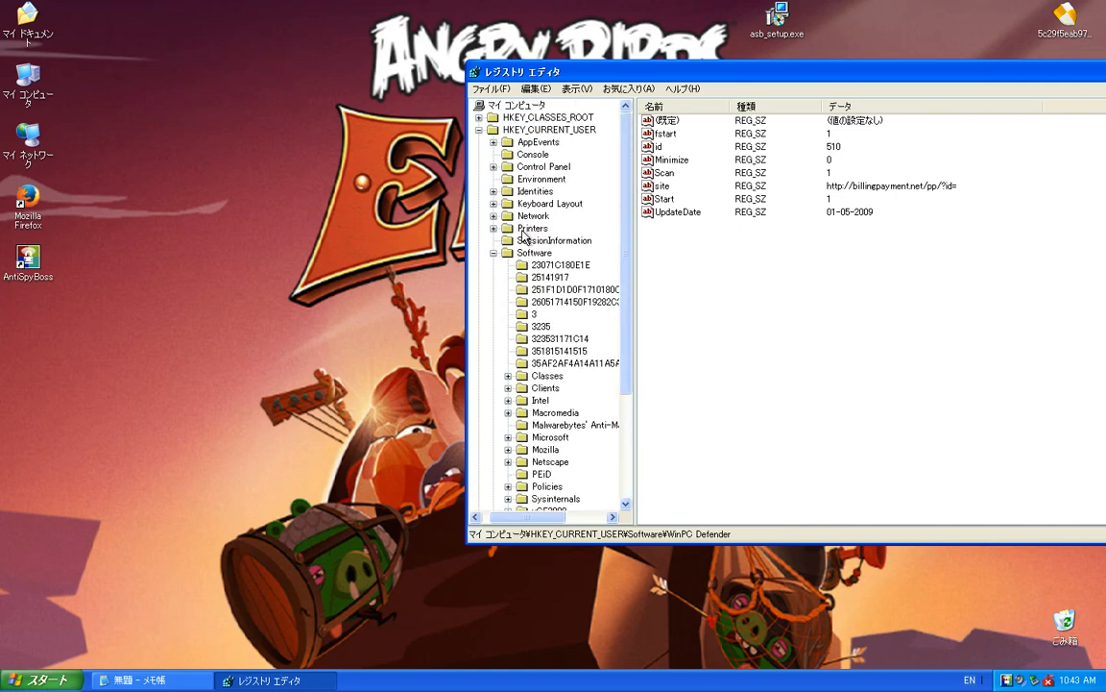
{"action": "mouse_move", "coordinate": [586, 170]}
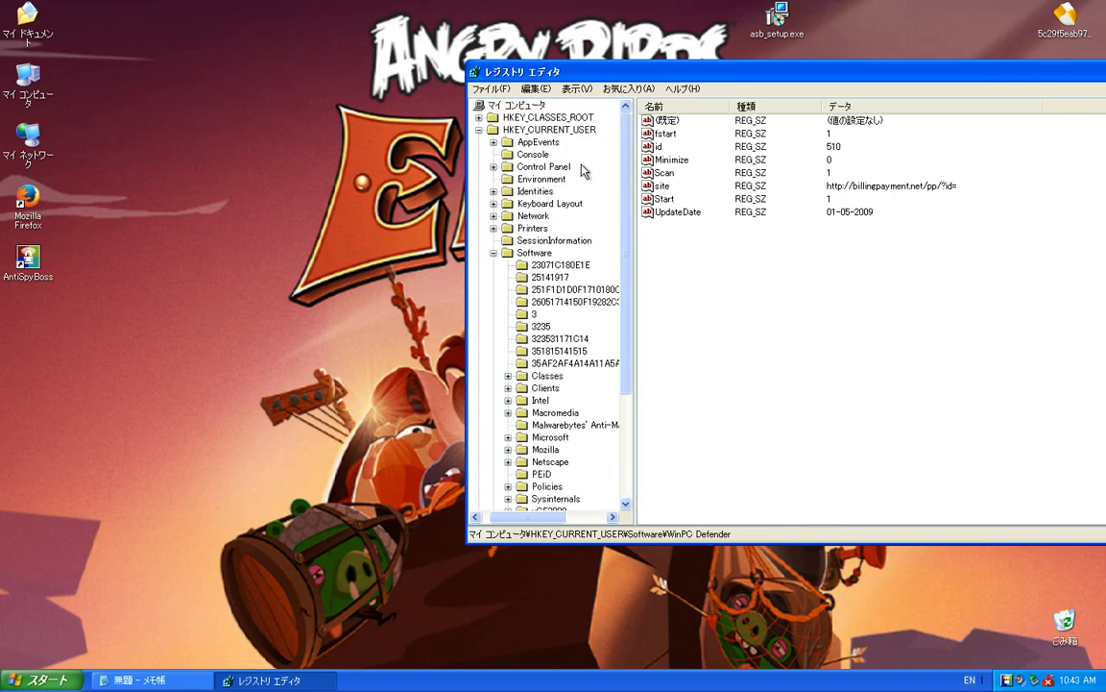
{"action": "left_click", "coordinate": [551, 437]}
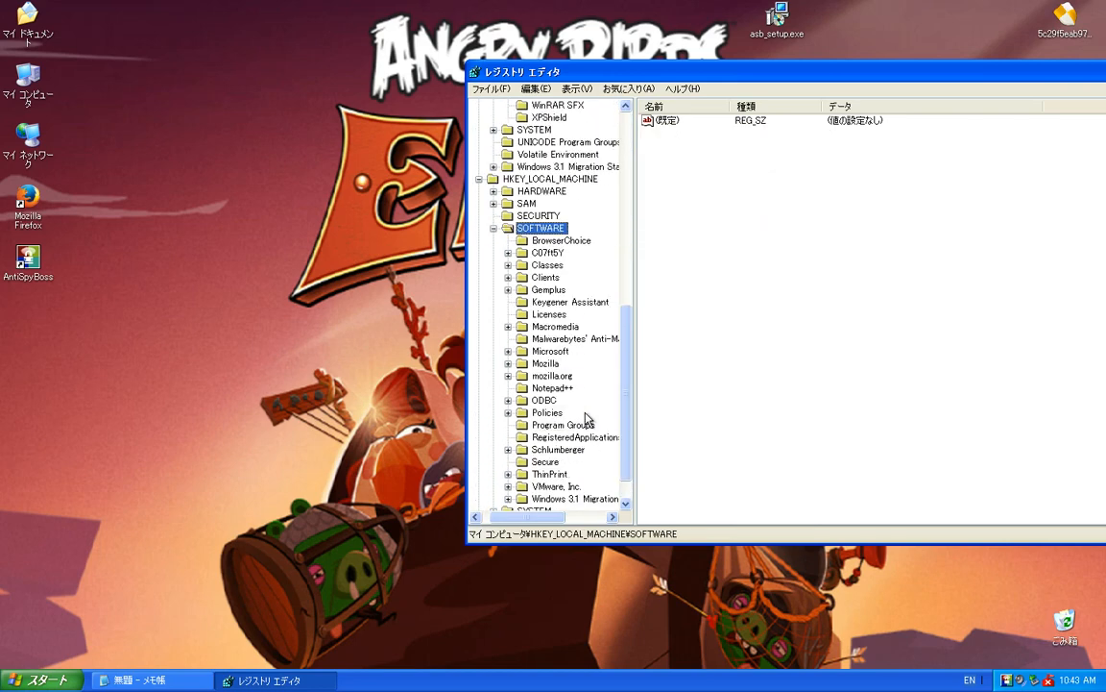
{"action": "left_click", "coordinate": [548, 314]}
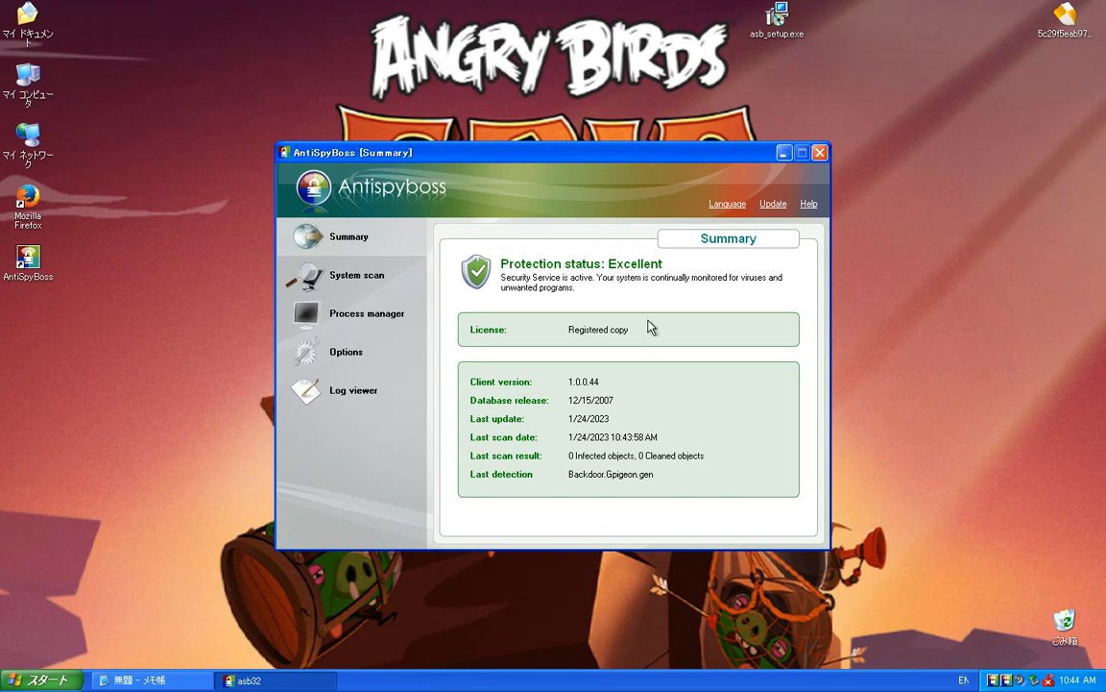
{"action": "mouse_move", "coordinate": [535, 279]}
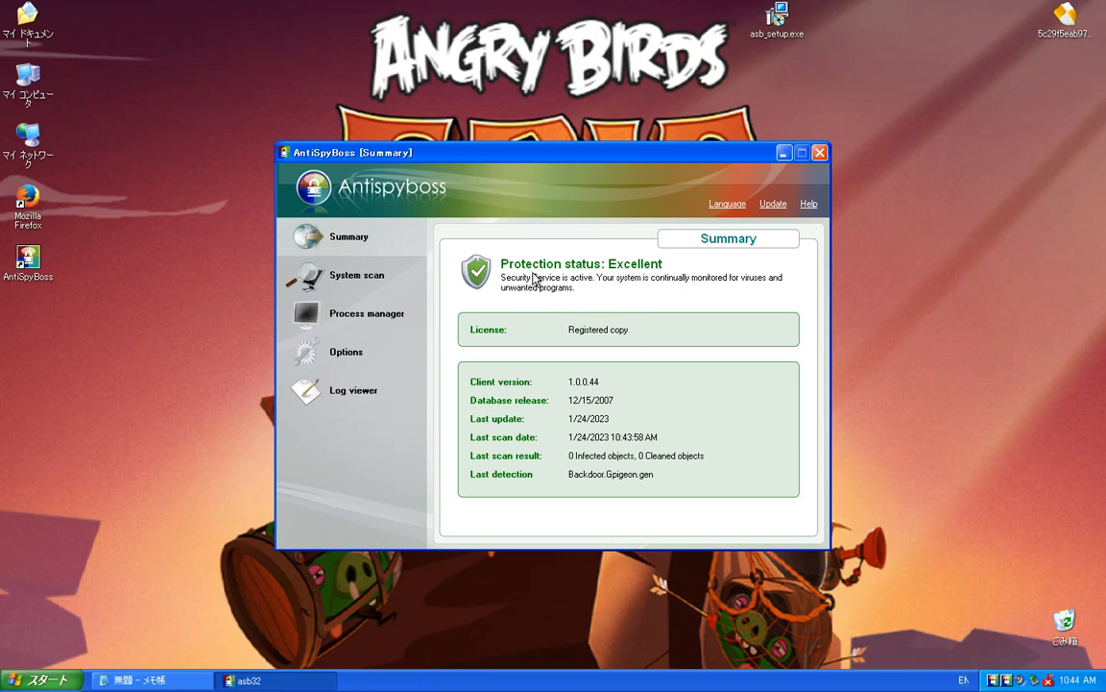
{"action": "mouse_move", "coordinate": [622, 310]}
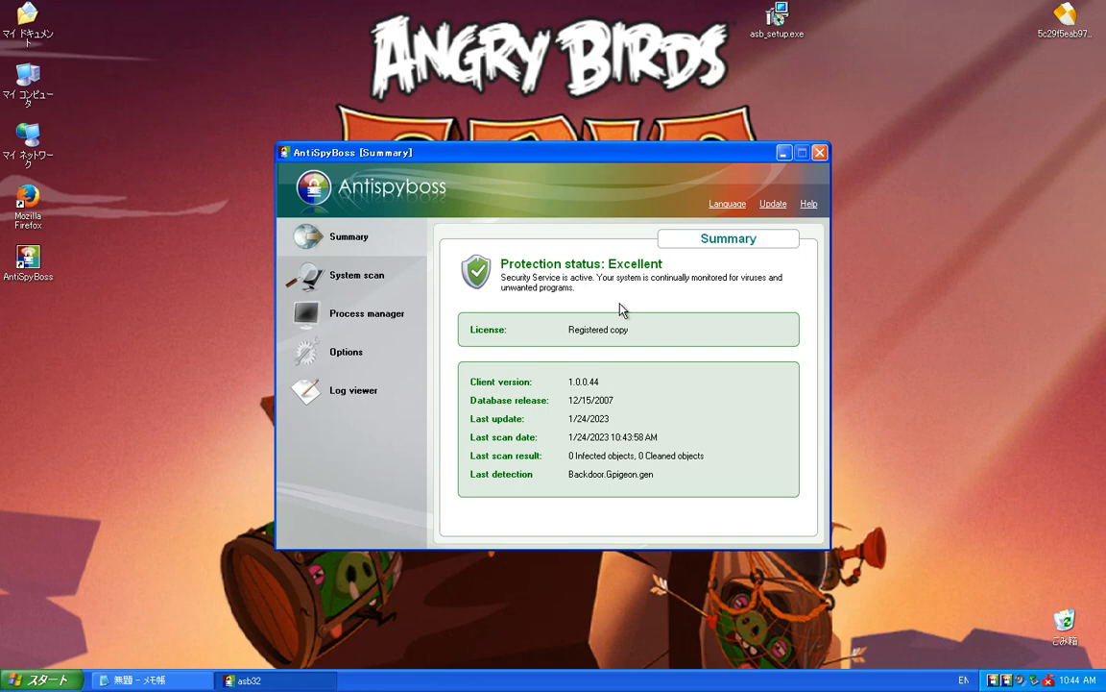
Step: Check the empty Log viewer and the idle System scan page showing 21604 objects, then close AntiSpyBoss
{"action": "left_click", "coordinate": [354, 390]}
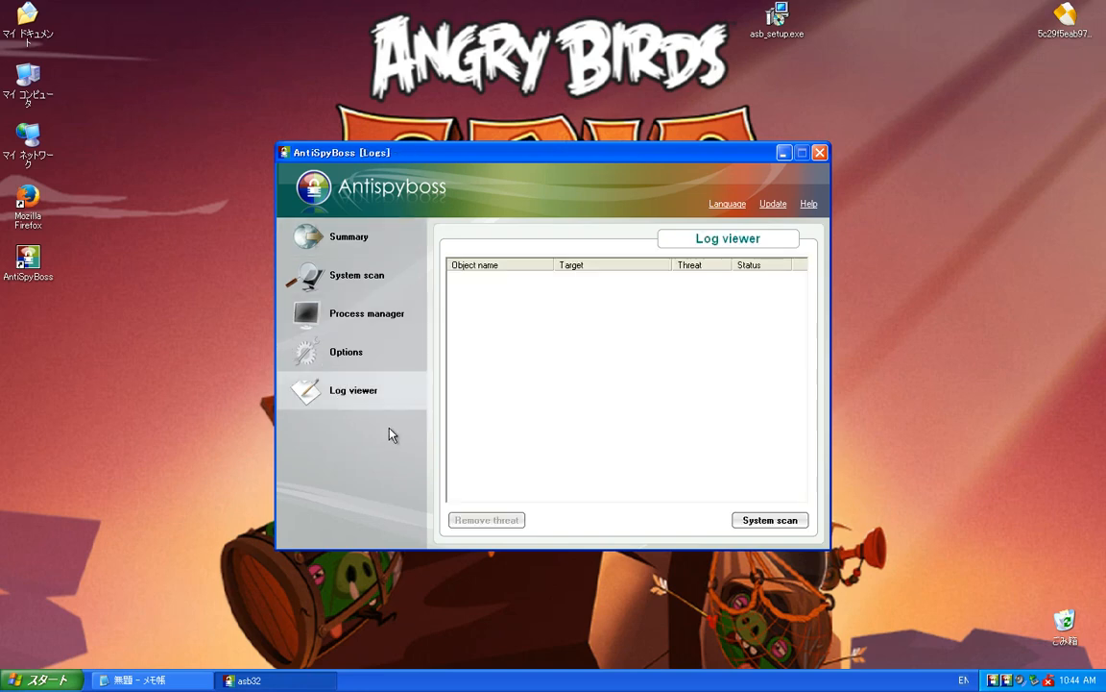
{"action": "left_click", "coordinate": [349, 237]}
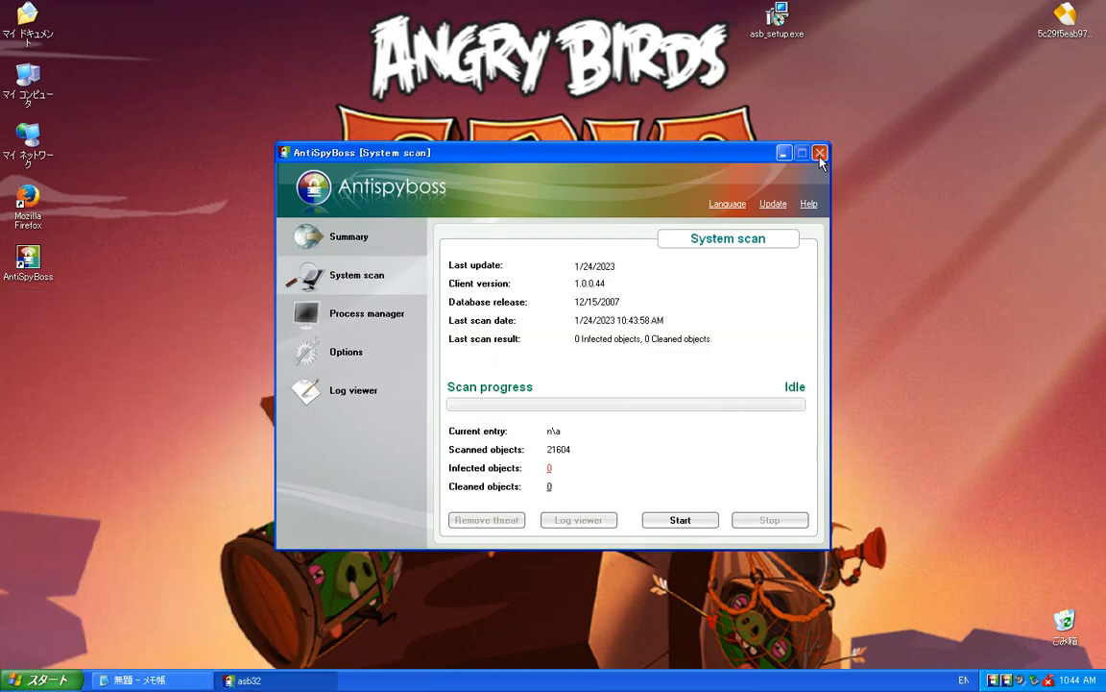
{"action": "left_click", "coordinate": [819, 152]}
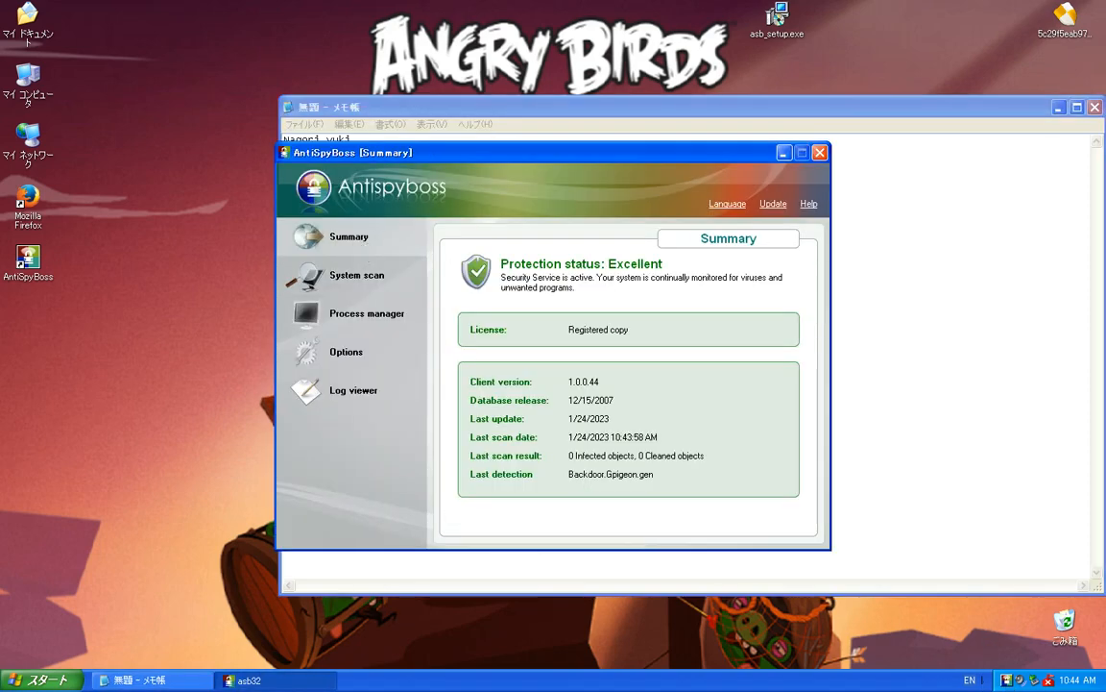
Step: Terminate a process from AntiSpyBoss's Process manager and dismiss the Security Essentials at-risk alert
{"action": "left_click", "coordinate": [366, 313]}
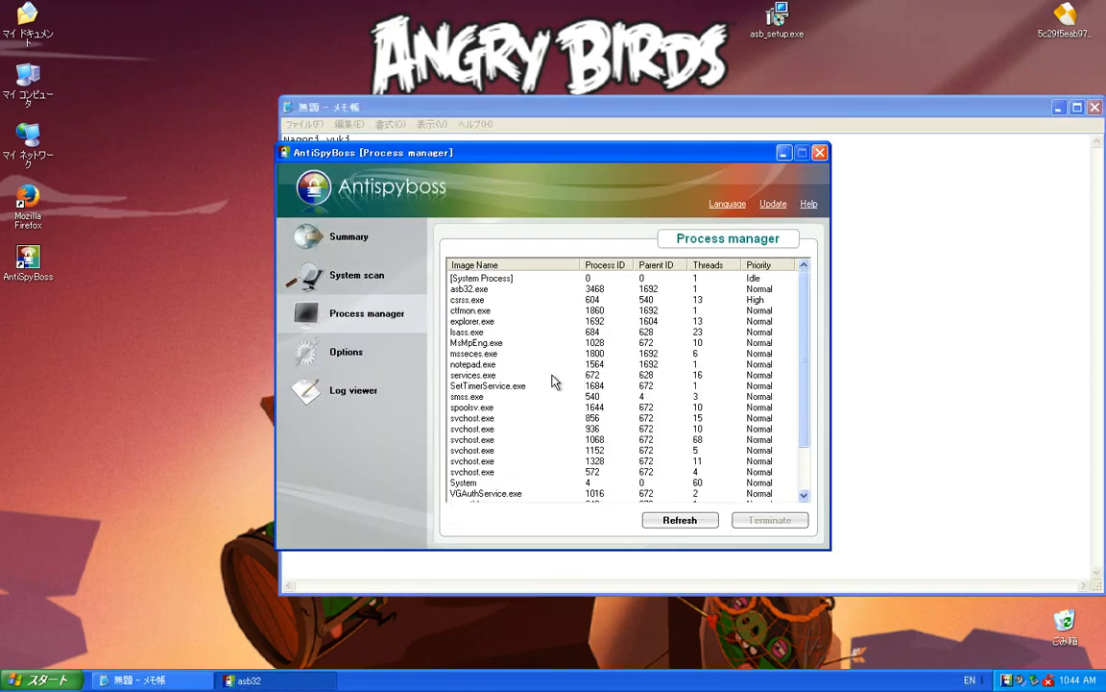
{"action": "left_click", "coordinate": [473, 374]}
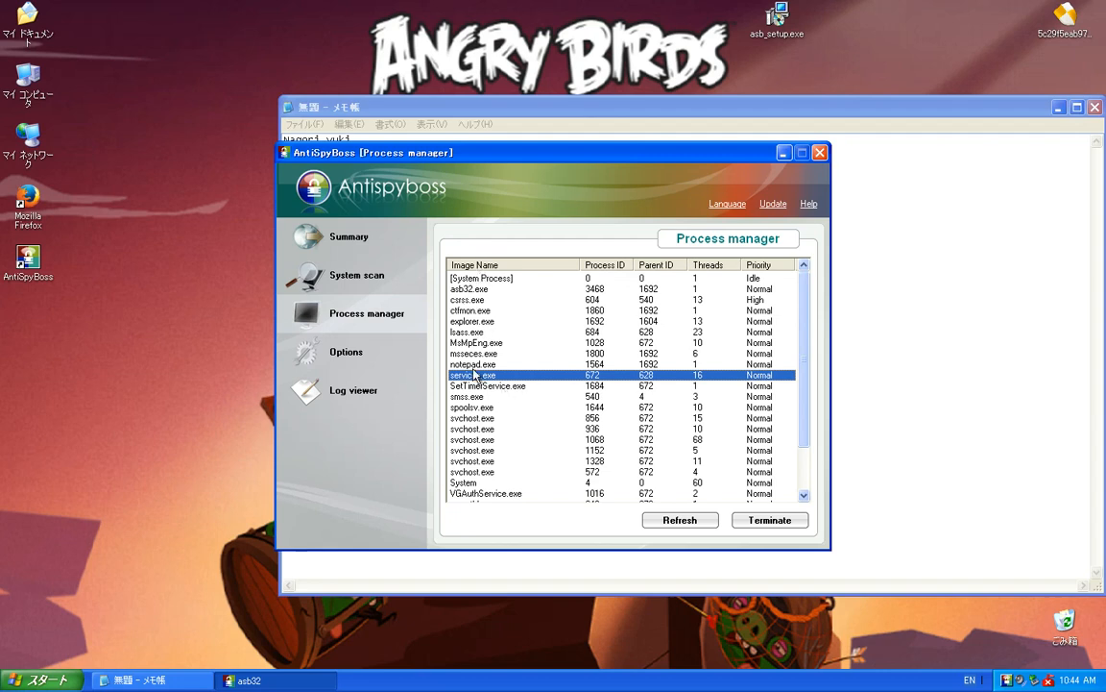
{"action": "left_click", "coordinate": [769, 519]}
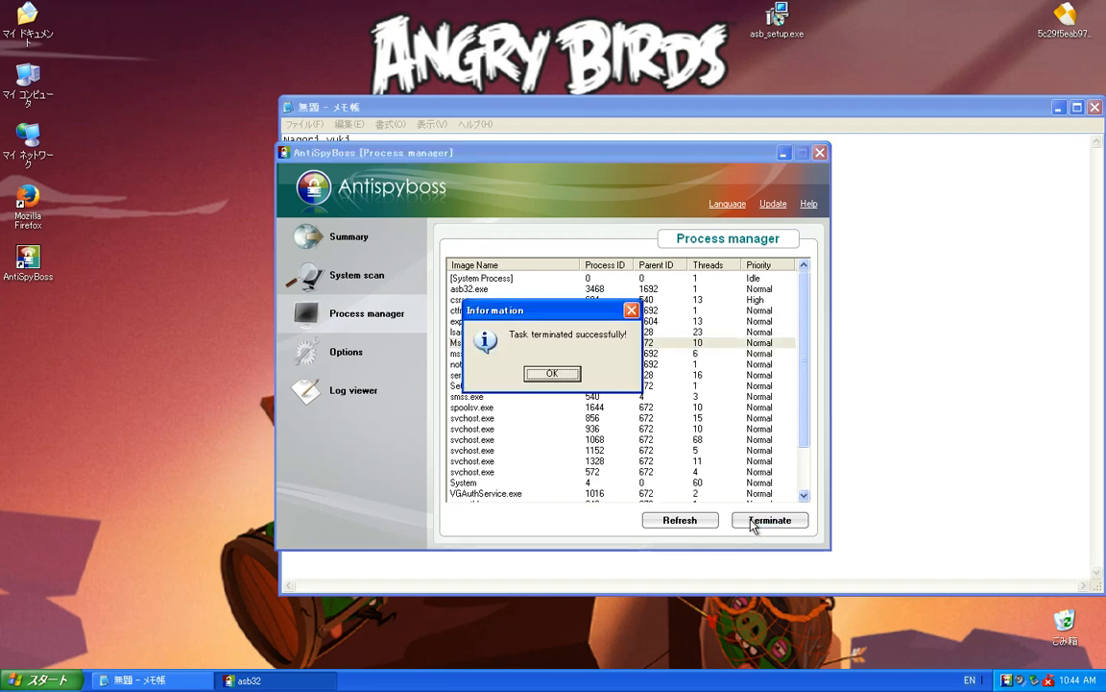
{"action": "left_click", "coordinate": [552, 373]}
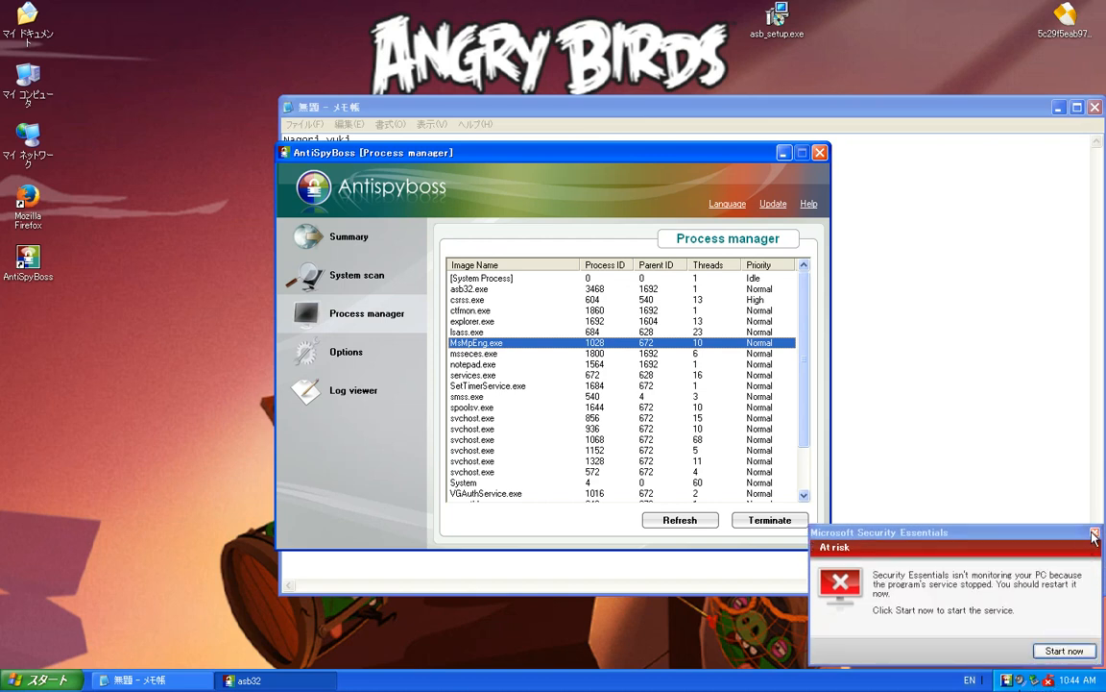
{"action": "left_click", "coordinate": [1093, 533]}
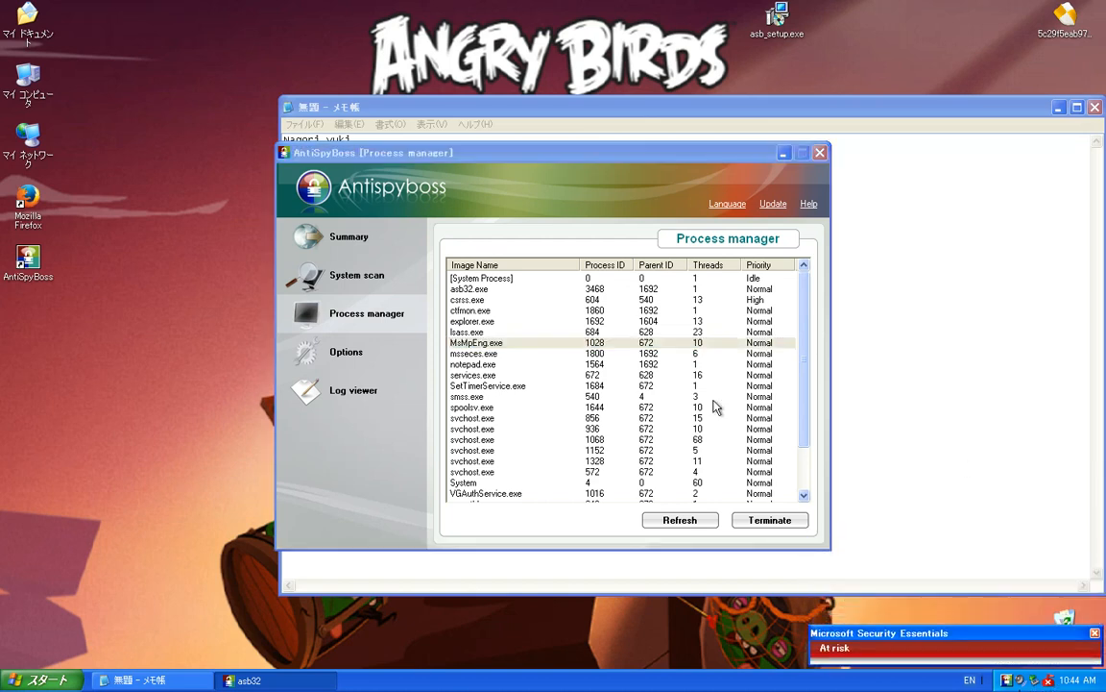
Step: Browse msseces.exe, services.exe and svchost.exe in the process list, return to Summary, and close Notepad
{"action": "left_click", "coordinate": [475, 342]}
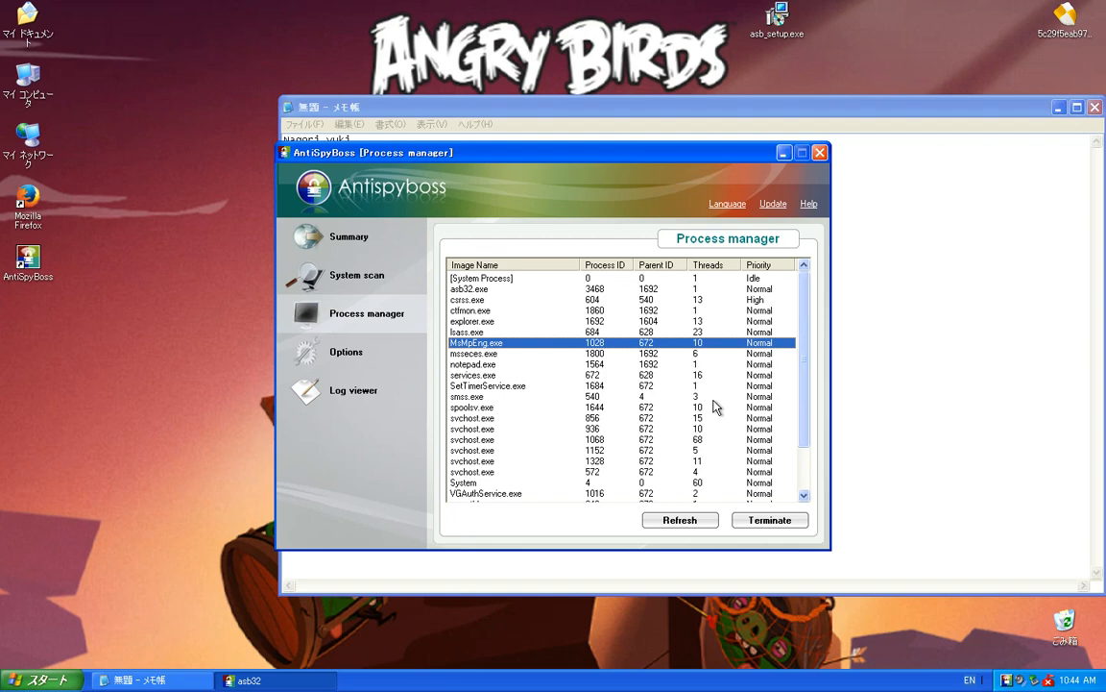
{"action": "left_click", "coordinate": [473, 353]}
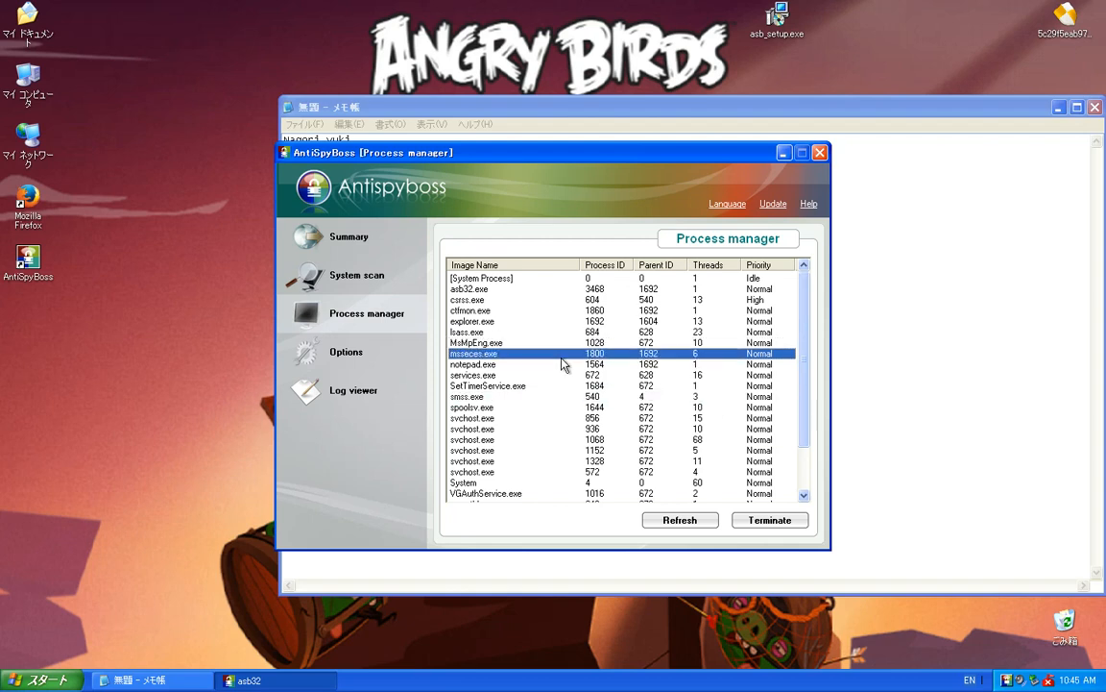
{"action": "left_click", "coordinate": [473, 374]}
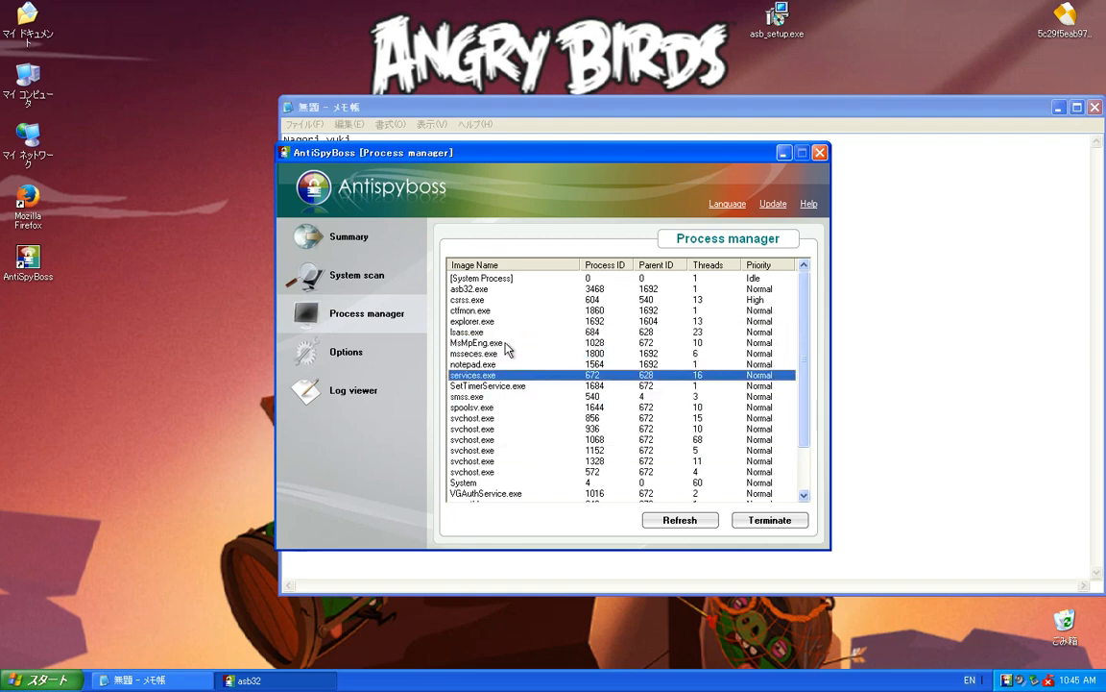
{"action": "left_click", "coordinate": [472, 439]}
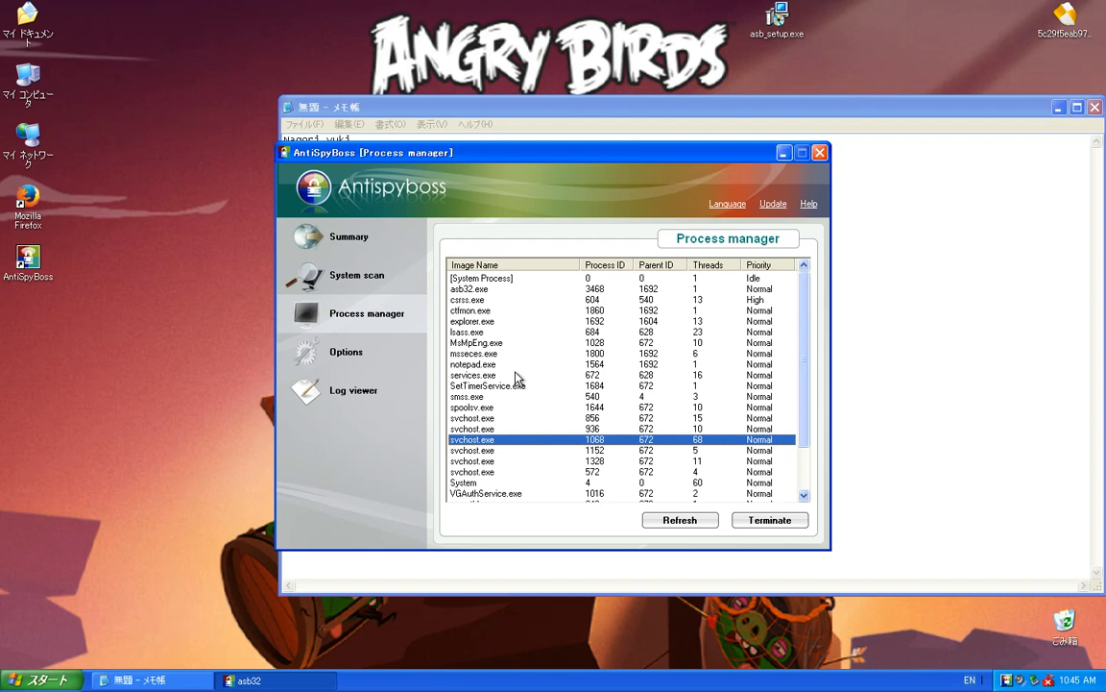
{"action": "mouse_move", "coordinate": [533, 315]}
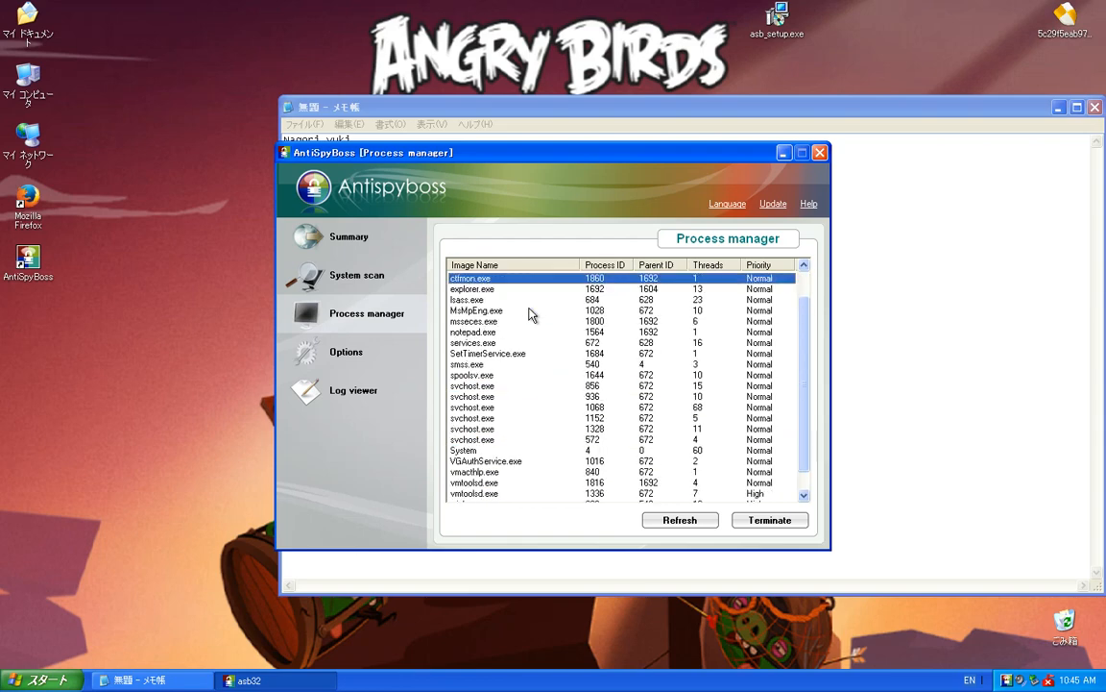
{"action": "left_click", "coordinate": [349, 237]}
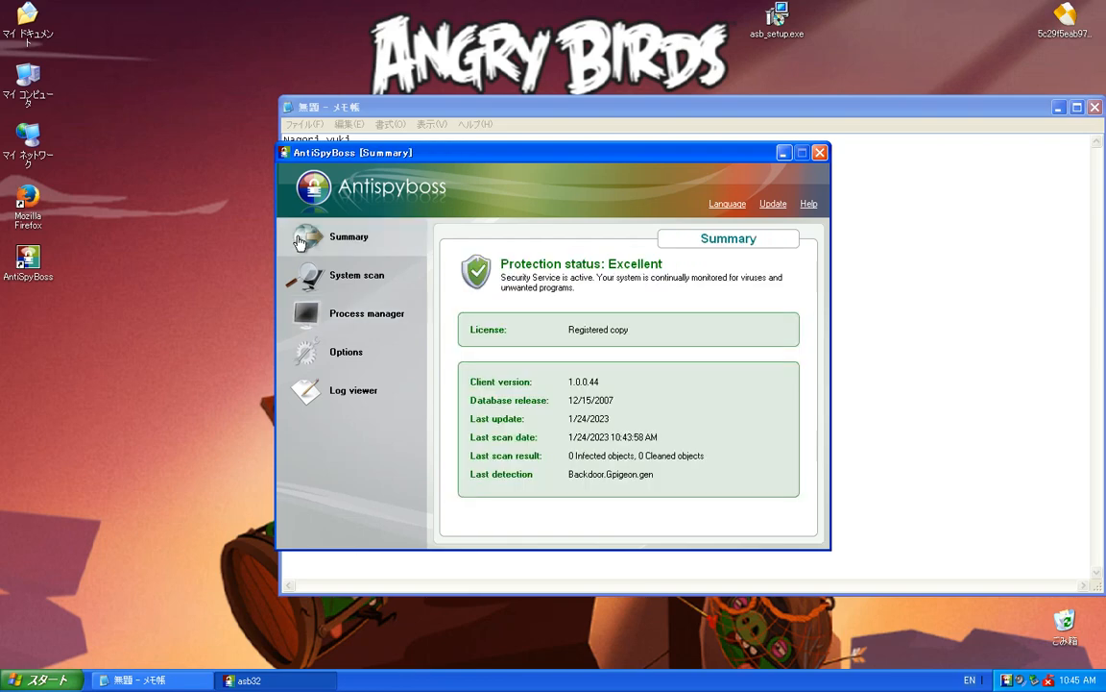
{"action": "mouse_move", "coordinate": [966, 116]}
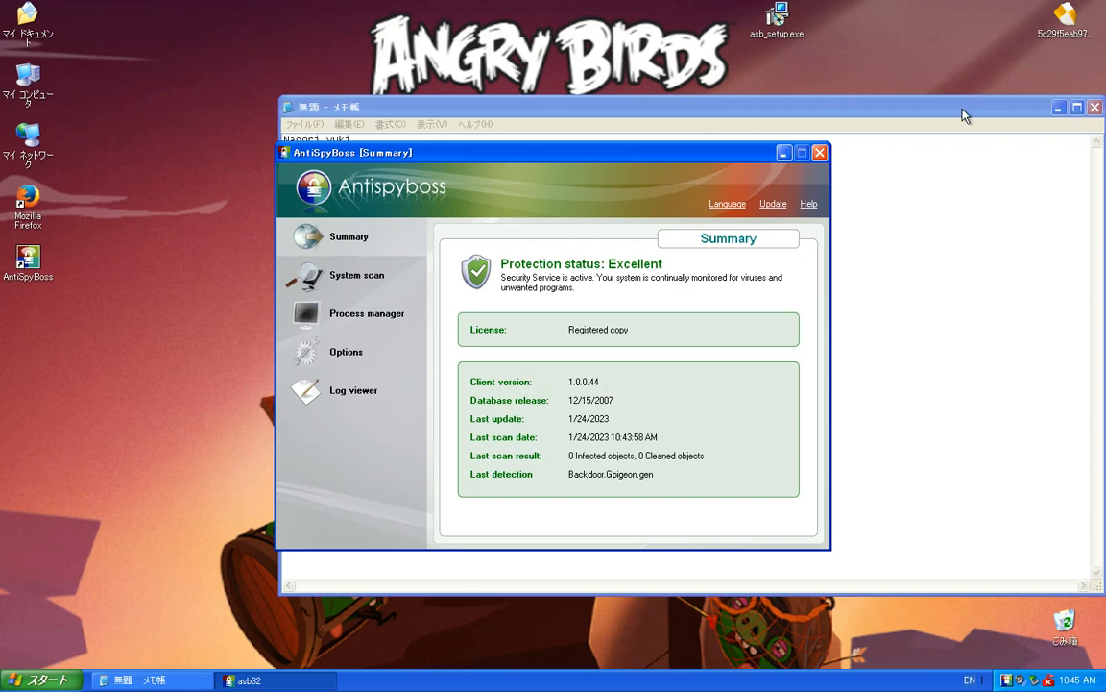
{"action": "left_click", "coordinate": [819, 152]}
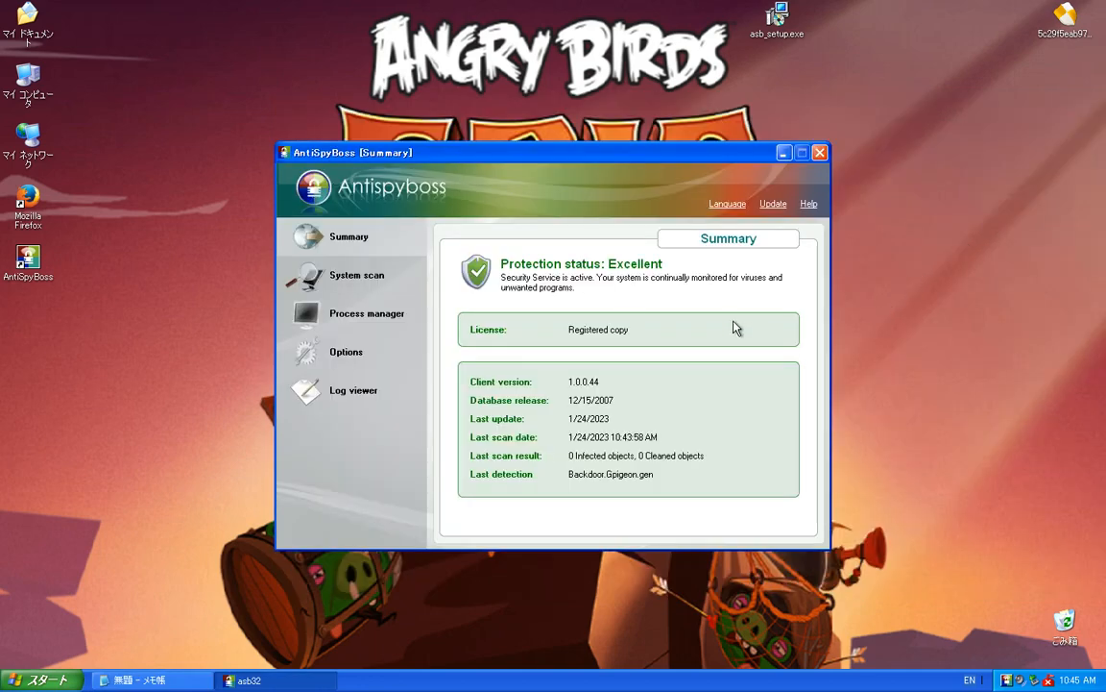
Step: Revisit Process manager and the empty Log viewer, return to Summary, and close AntiSpyBoss
{"action": "left_click", "coordinate": [365, 313]}
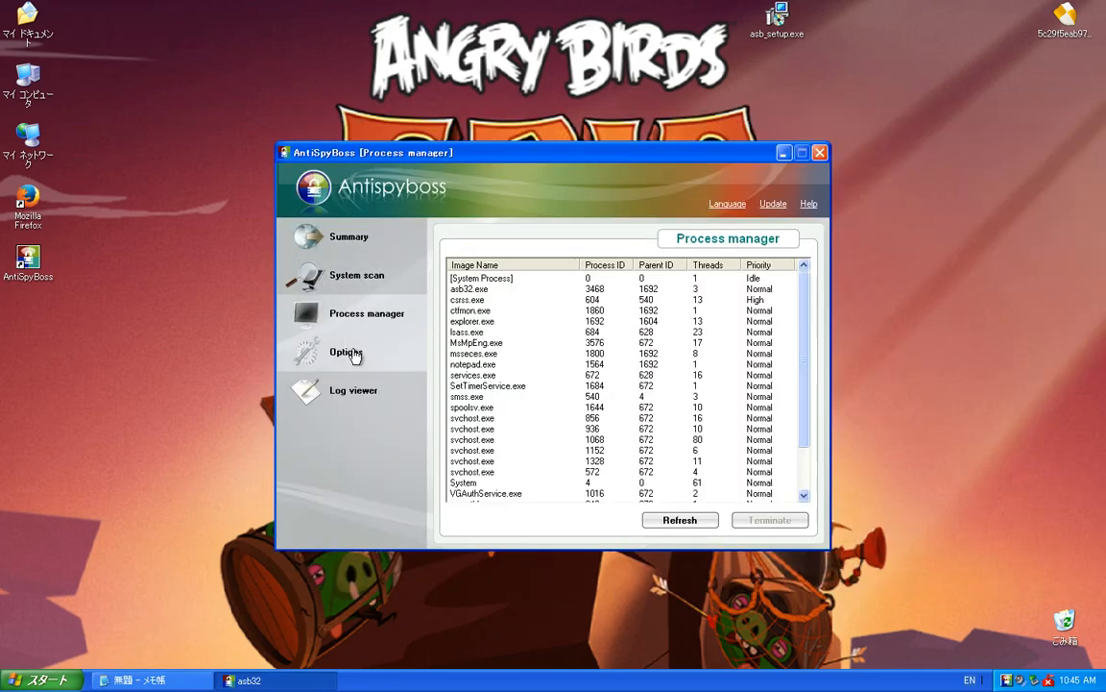
{"action": "left_click", "coordinate": [354, 389]}
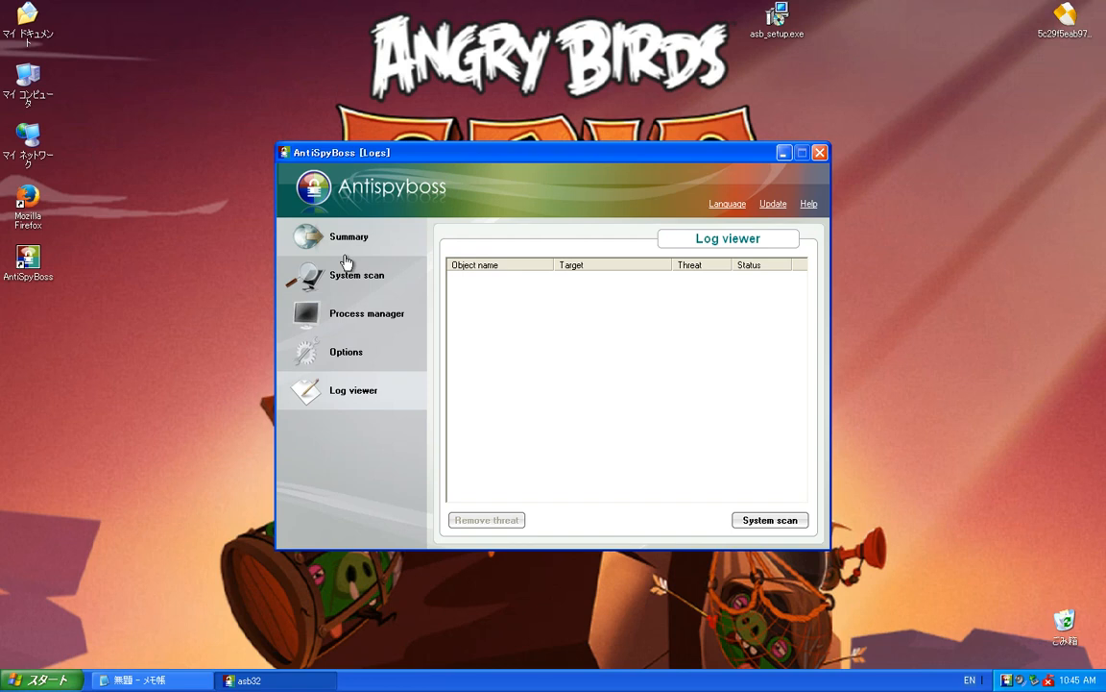
{"action": "left_click", "coordinate": [349, 236]}
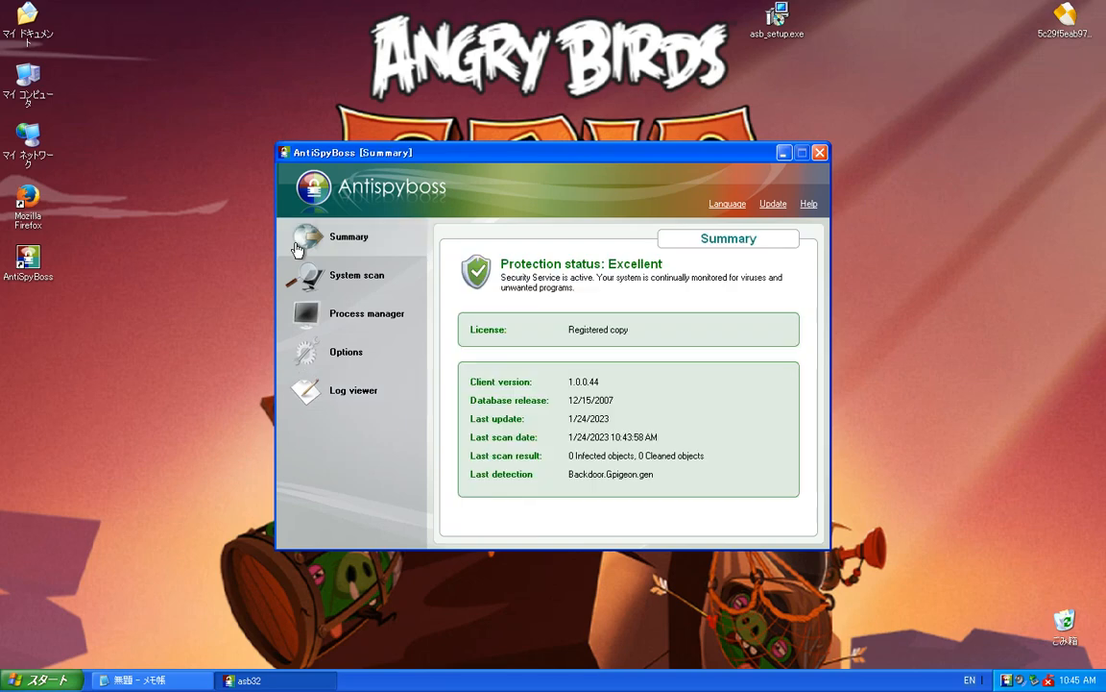
{"action": "left_click", "coordinate": [44, 679]}
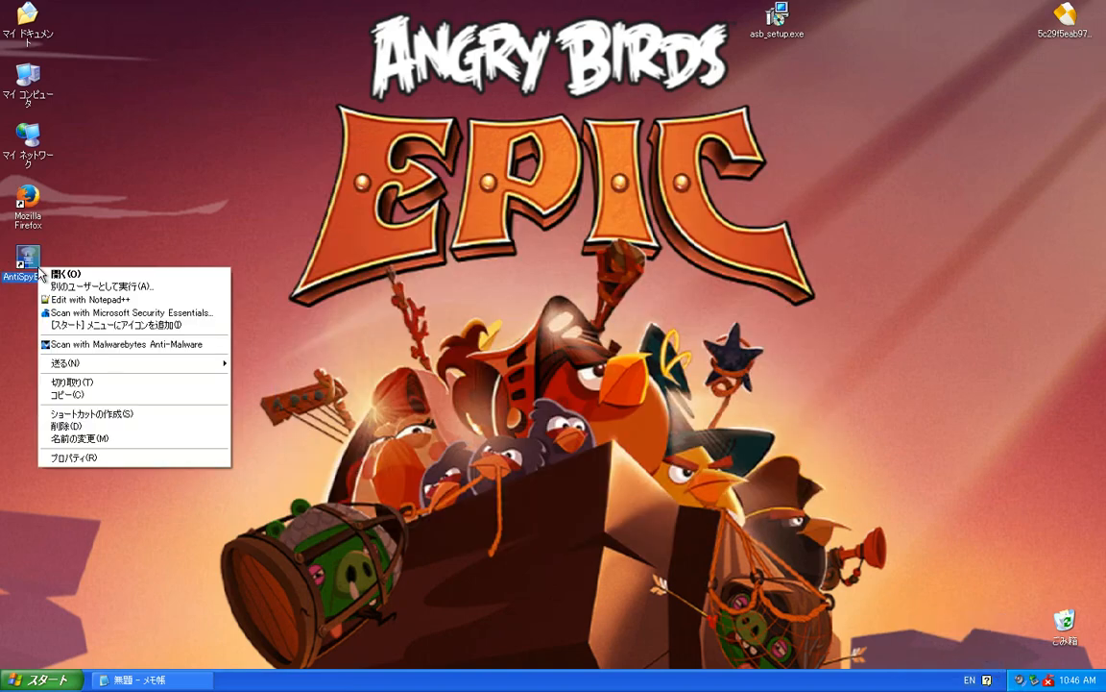
Step: Find the shortcut's target folder, run unins000.exe, and confirm AntiSpyBoss was removed
{"action": "left_click", "coordinate": [74, 456]}
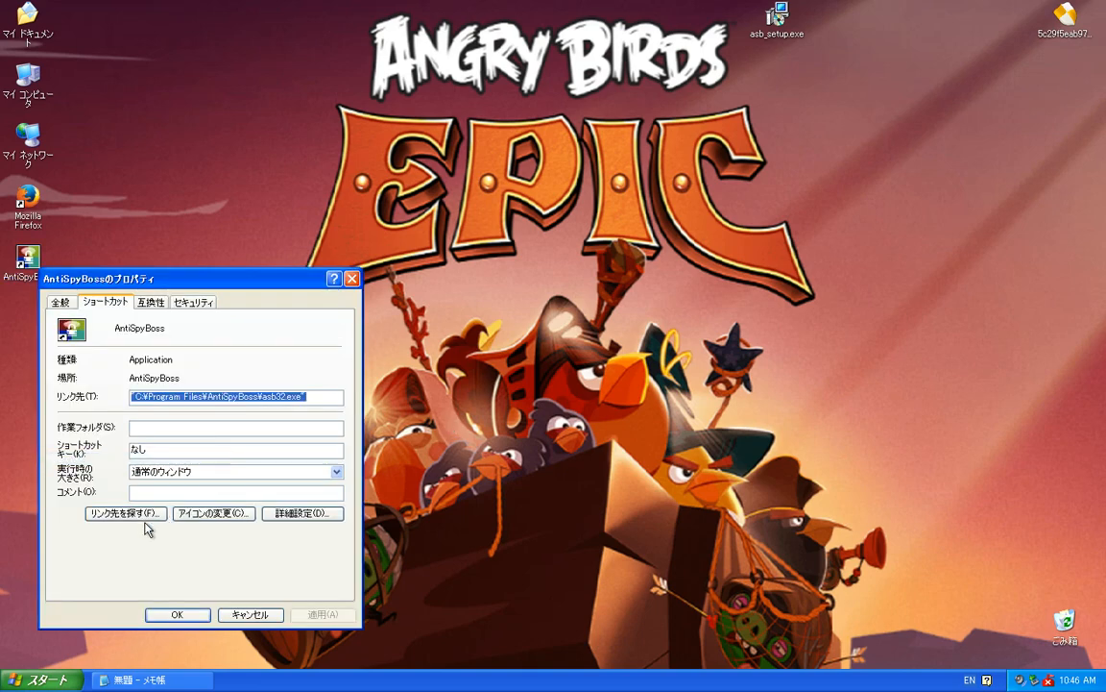
{"action": "left_click", "coordinate": [125, 513]}
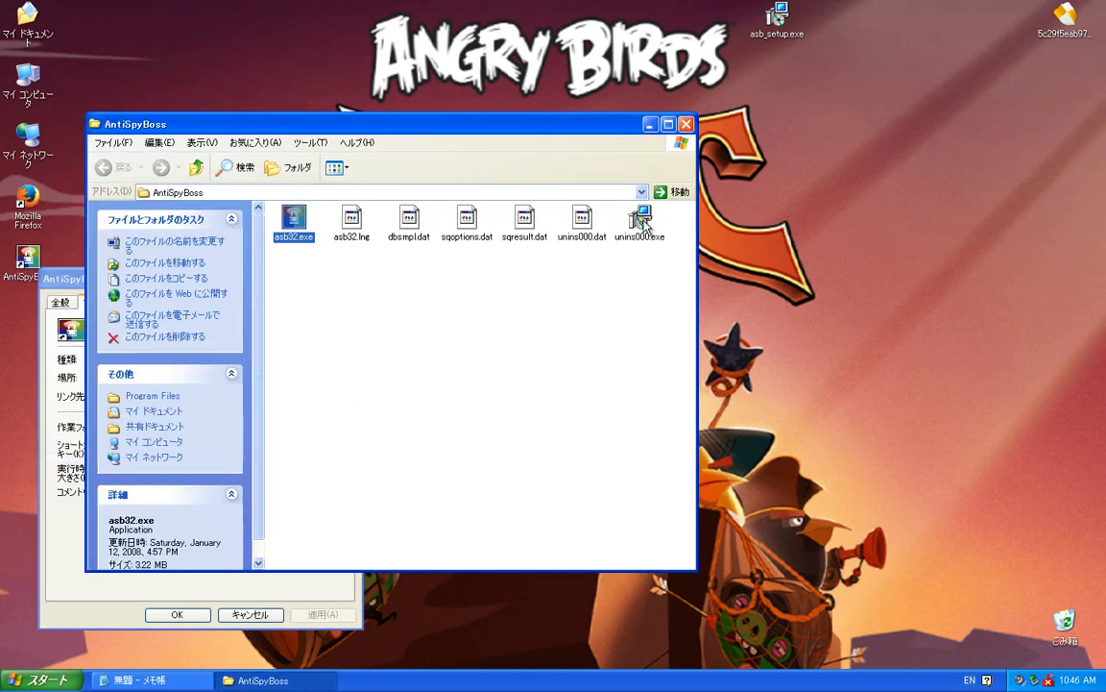
{"action": "mouse_move", "coordinate": [408, 227]}
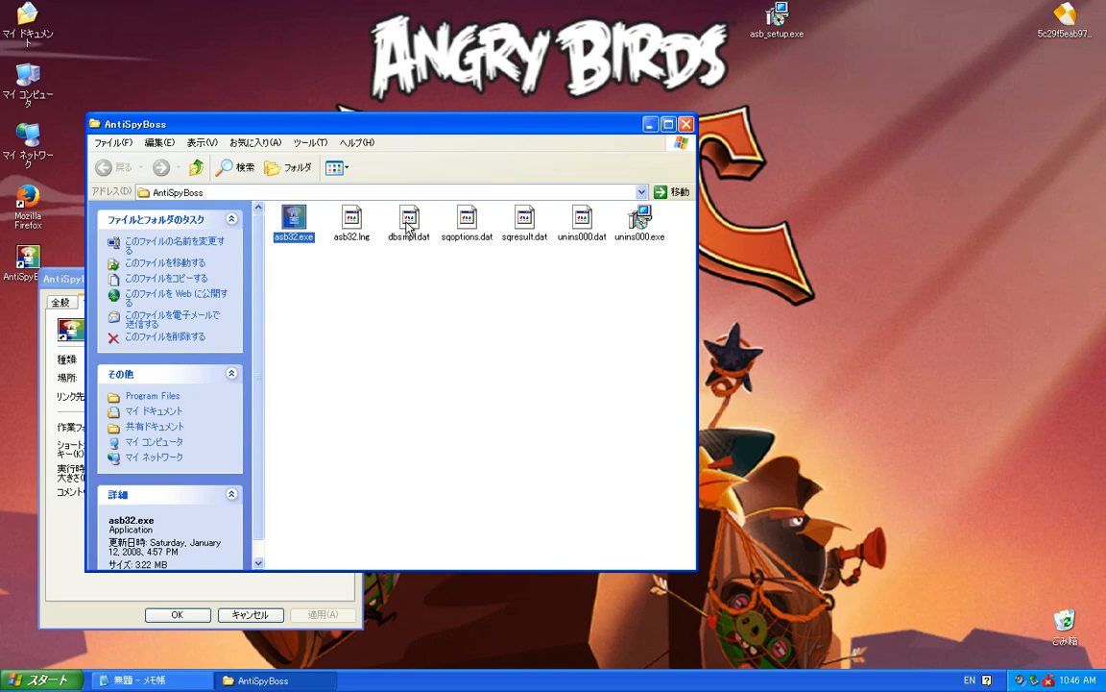
{"action": "left_click", "coordinate": [640, 223]}
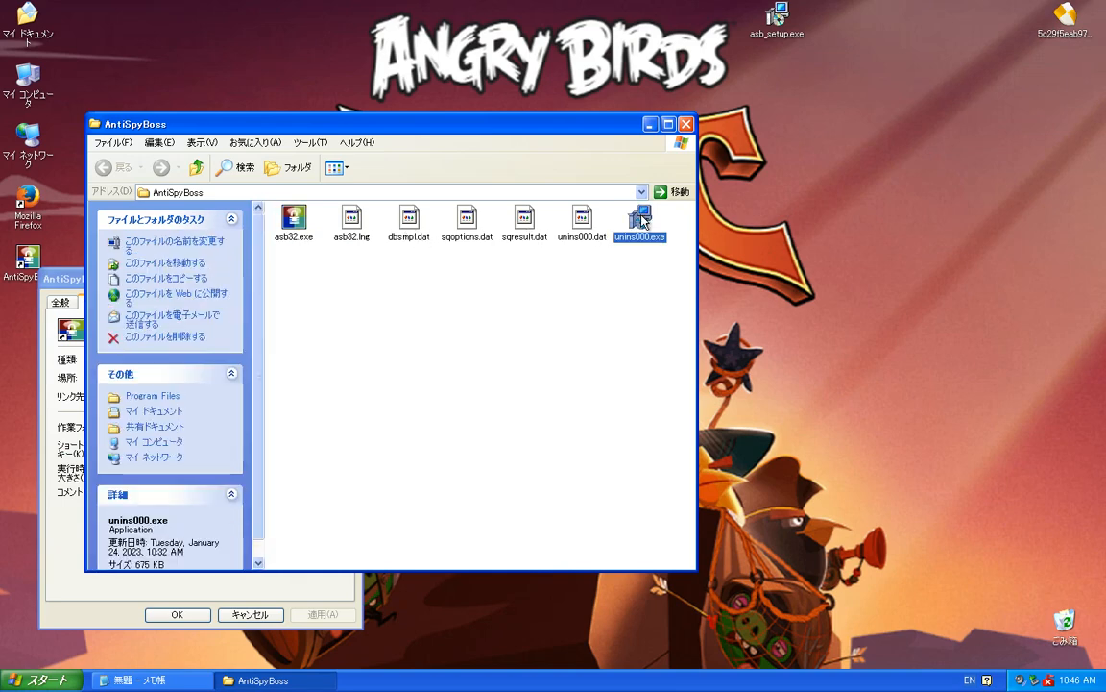
{"action": "double_click", "coordinate": [639, 219]}
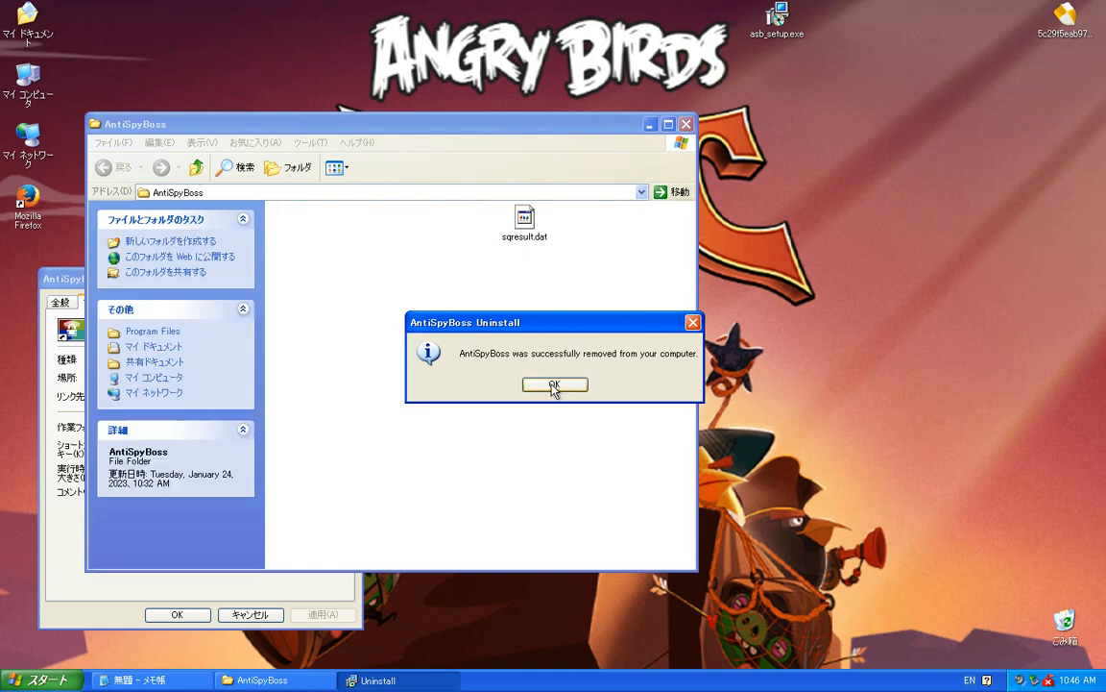
{"action": "left_click", "coordinate": [554, 386]}
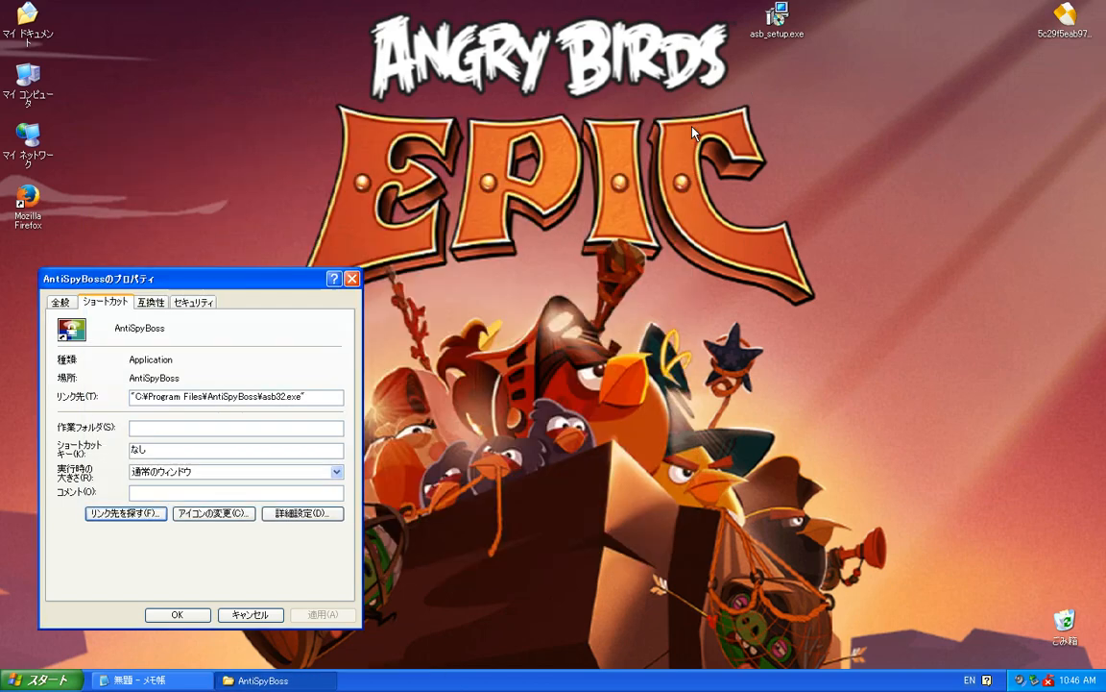
{"action": "left_click", "coordinate": [44, 679]}
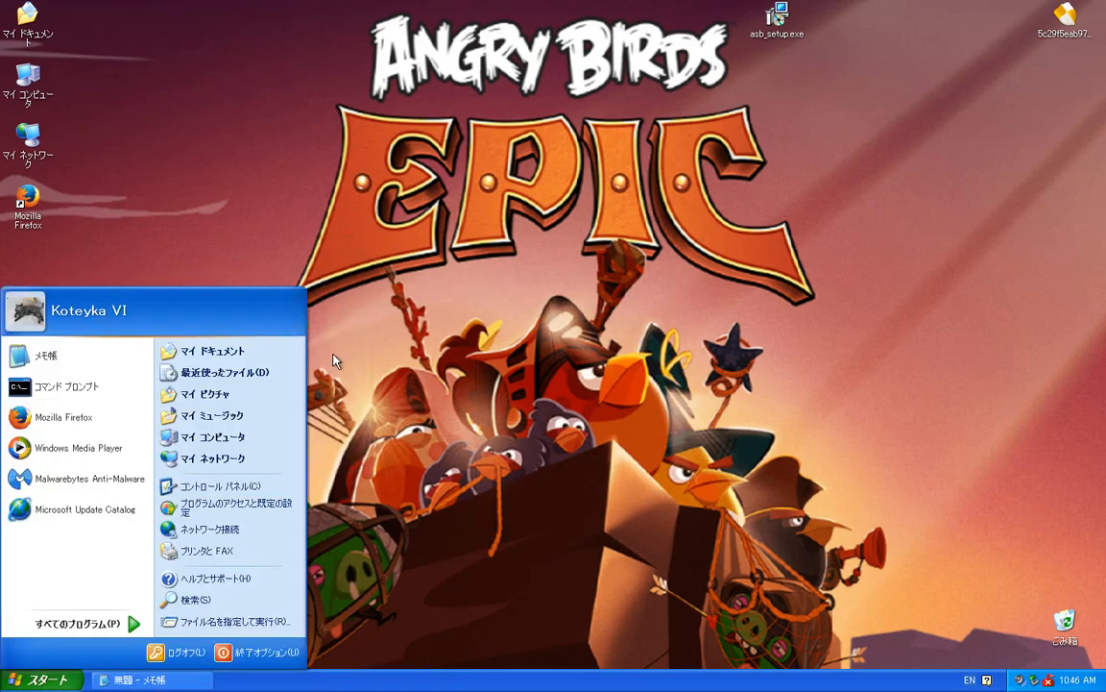
{"action": "left_click", "coordinate": [336, 360]}
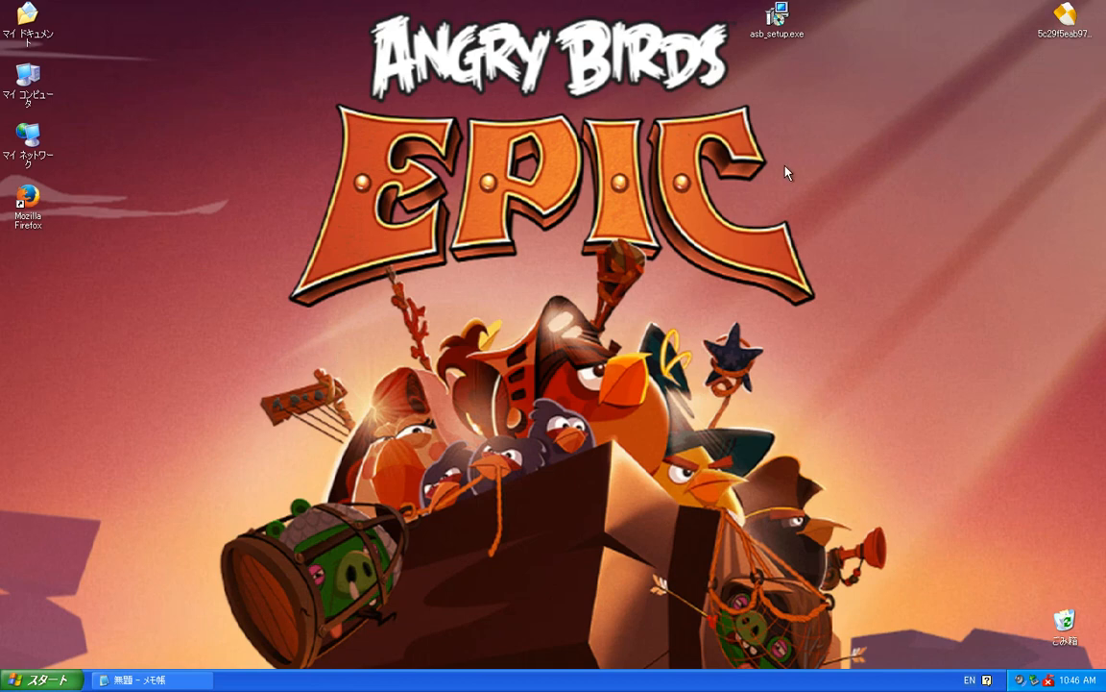
{"action": "left_click", "coordinate": [41, 679]}
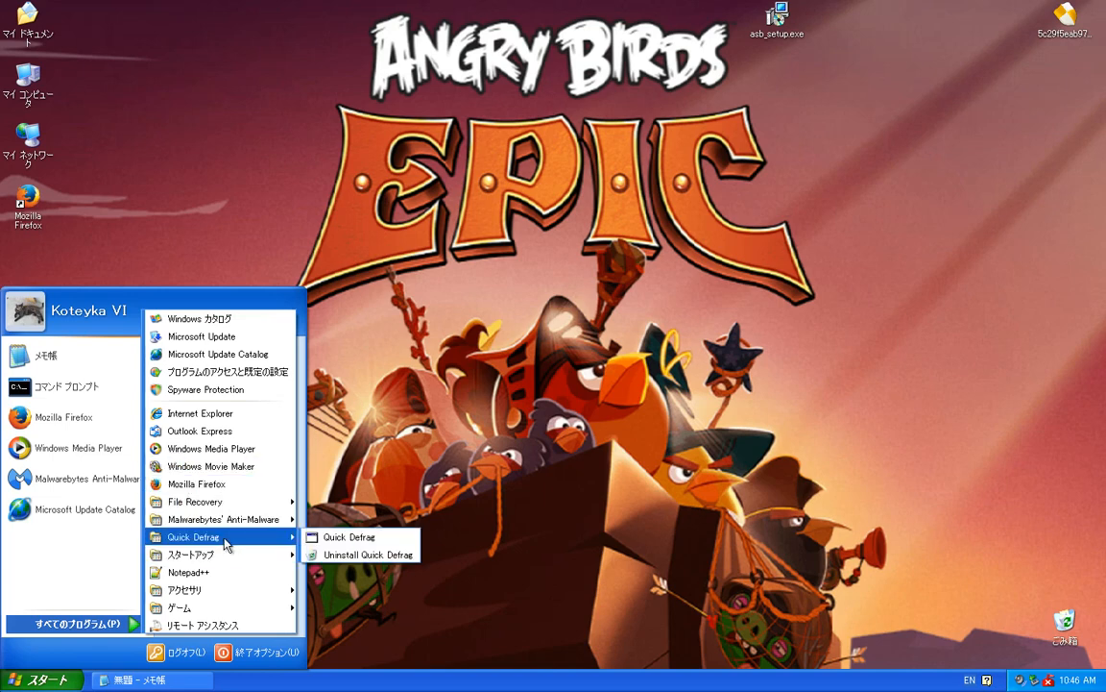
{"action": "left_click", "coordinate": [586, 283]}
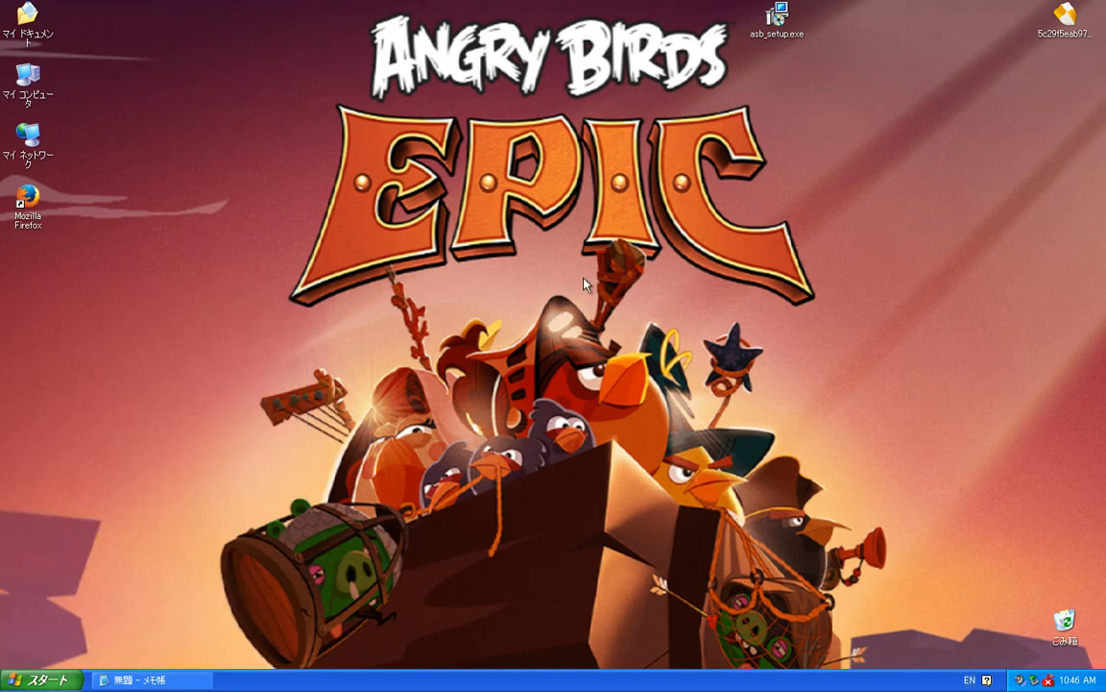